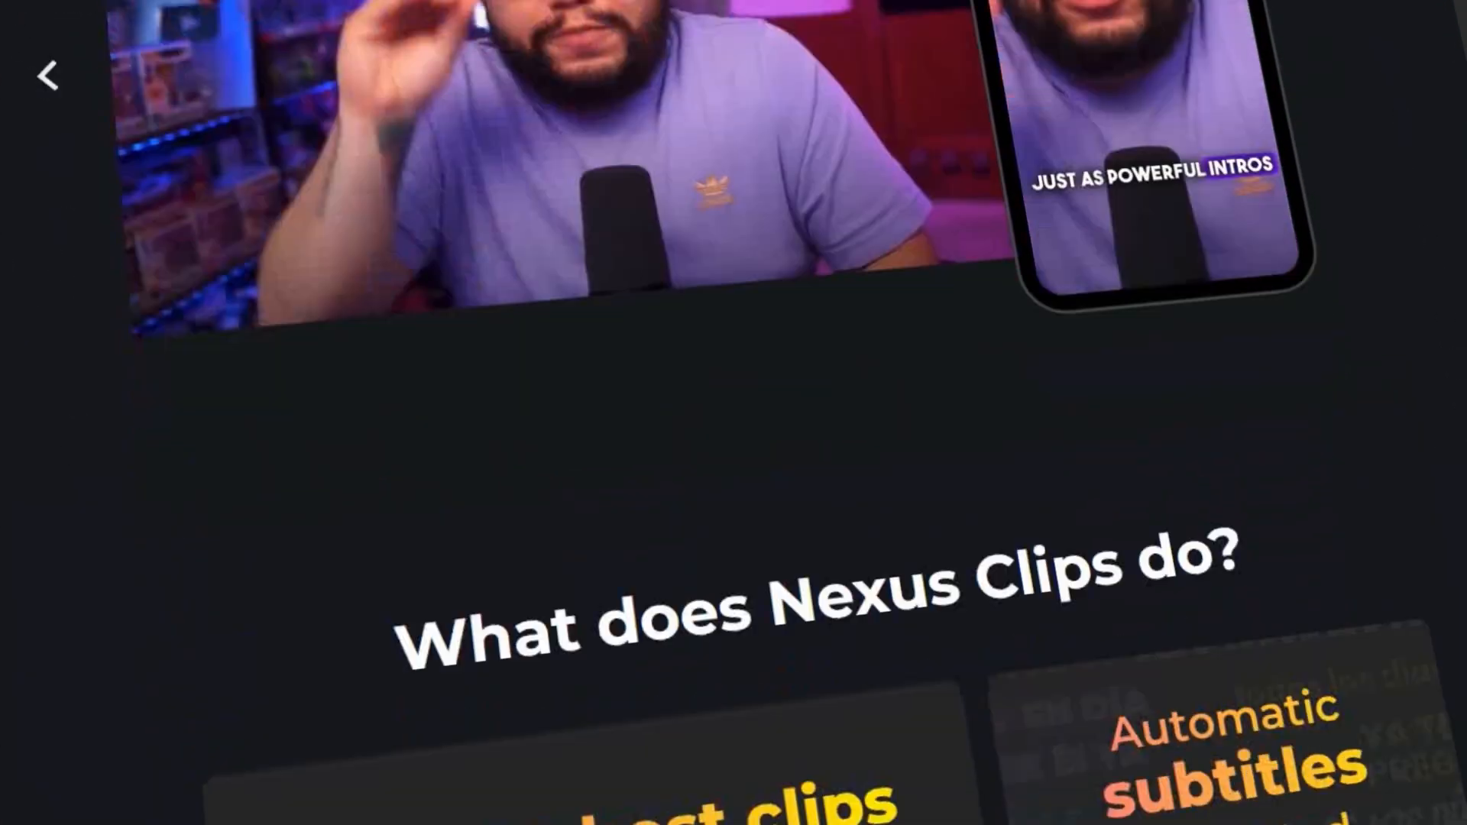
# - Browse the landing page's example clips: gaming, Podcasts, Events, Tutorials and Sports
pyautogui.scroll(-3)
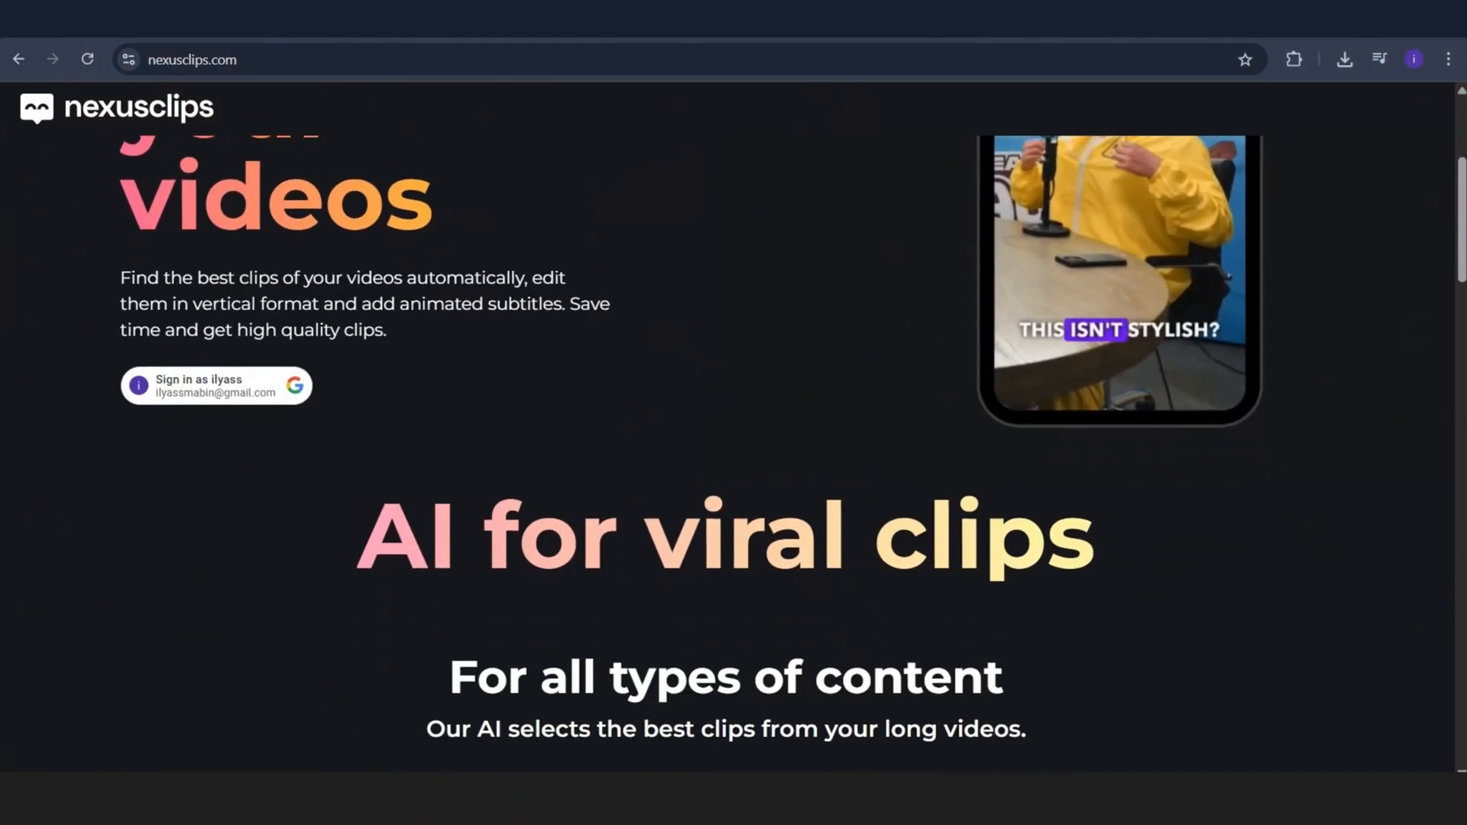
pyautogui.scroll(-3)
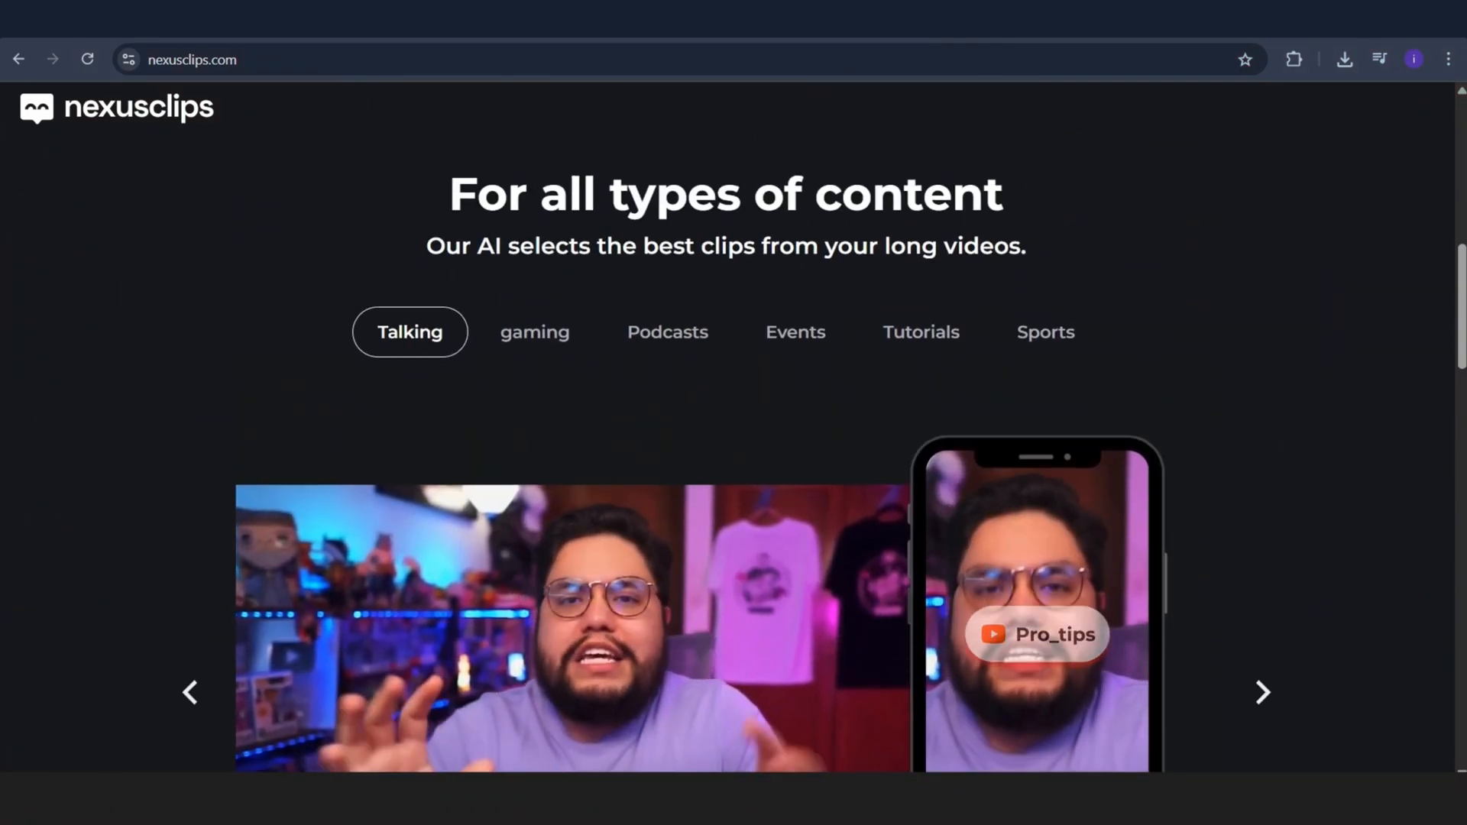
pyautogui.click(535, 331)
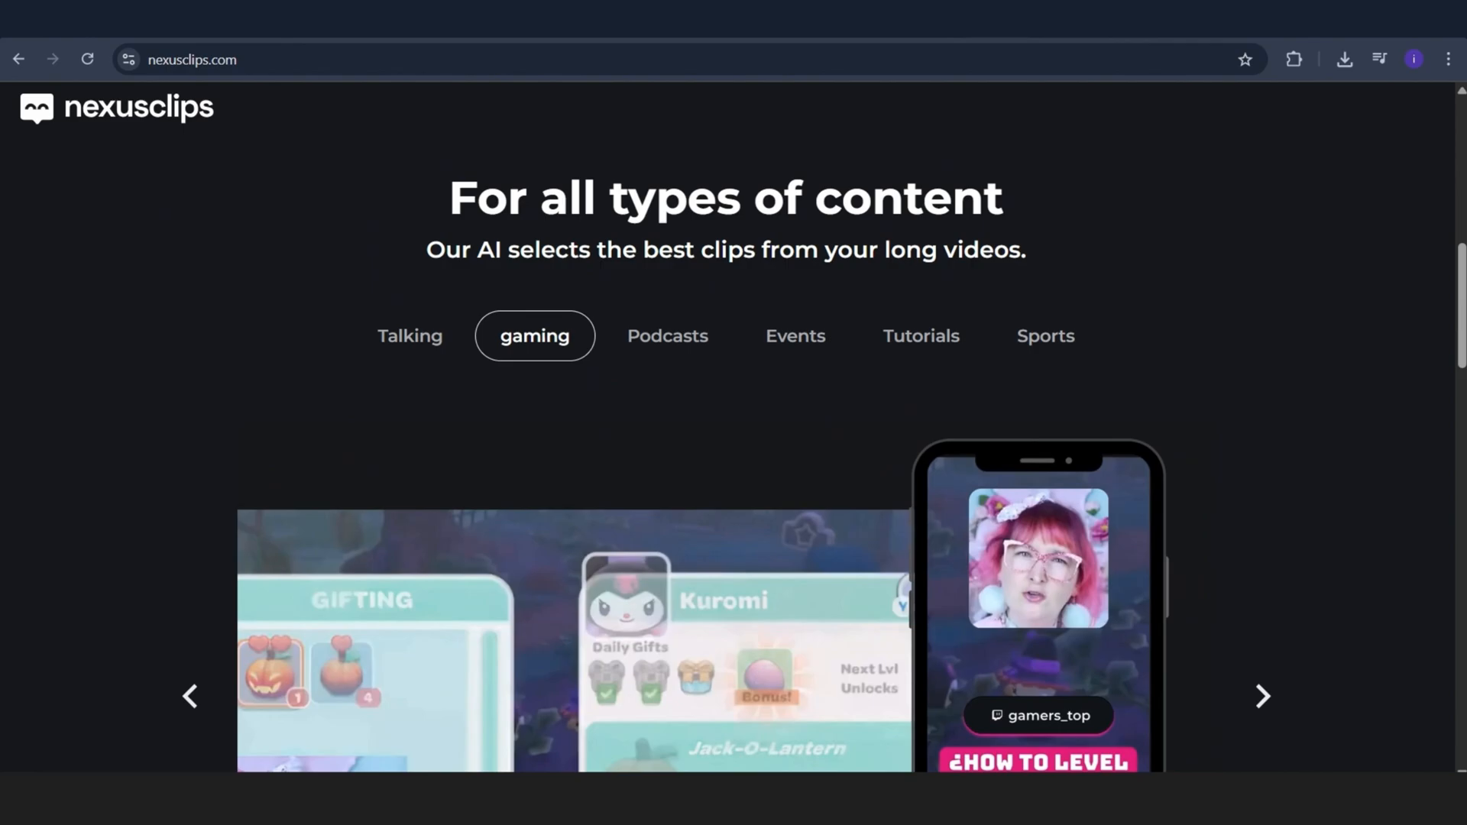
pyautogui.click(668, 335)
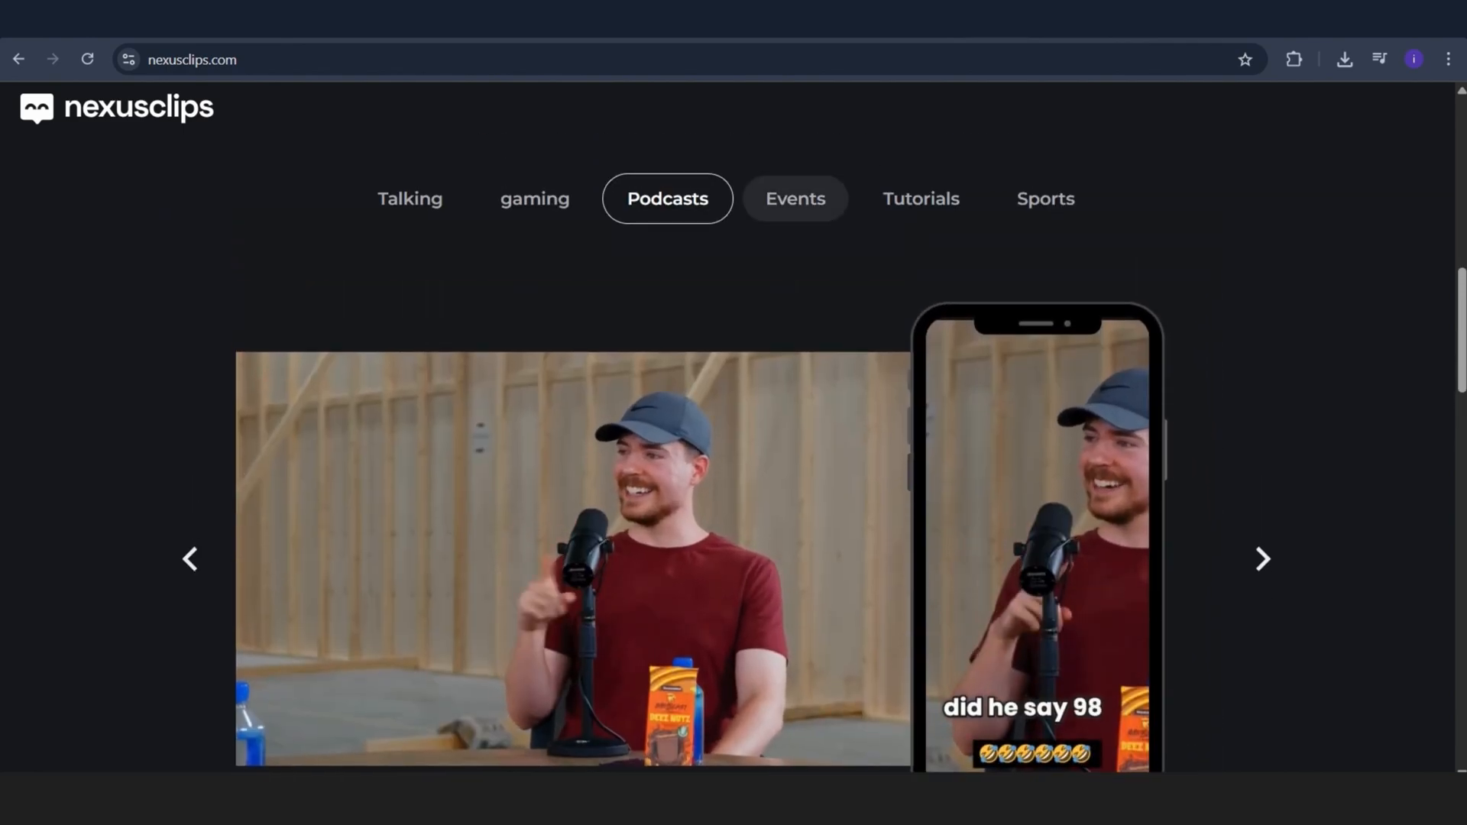
pyautogui.click(794, 197)
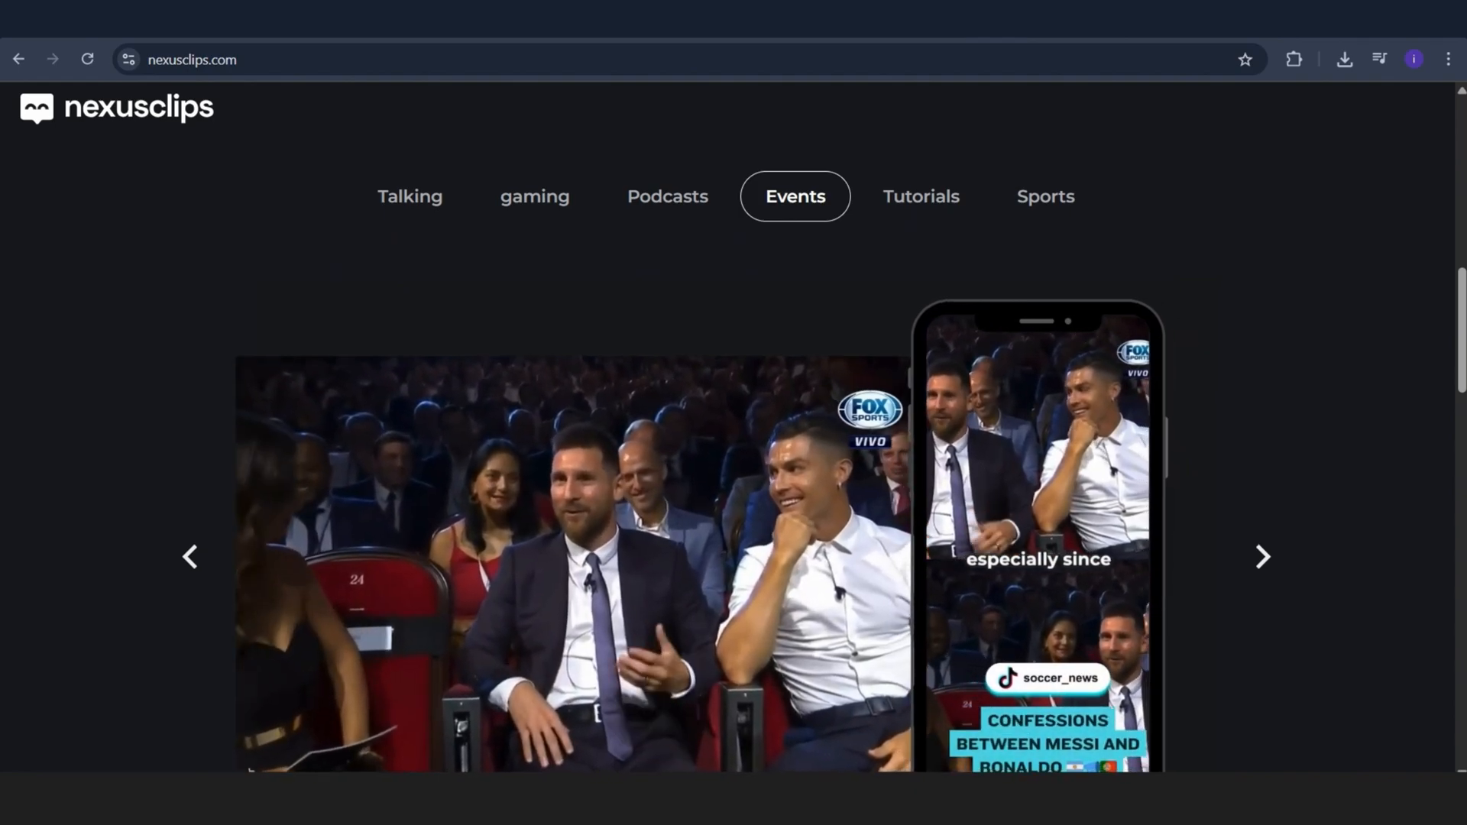
pyautogui.click(920, 196)
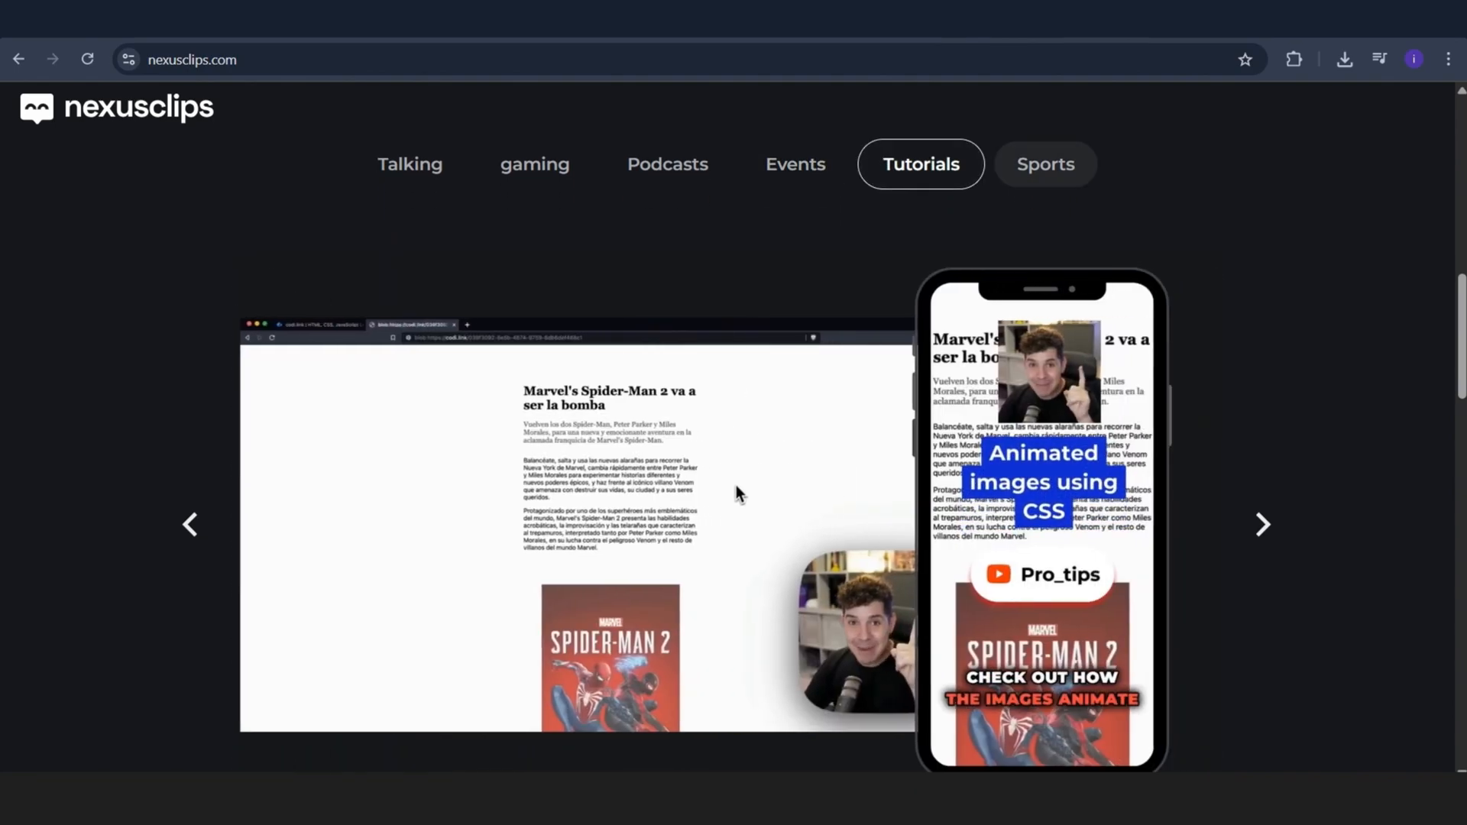
pyautogui.click(1045, 163)
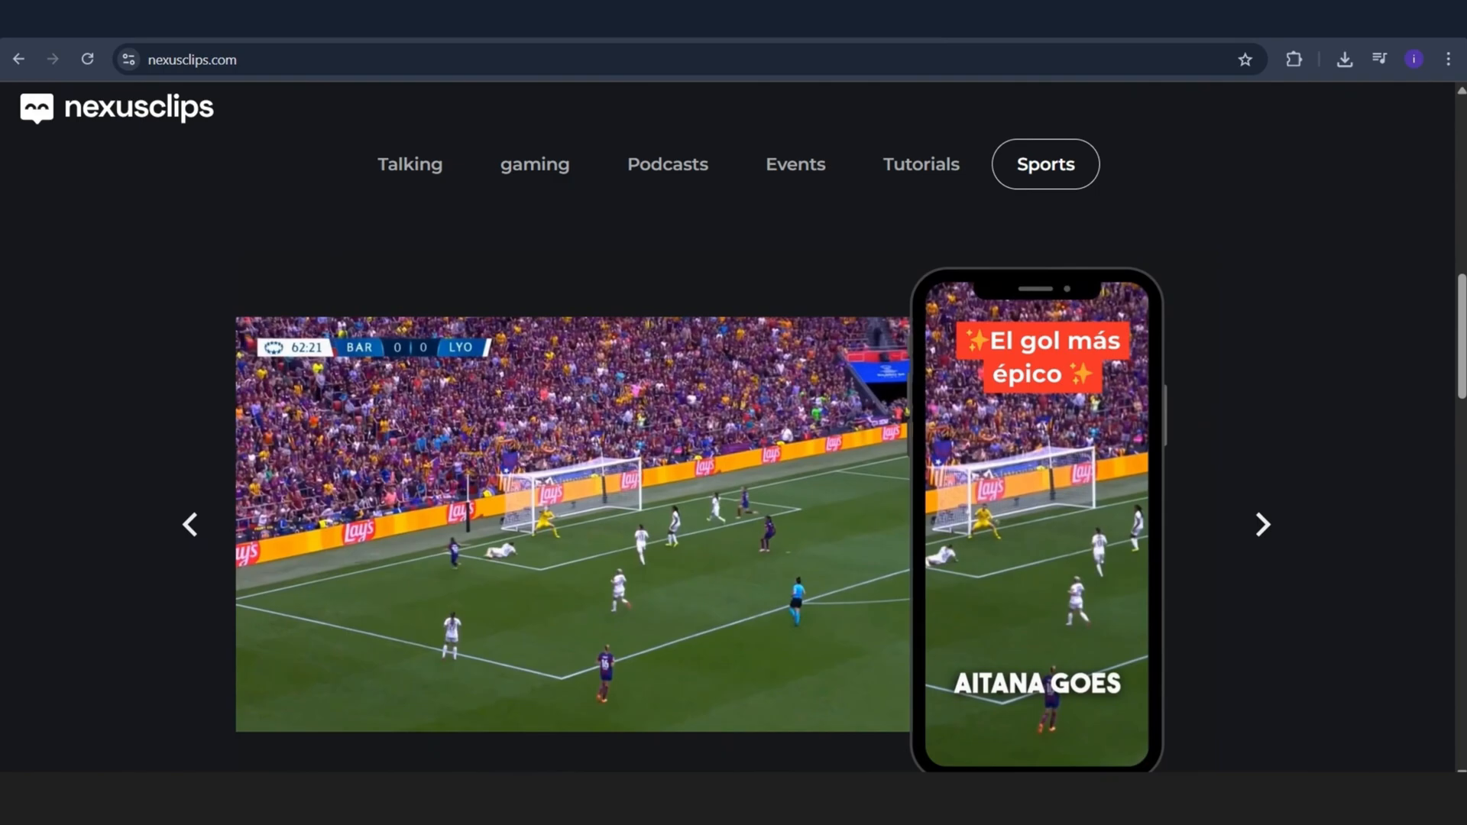
pyautogui.scroll(-3)
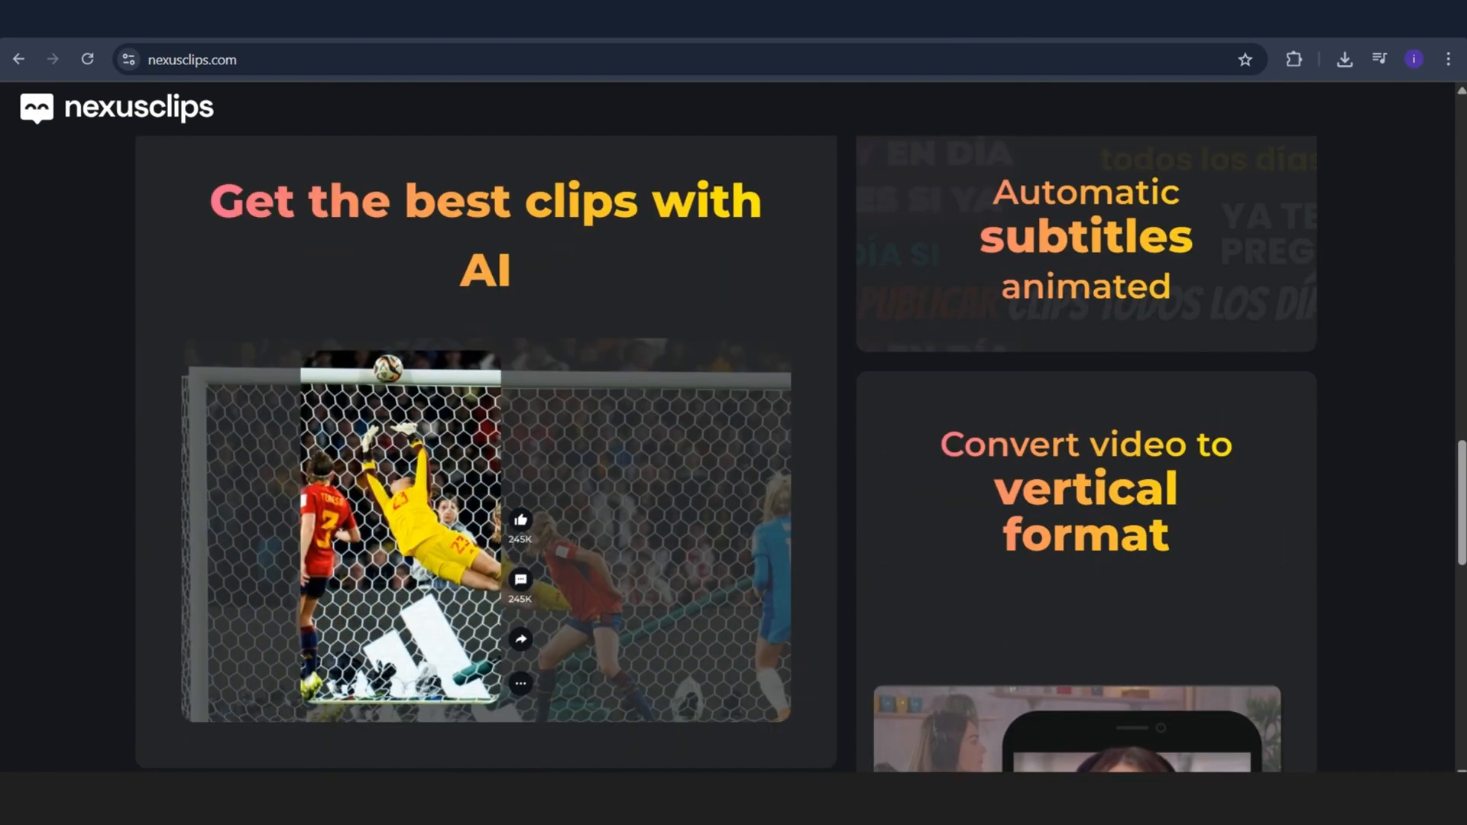
pyautogui.scroll(-3)
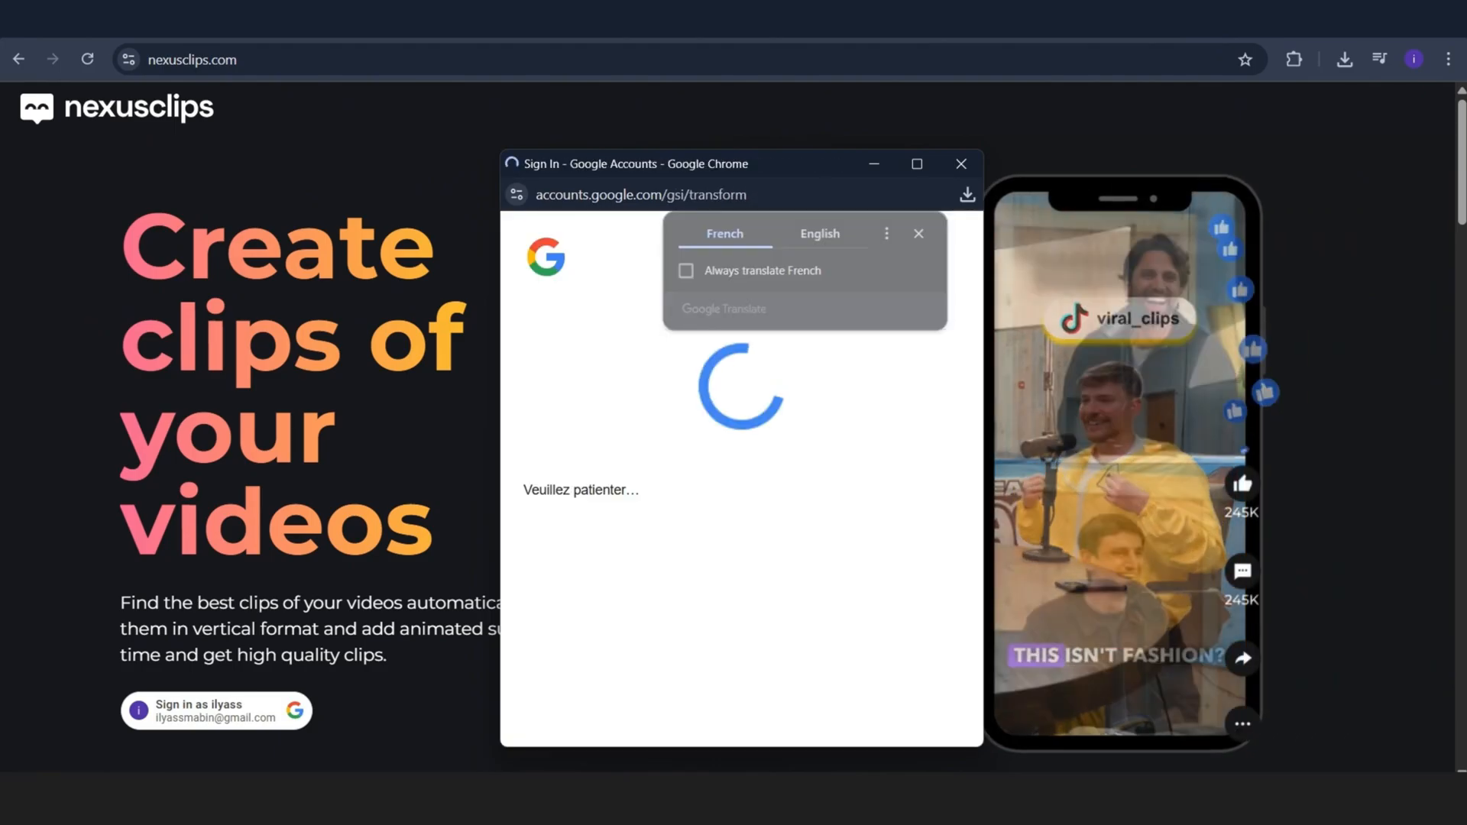
# - Sign in with Google, pass the welcome tour and skip connecting YouTube or Twitch
pyautogui.click(215, 709)
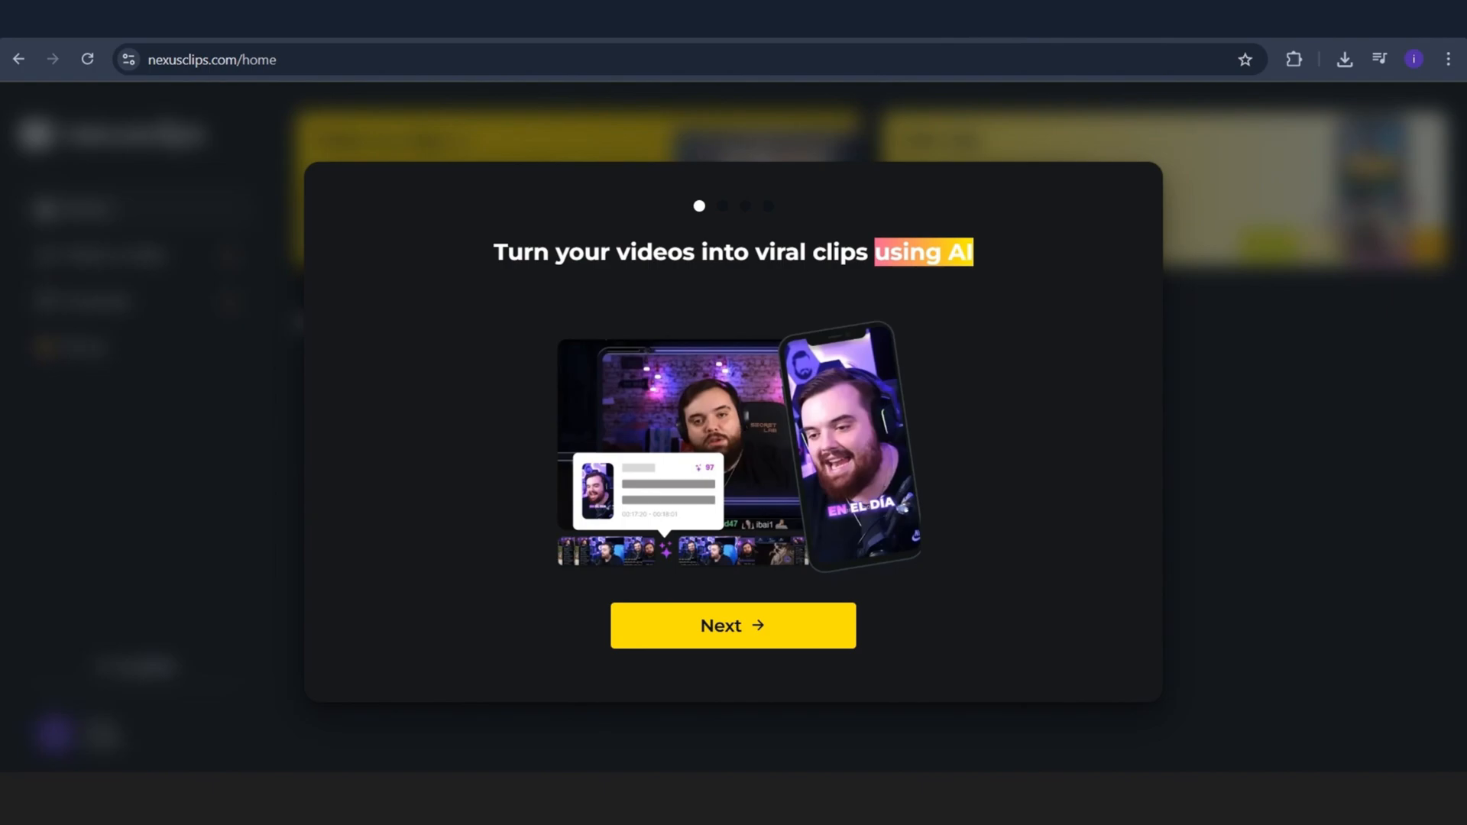
pyautogui.click(732, 625)
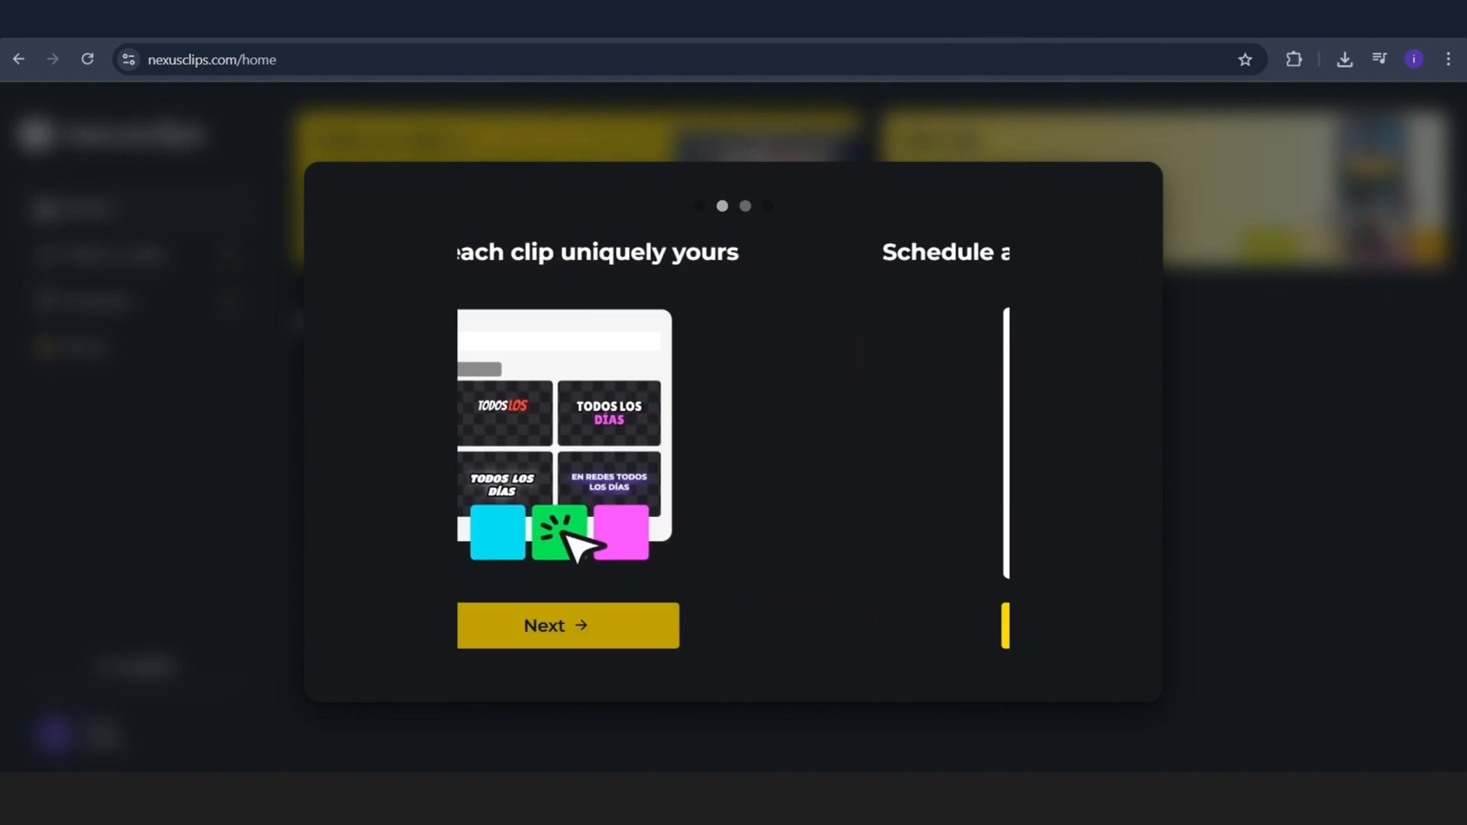
pyautogui.click(567, 625)
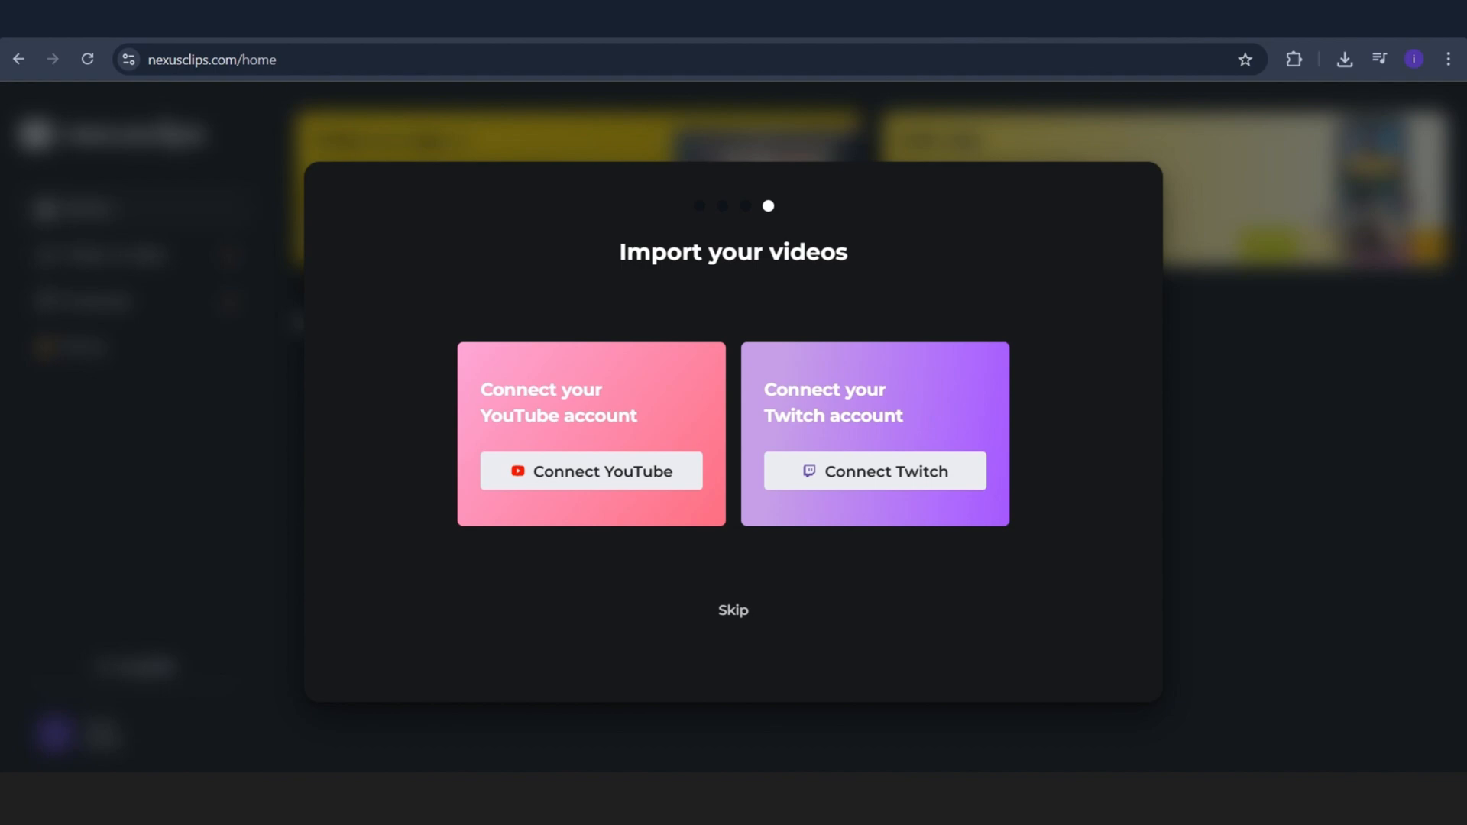
pyautogui.moveTo(874, 470)
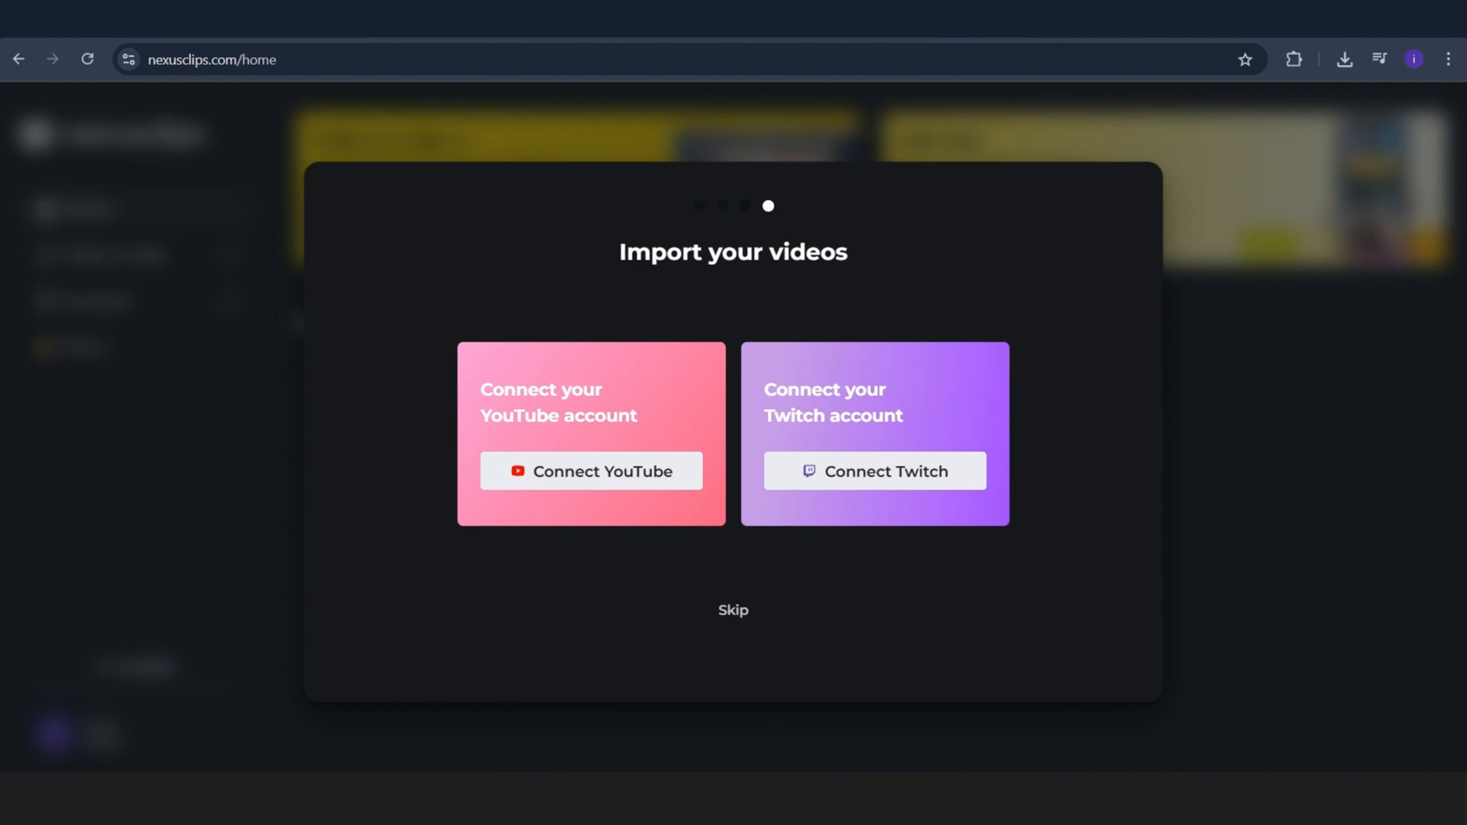
pyautogui.click(732, 610)
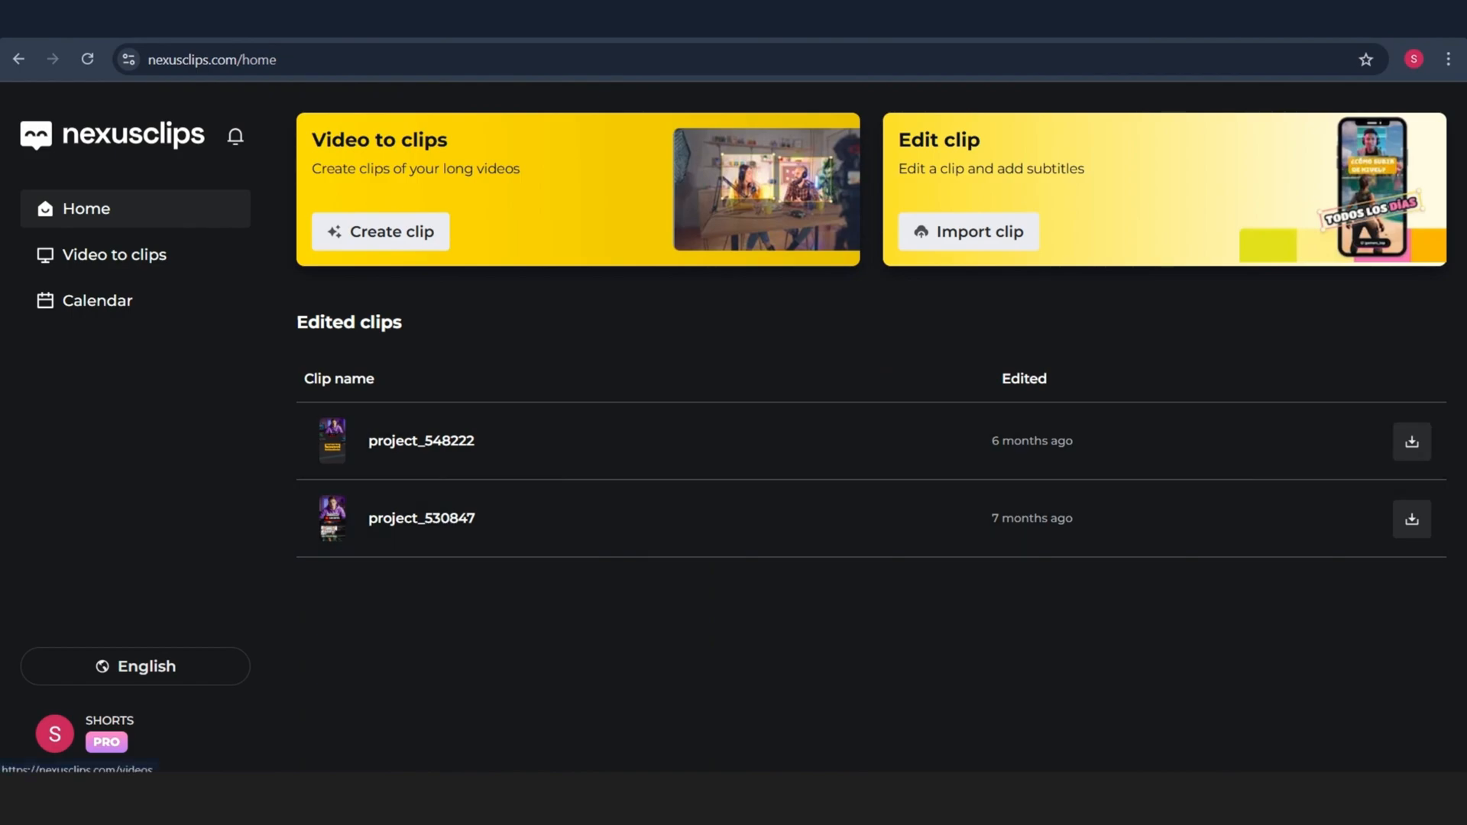
pyautogui.moveTo(116, 254)
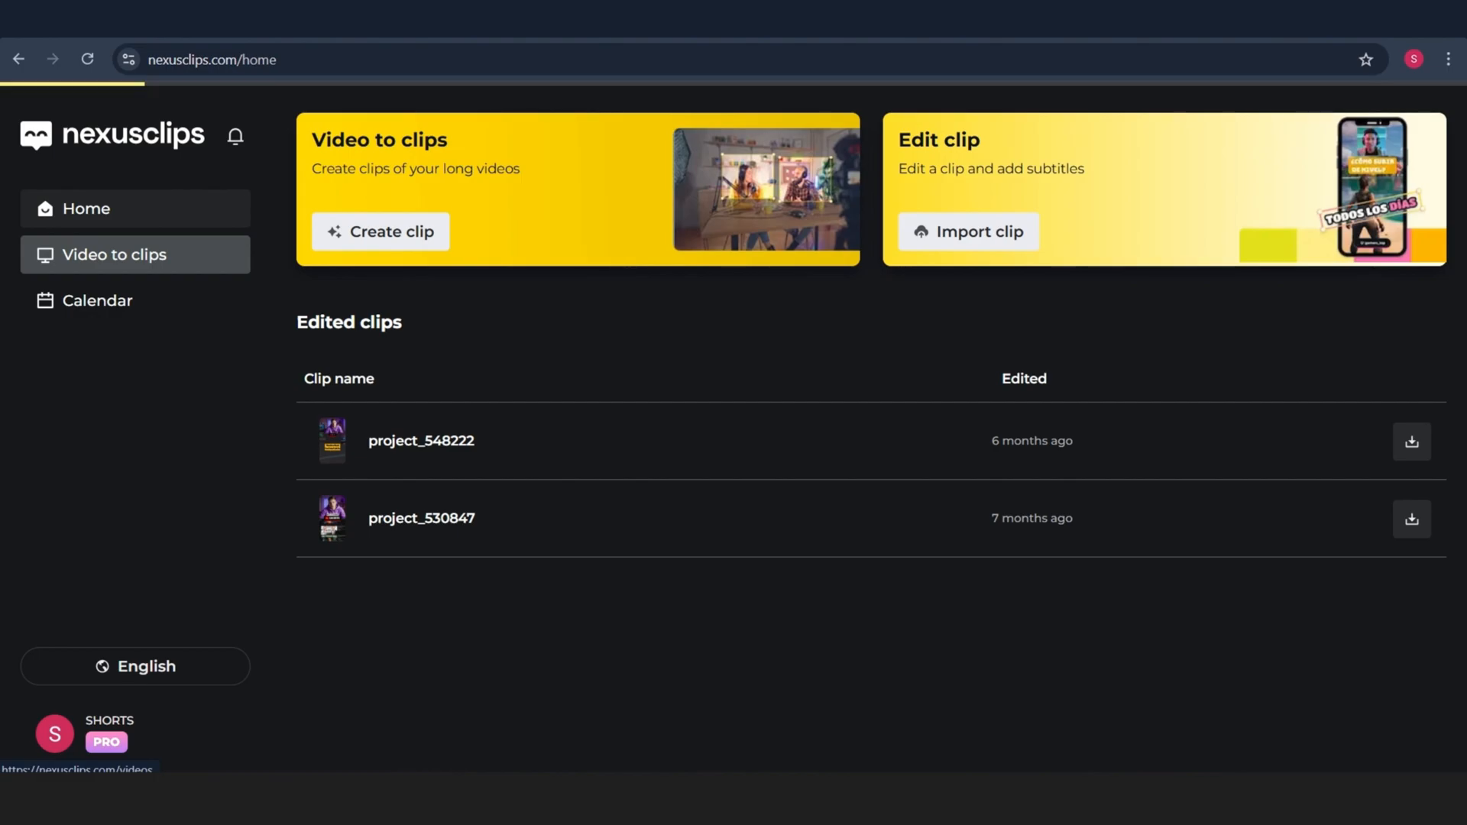
# - Go to Videos to clips and keep DashDroll YouTube as the video source
pyautogui.click(114, 255)
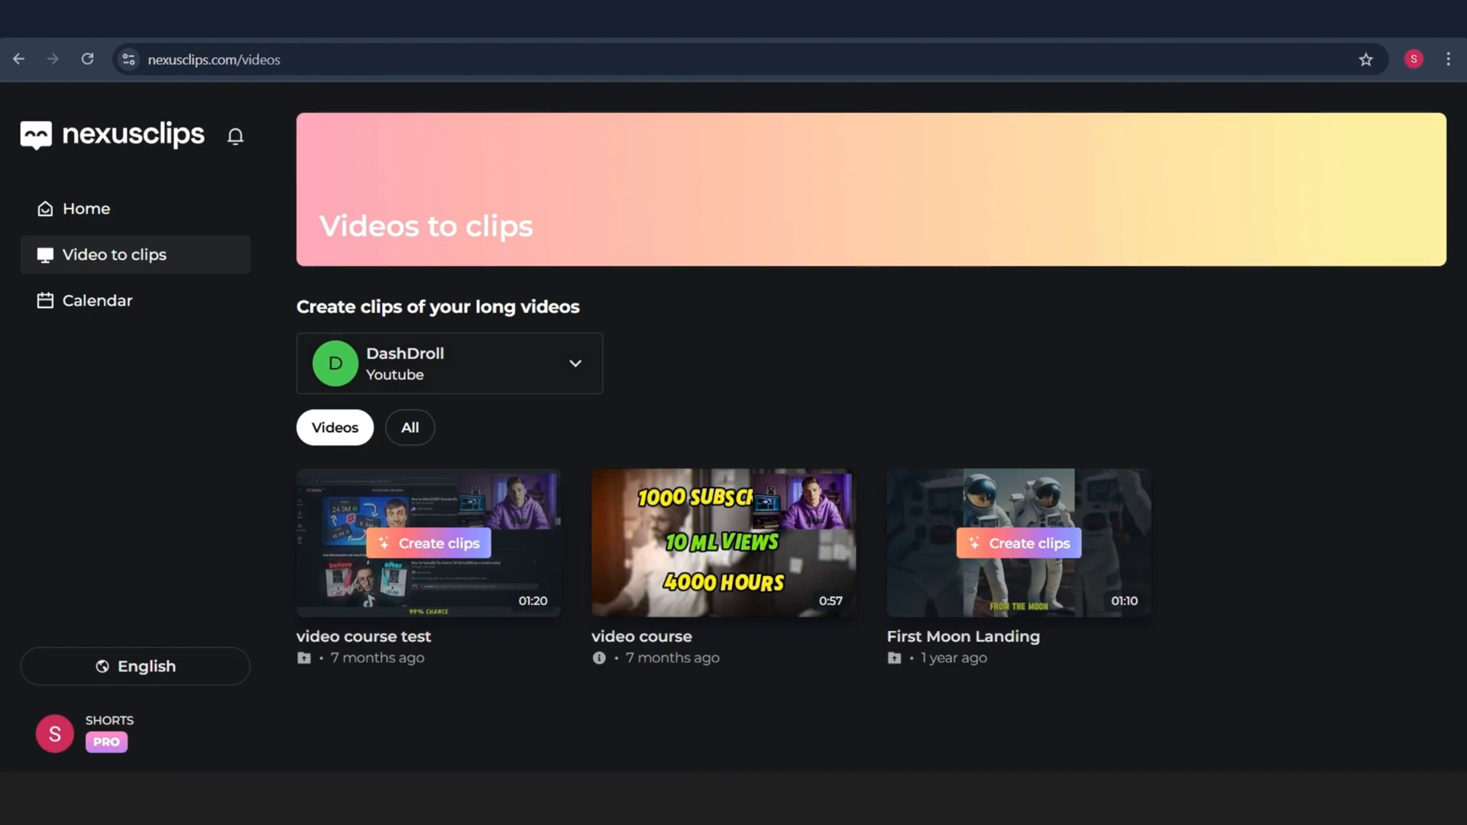
pyautogui.click(449, 363)
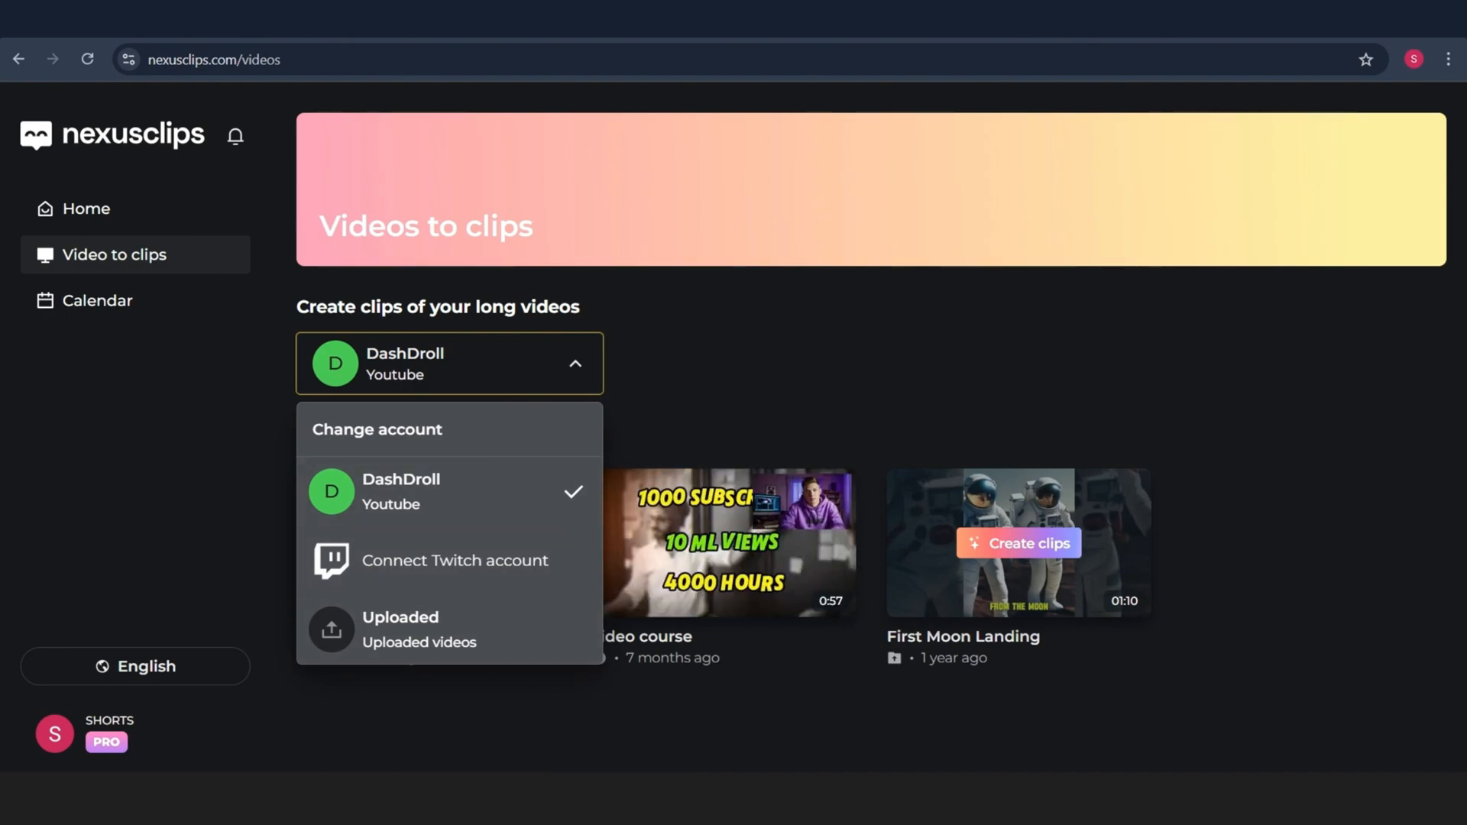
pyautogui.click(447, 364)
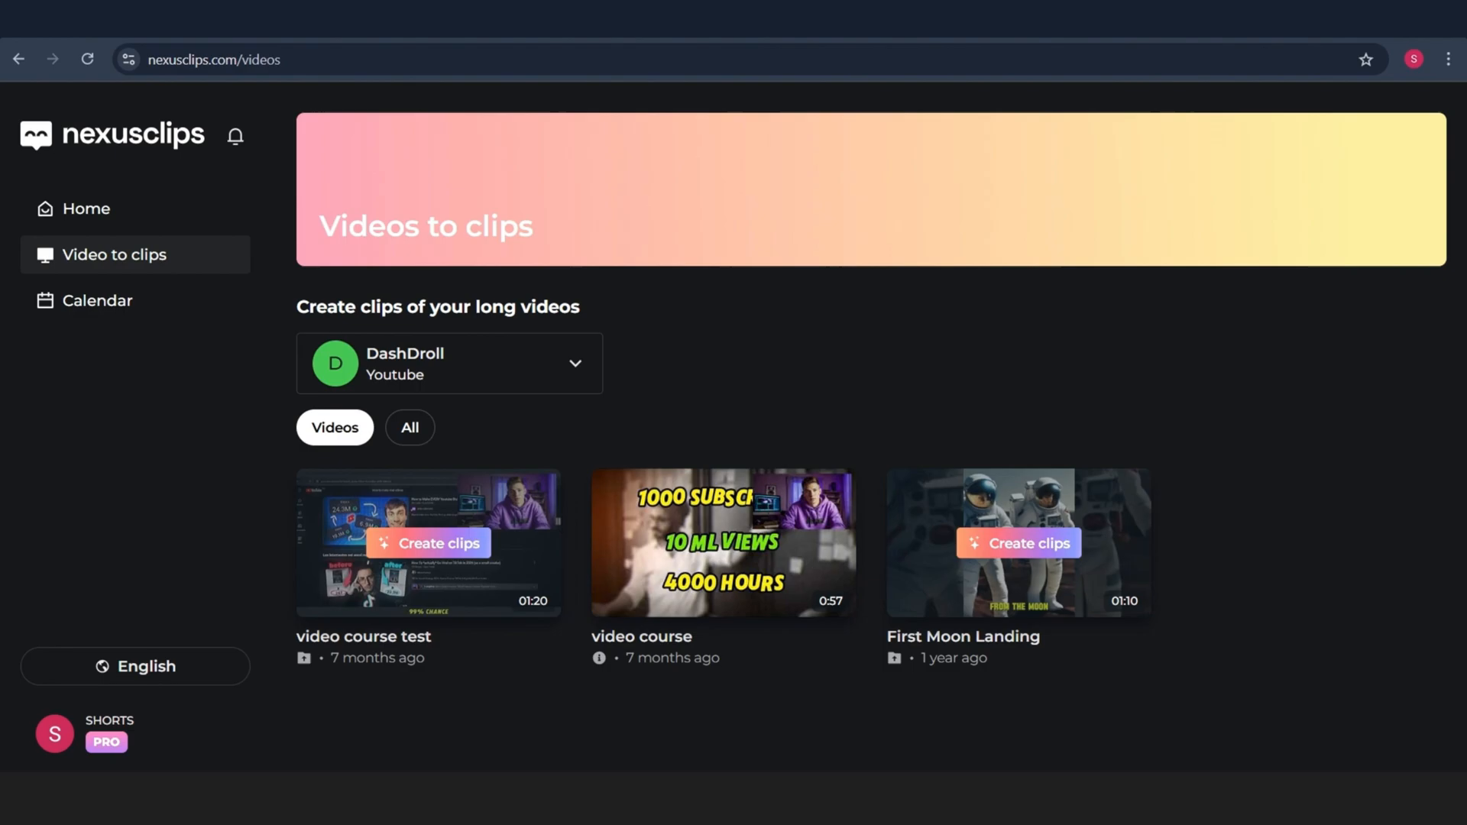
pyautogui.moveTo(98, 301)
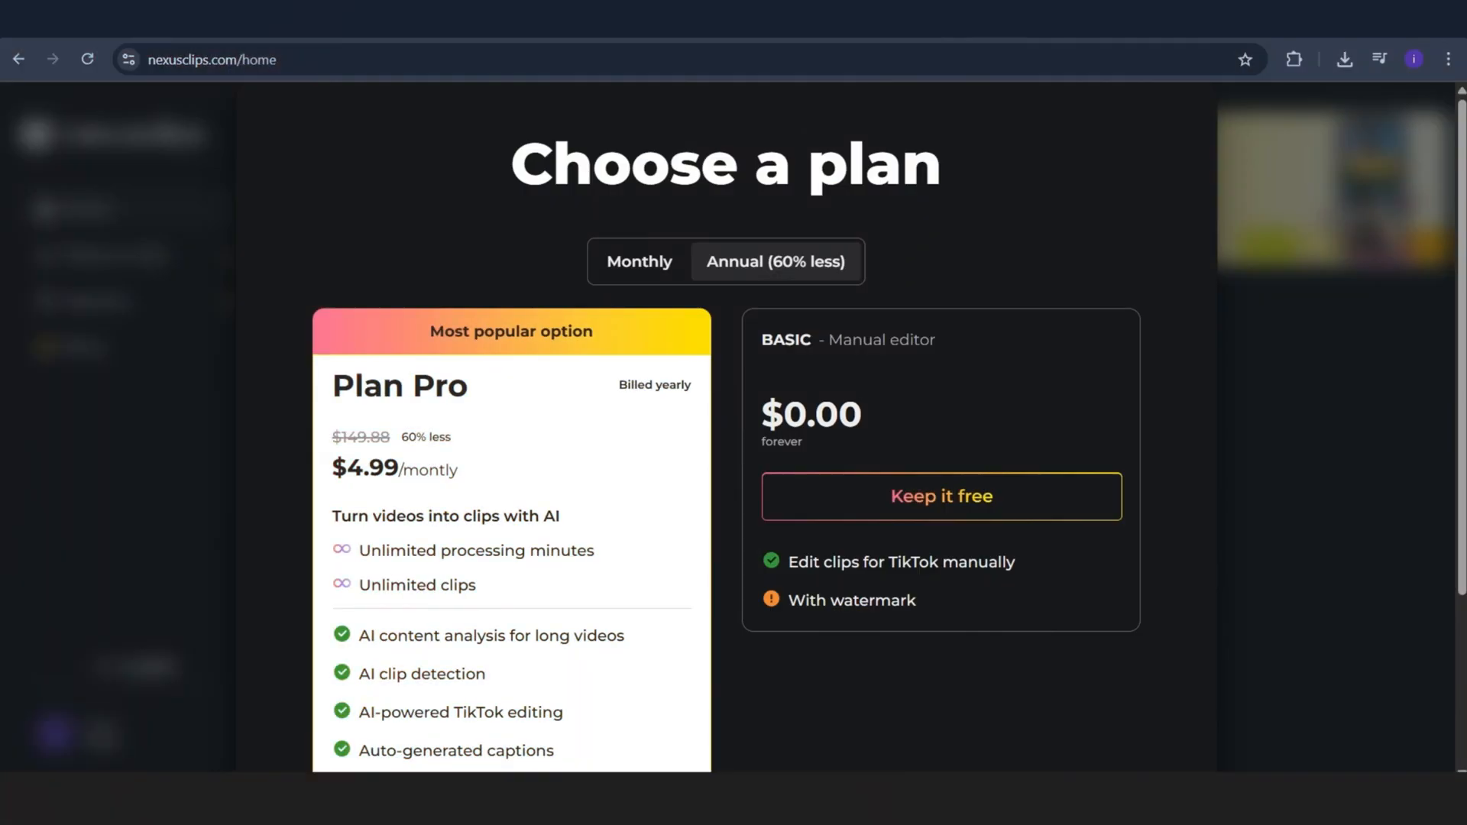
# - Review the subscription plans and their monthly Pro pricing
pyautogui.scroll(-3)
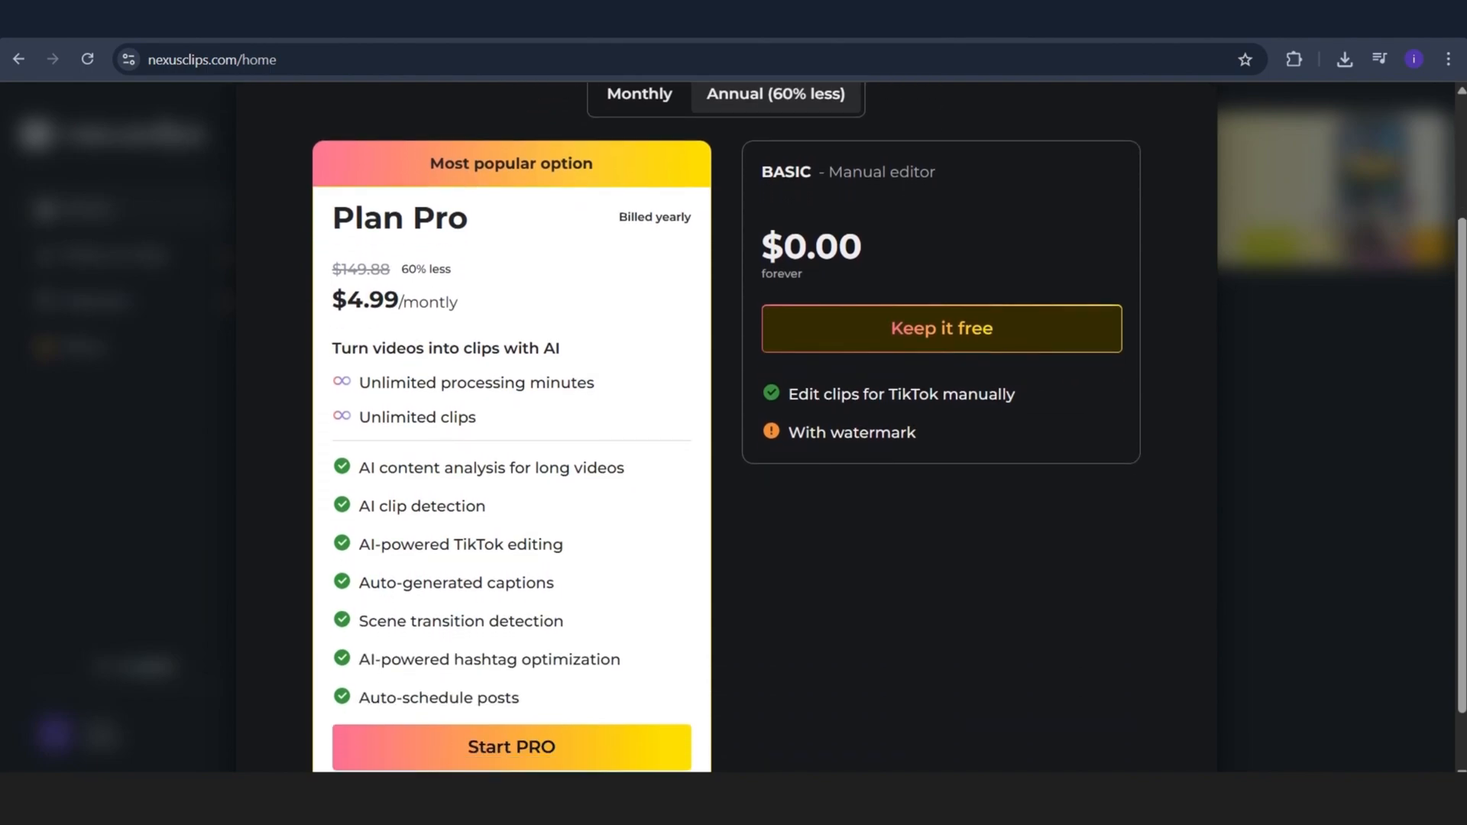
pyautogui.scroll(-3)
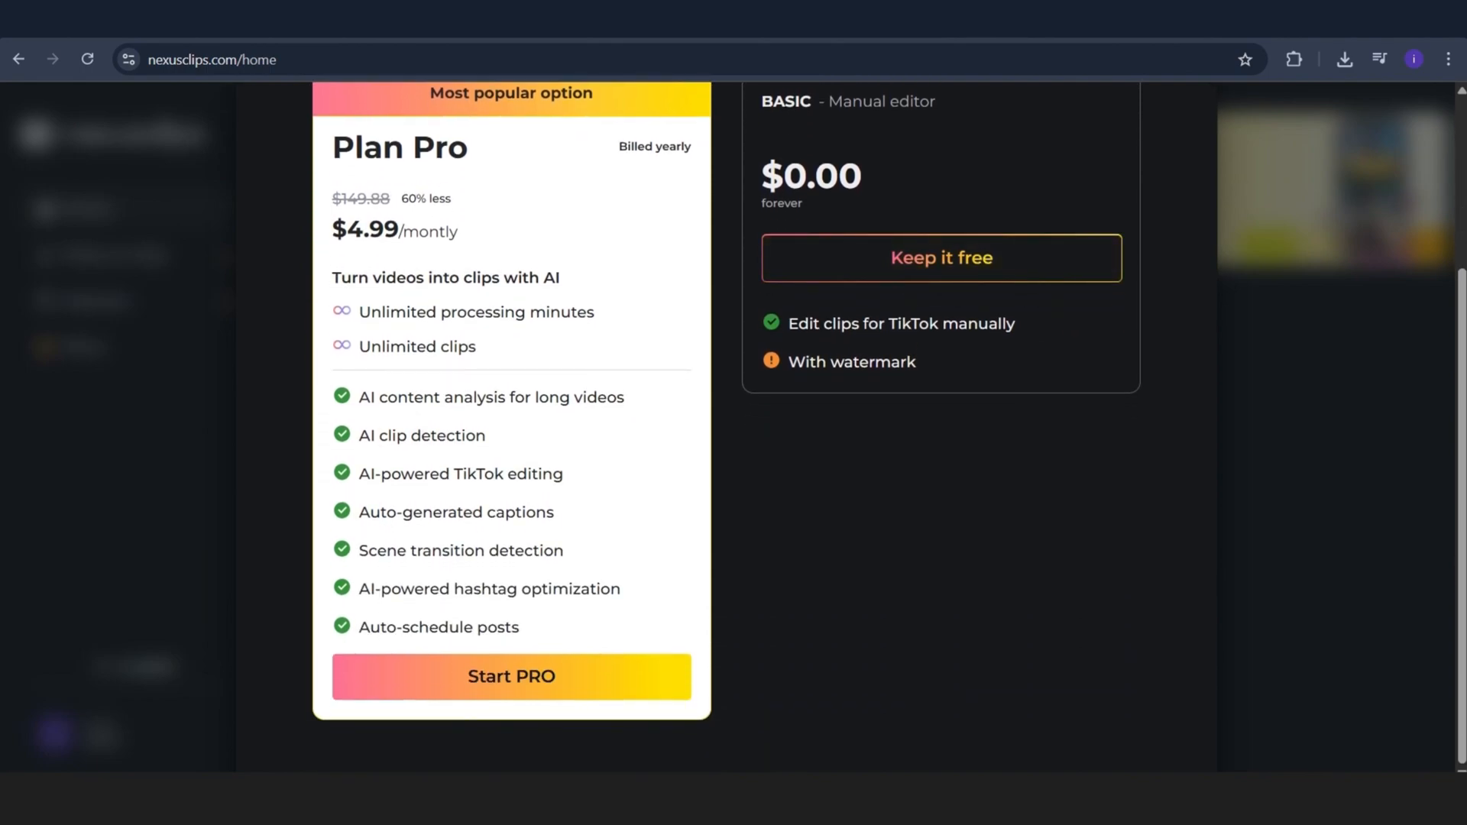
pyautogui.scroll(3)
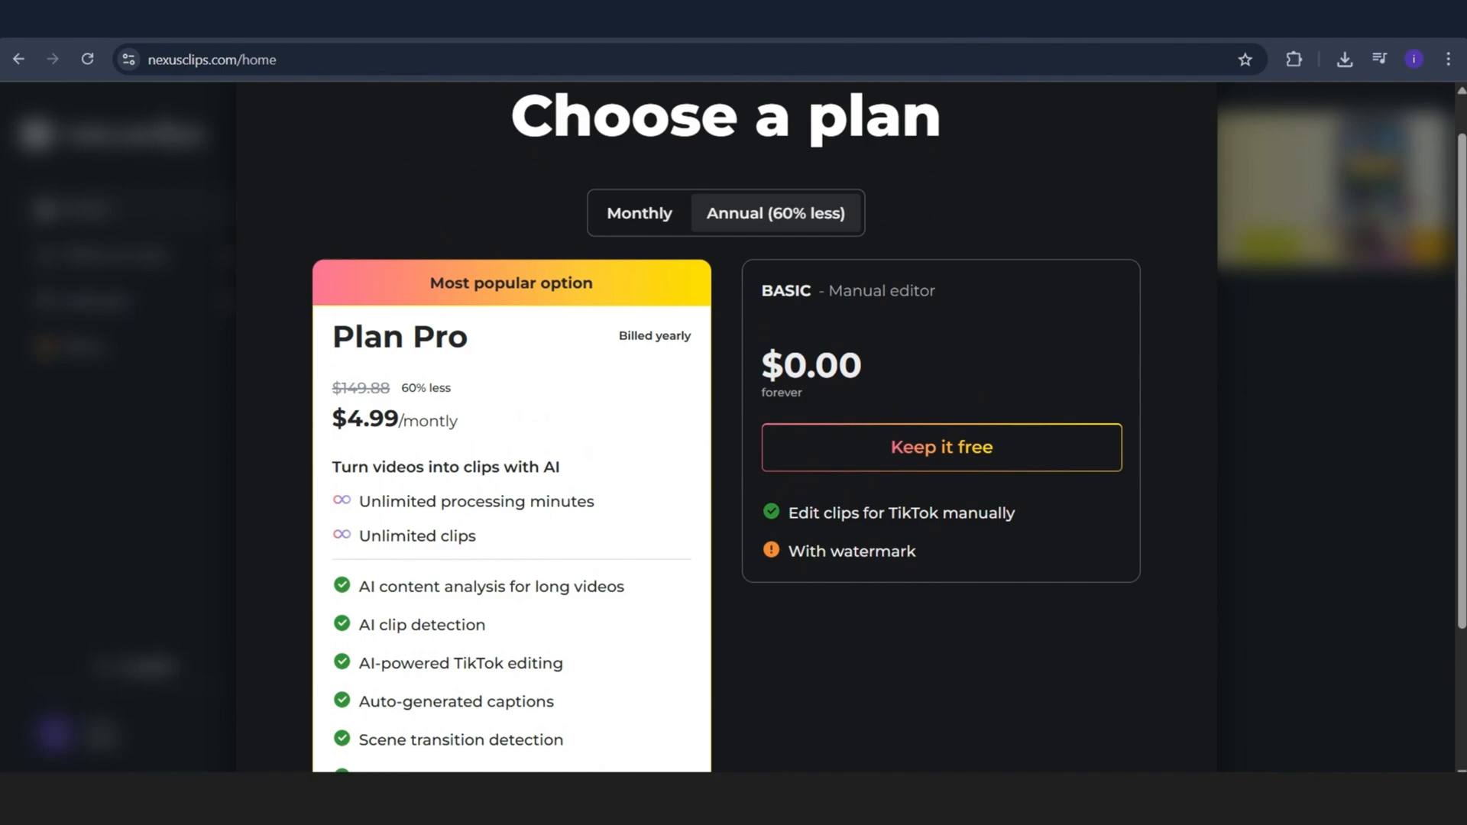
pyautogui.scroll(-3)
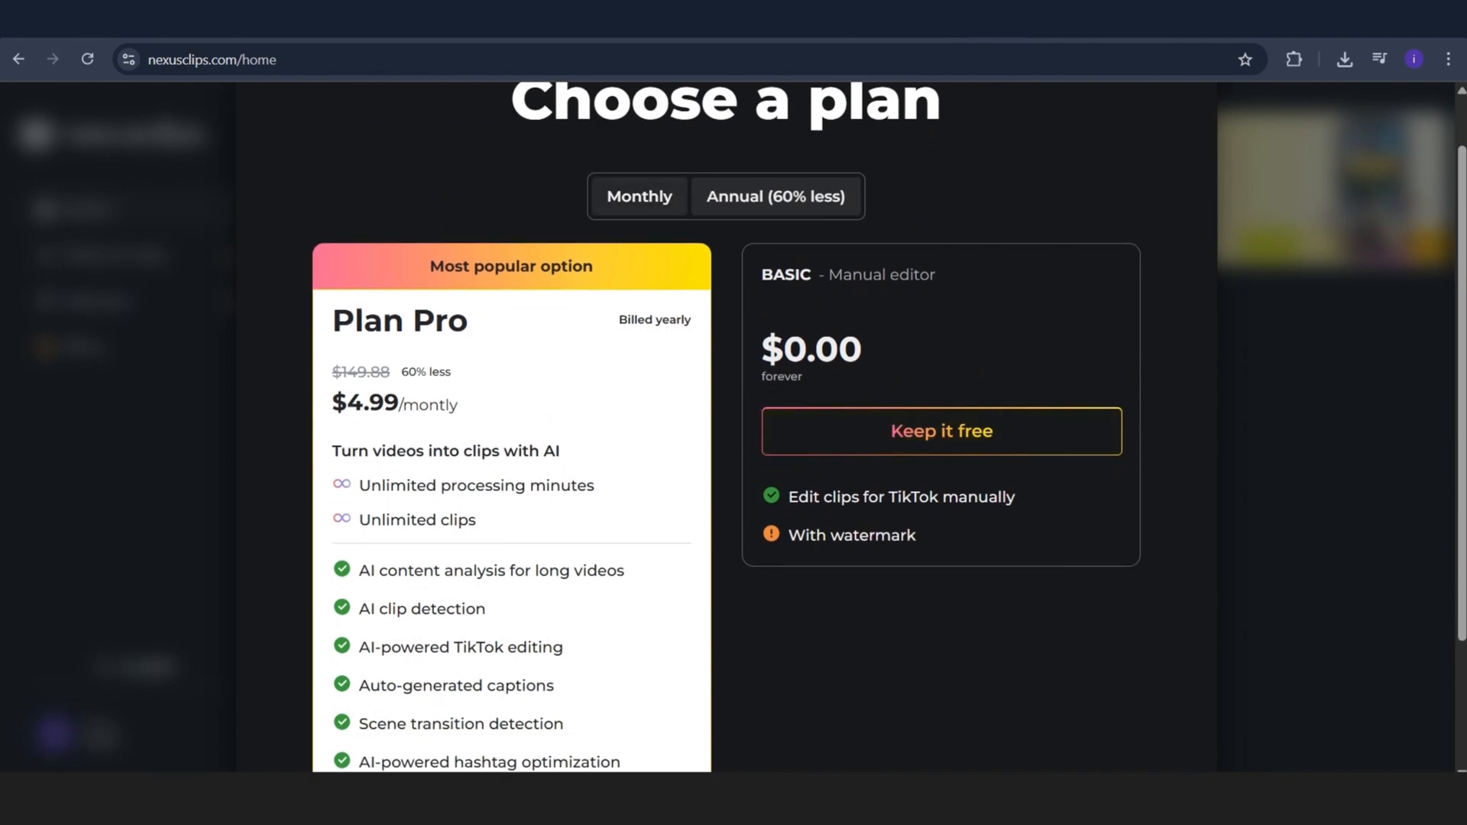
pyautogui.click(639, 197)
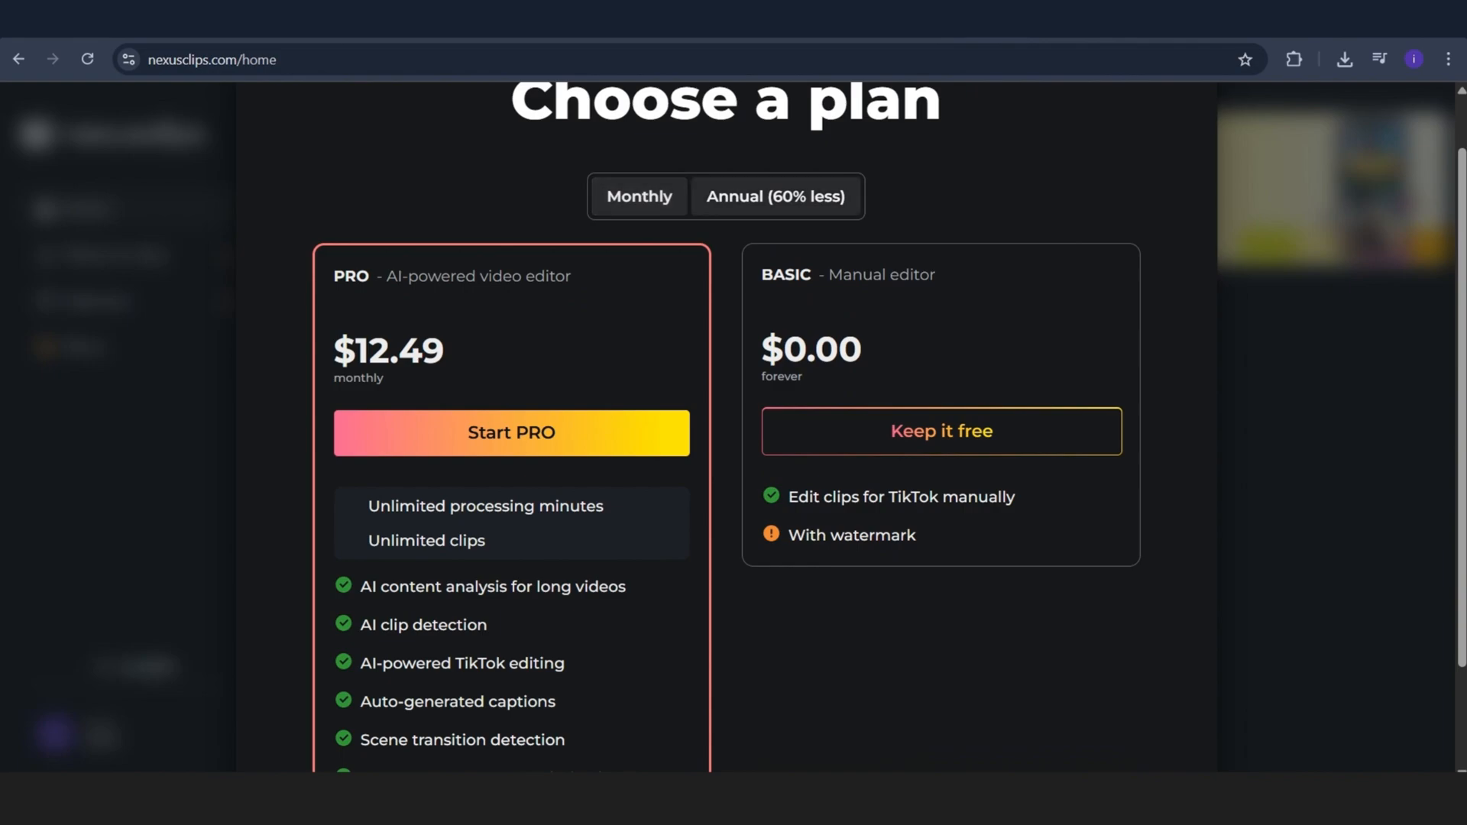
pyautogui.scroll(3)
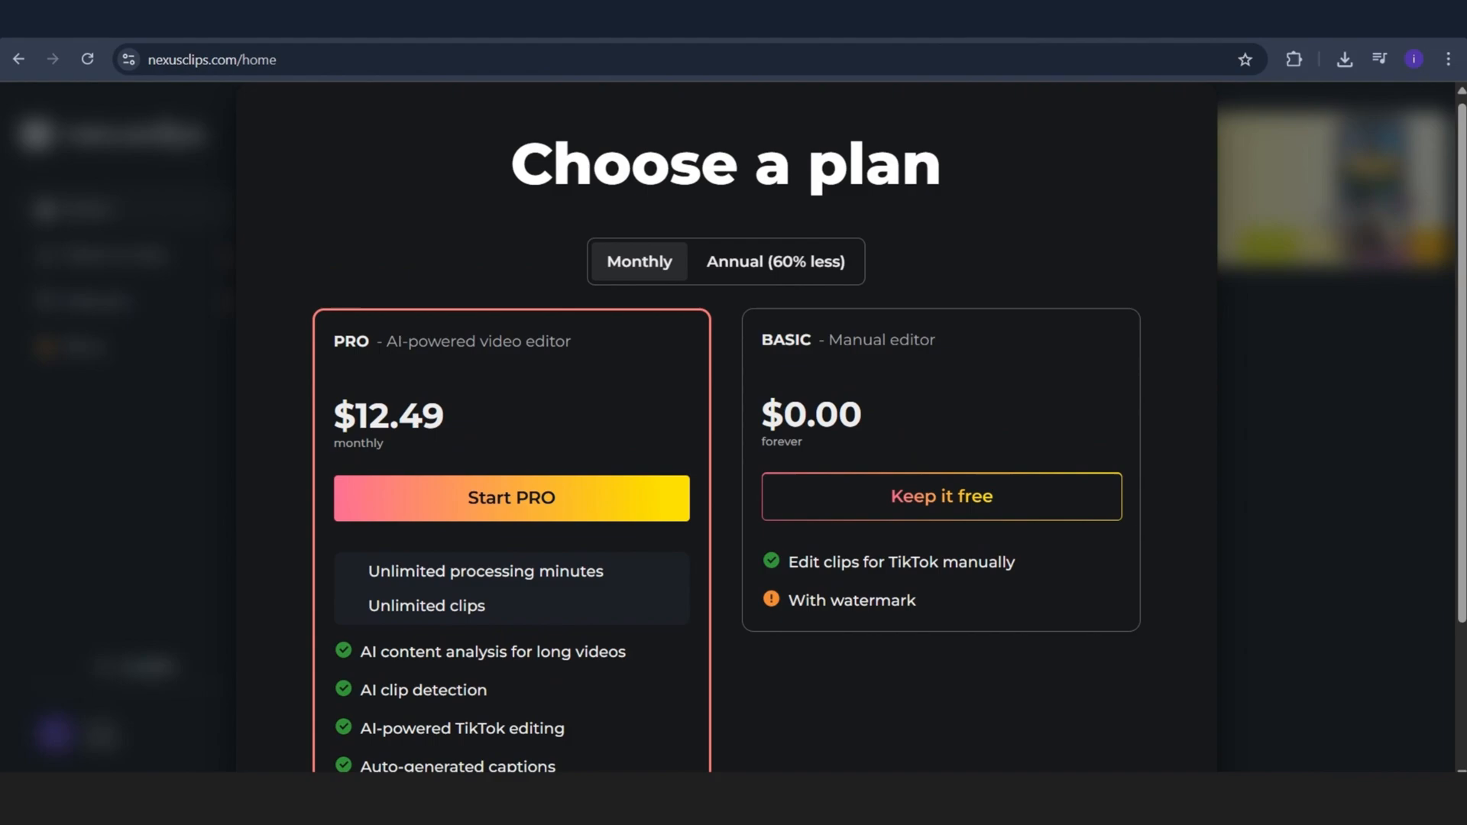
pyautogui.scroll(-3)
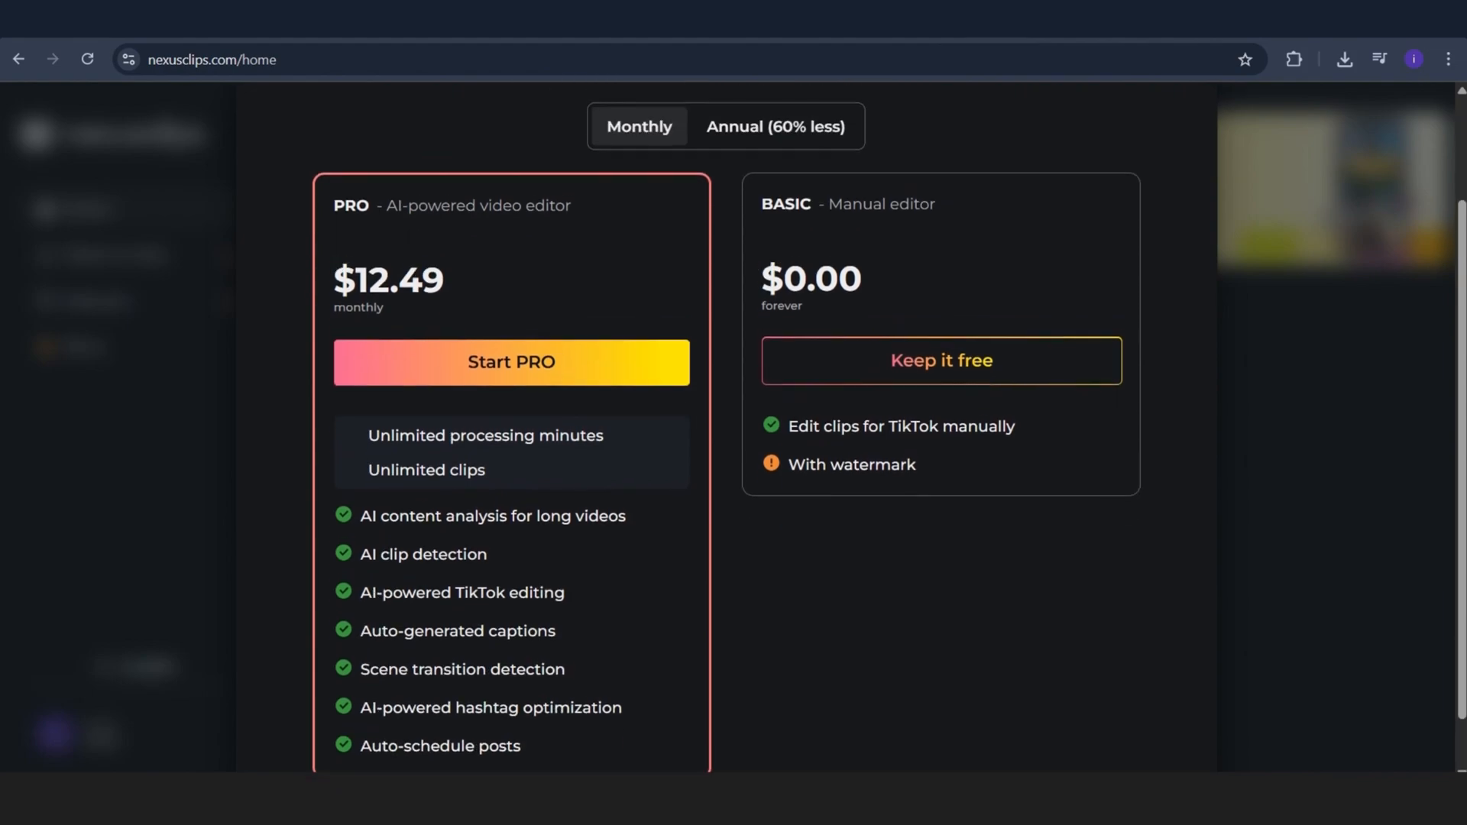
pyautogui.scroll(3)
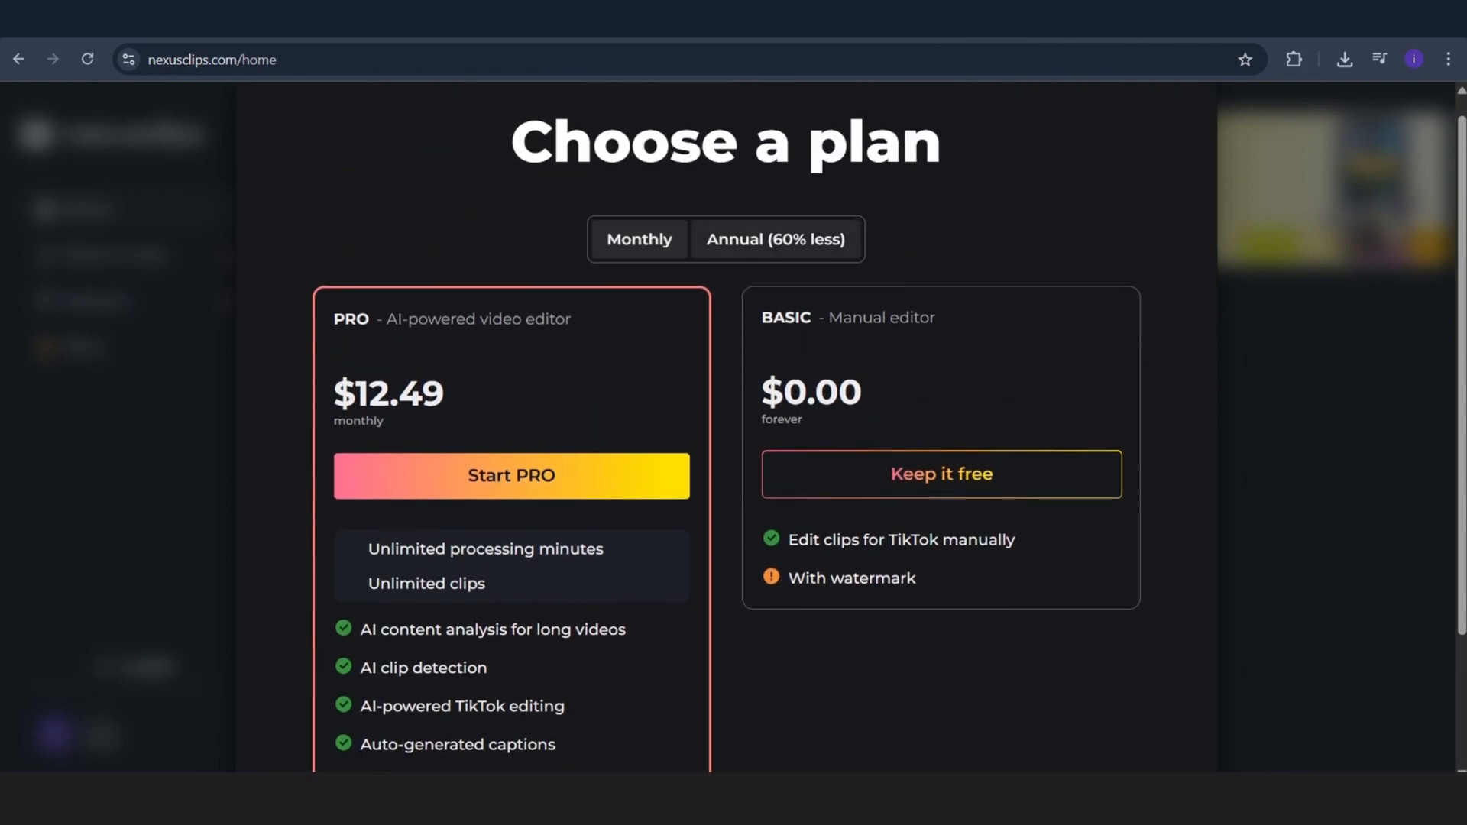
# - Switch to Annual (60% less) billing to see the discounted Pro price, then close the plans
pyautogui.click(775, 238)
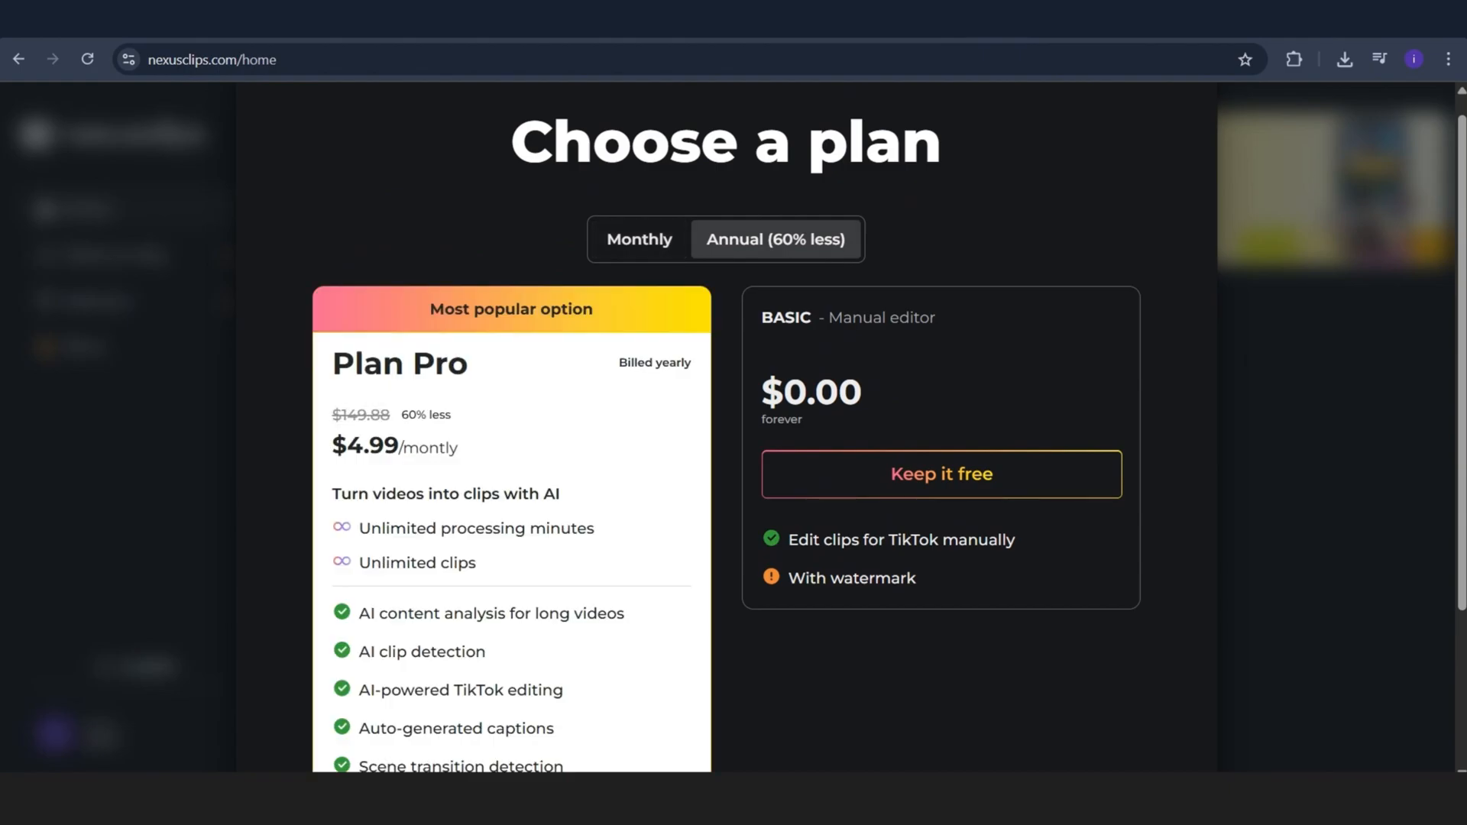
pyautogui.scroll(-3)
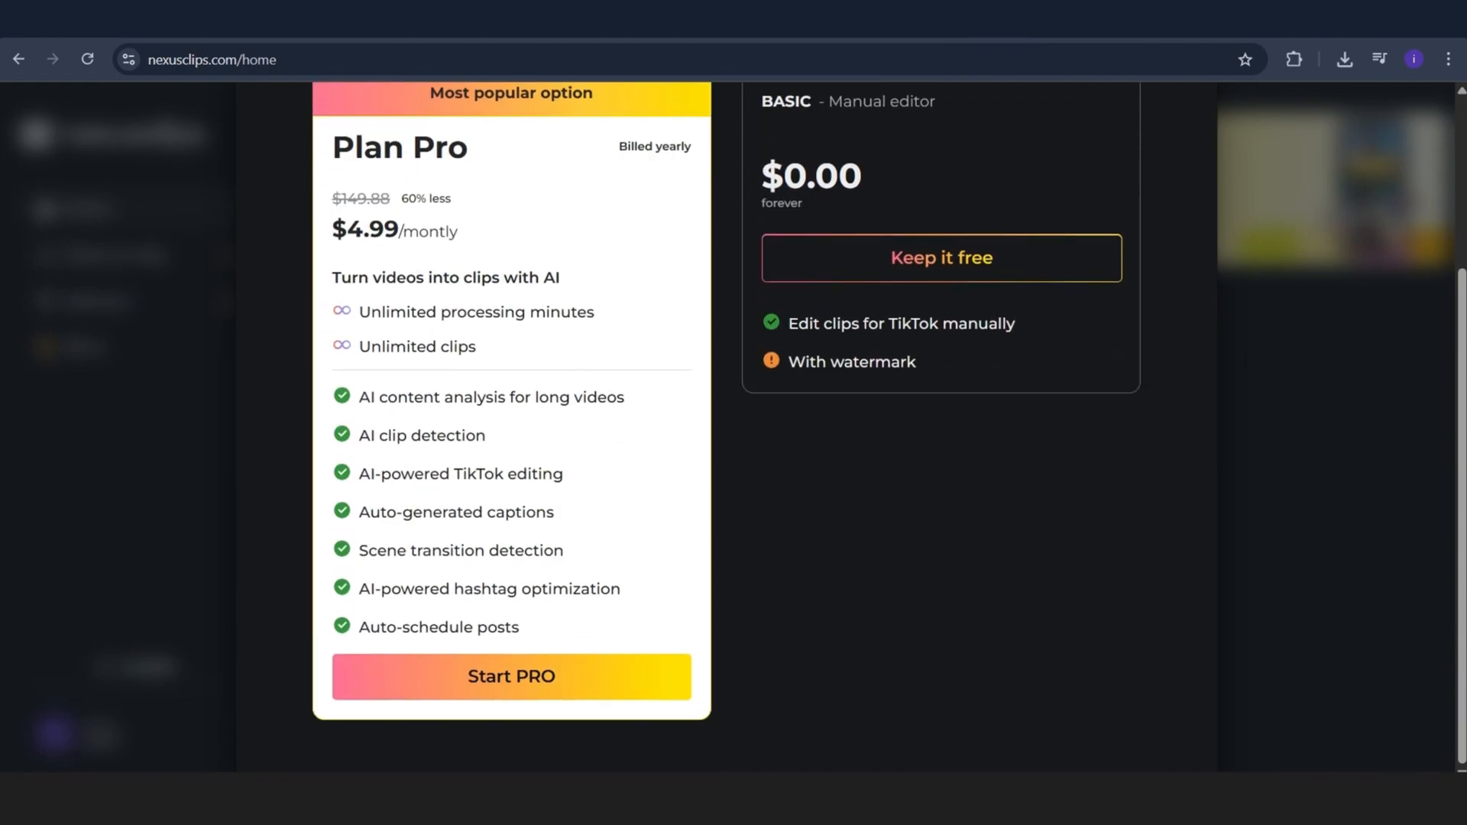
pyautogui.scroll(3)
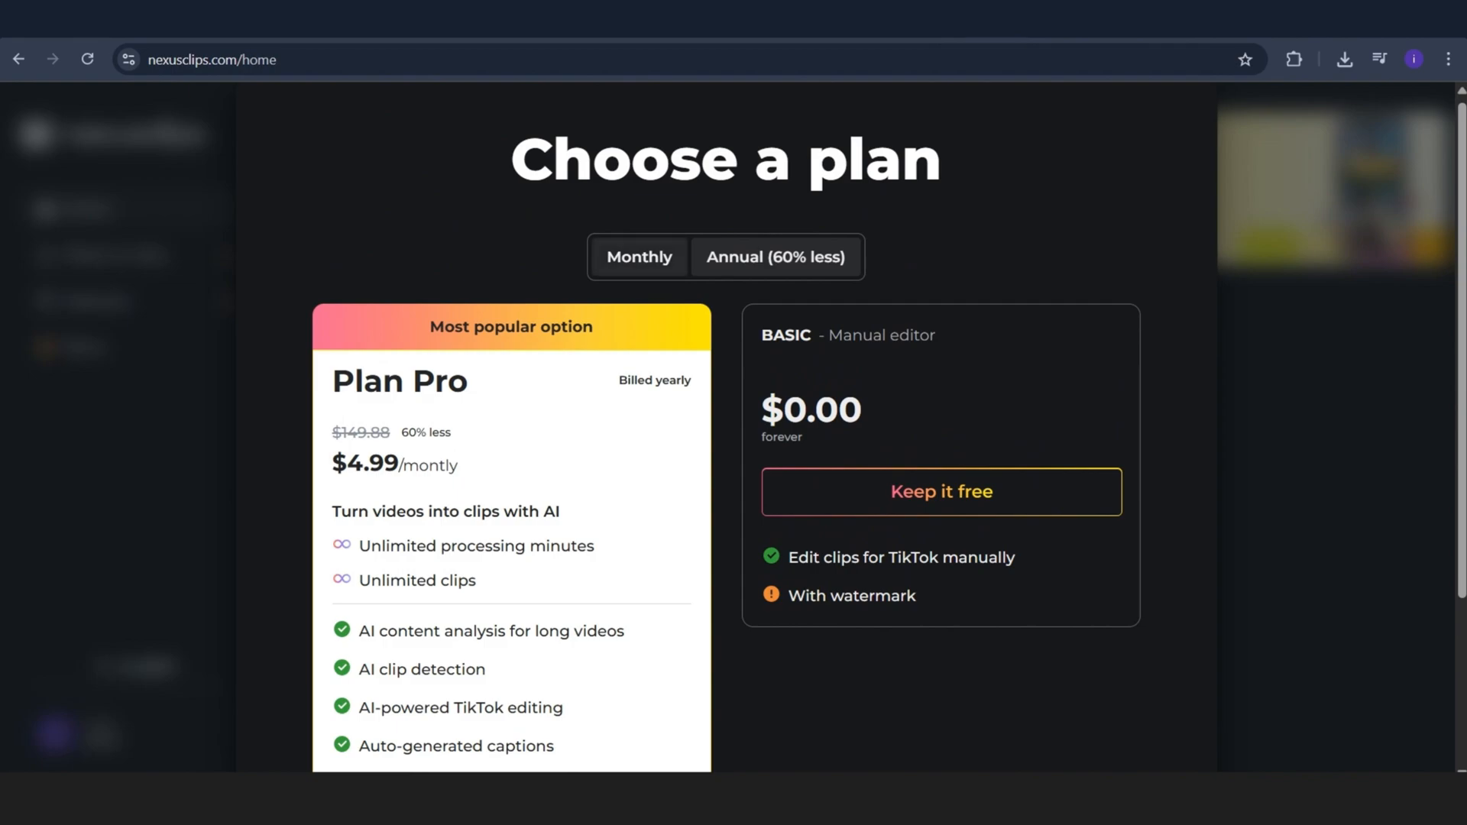
pyautogui.click(639, 257)
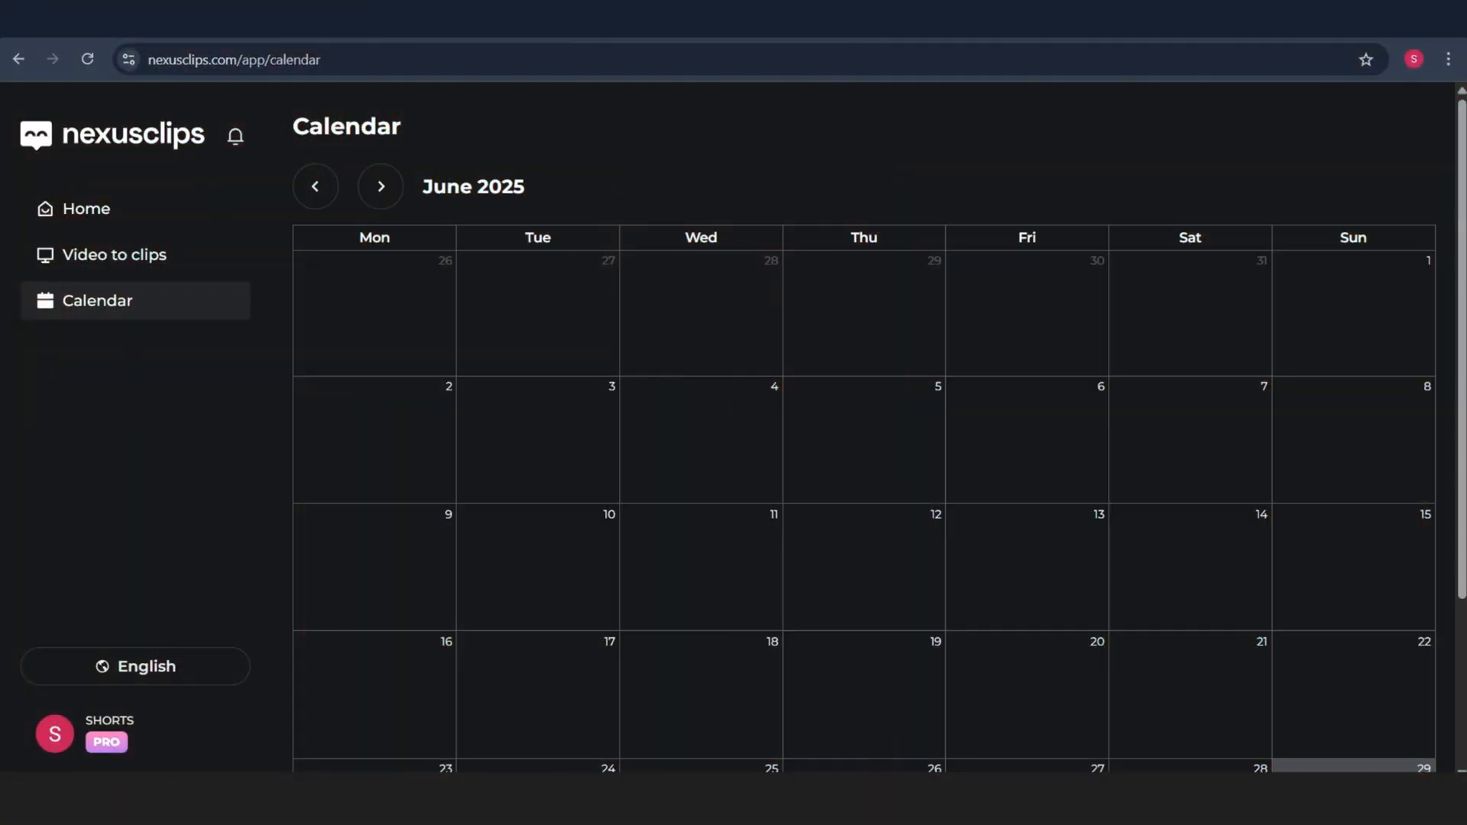
# - Page the calendar back to May 2025 and return to Videos to clips
pyautogui.click(314, 185)
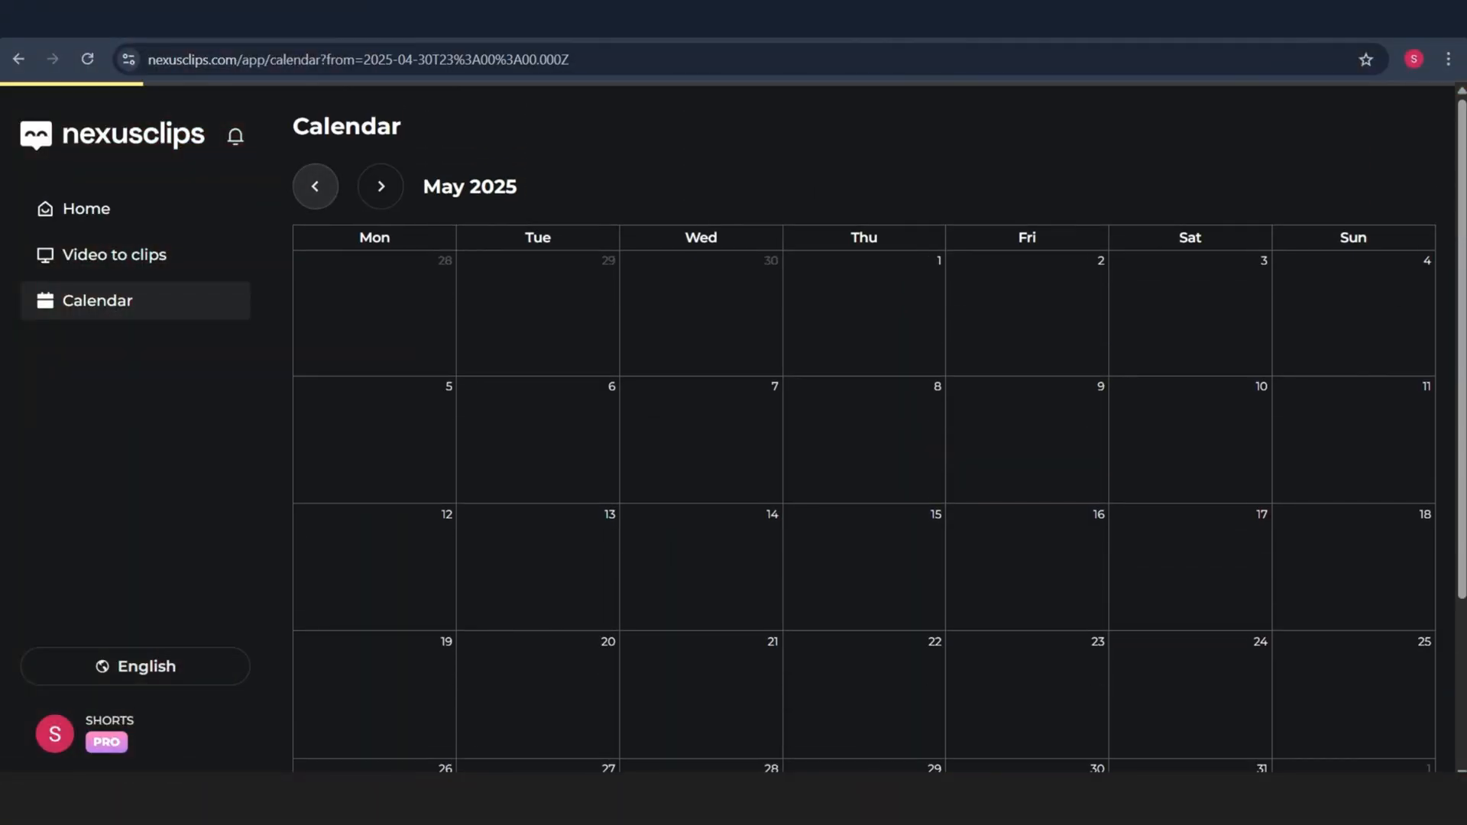
pyautogui.click(113, 255)
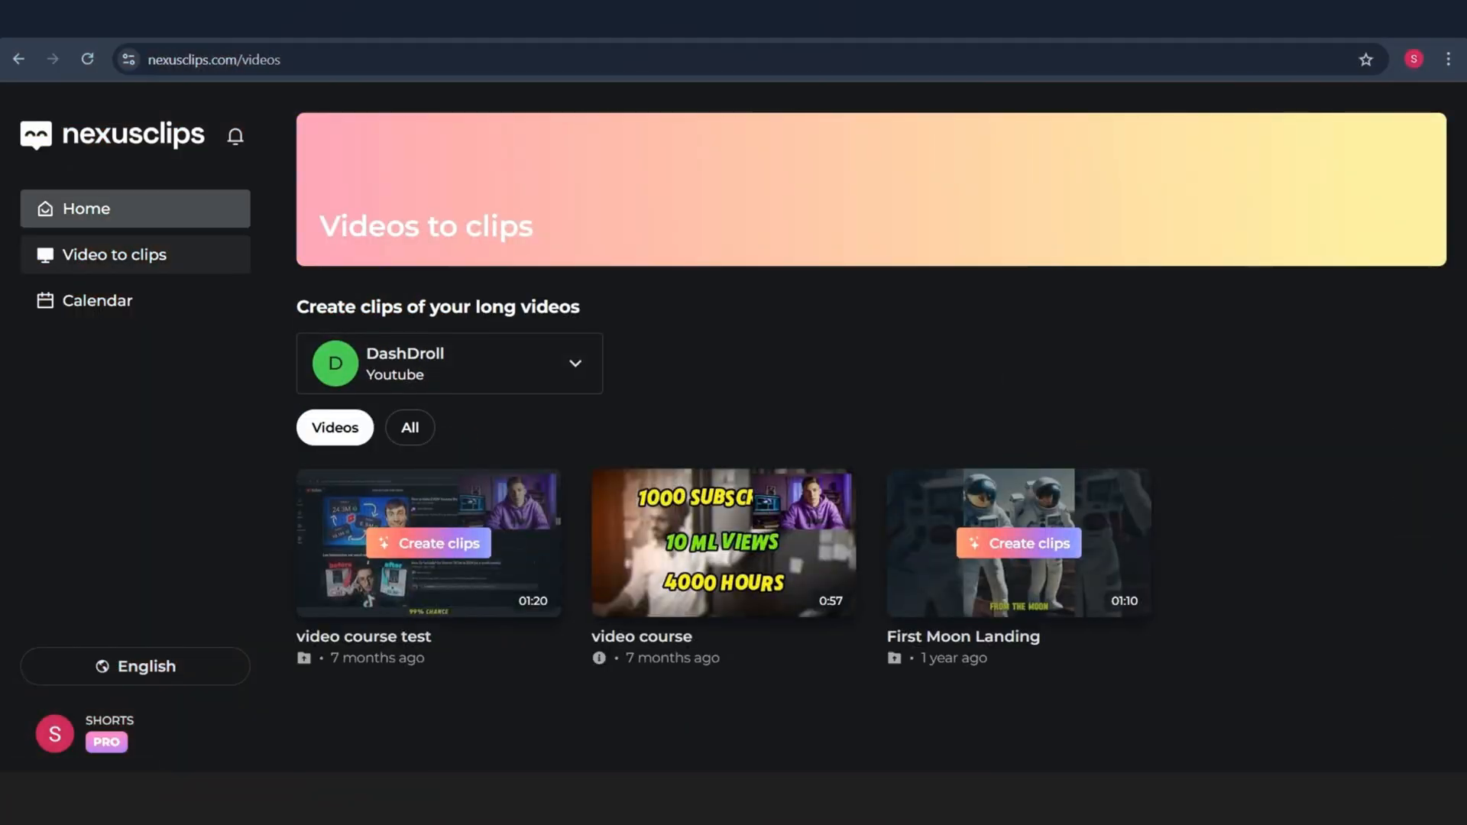
pyautogui.click(86, 208)
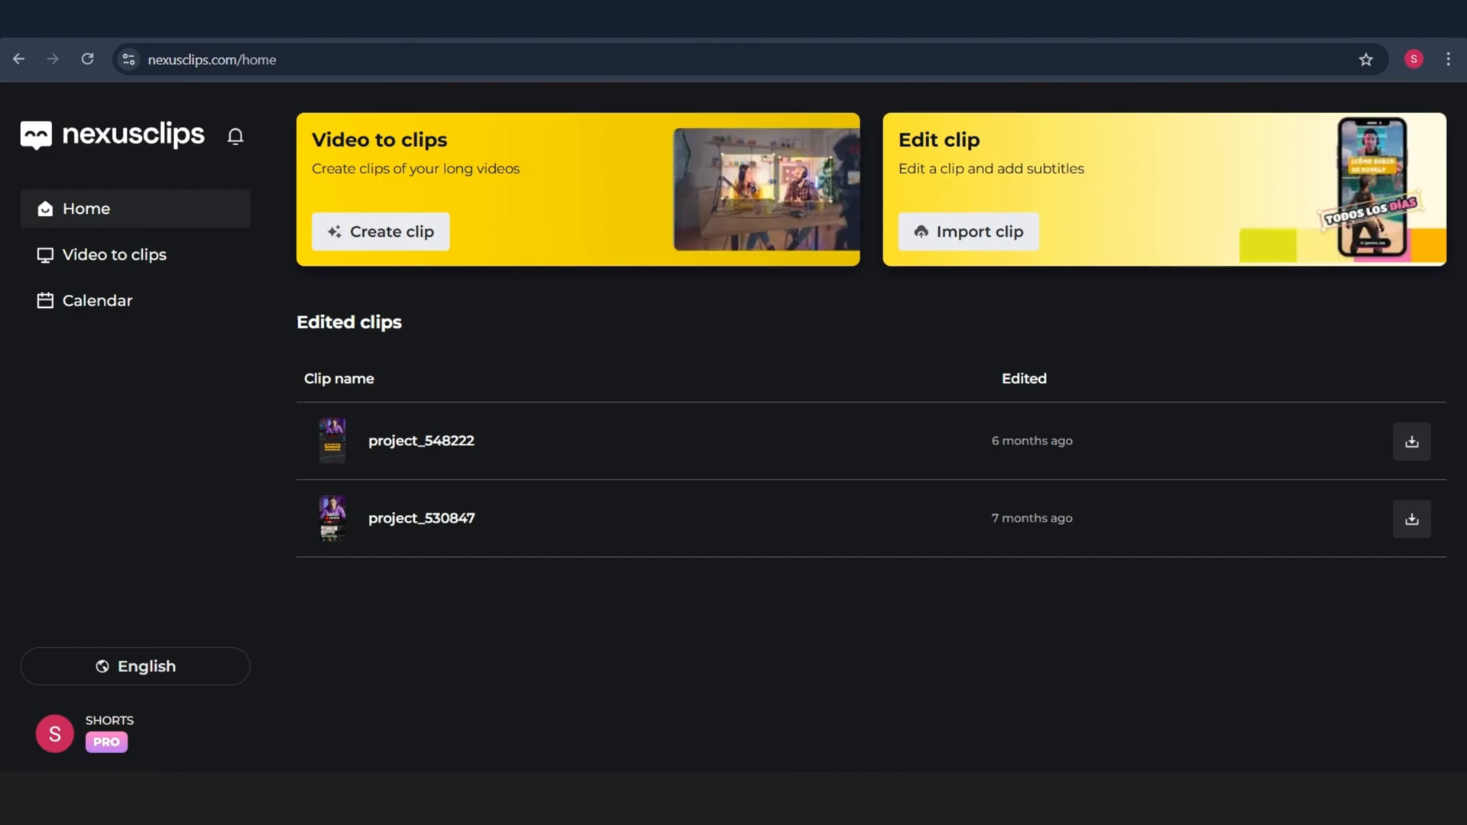
pyautogui.click(968, 231)
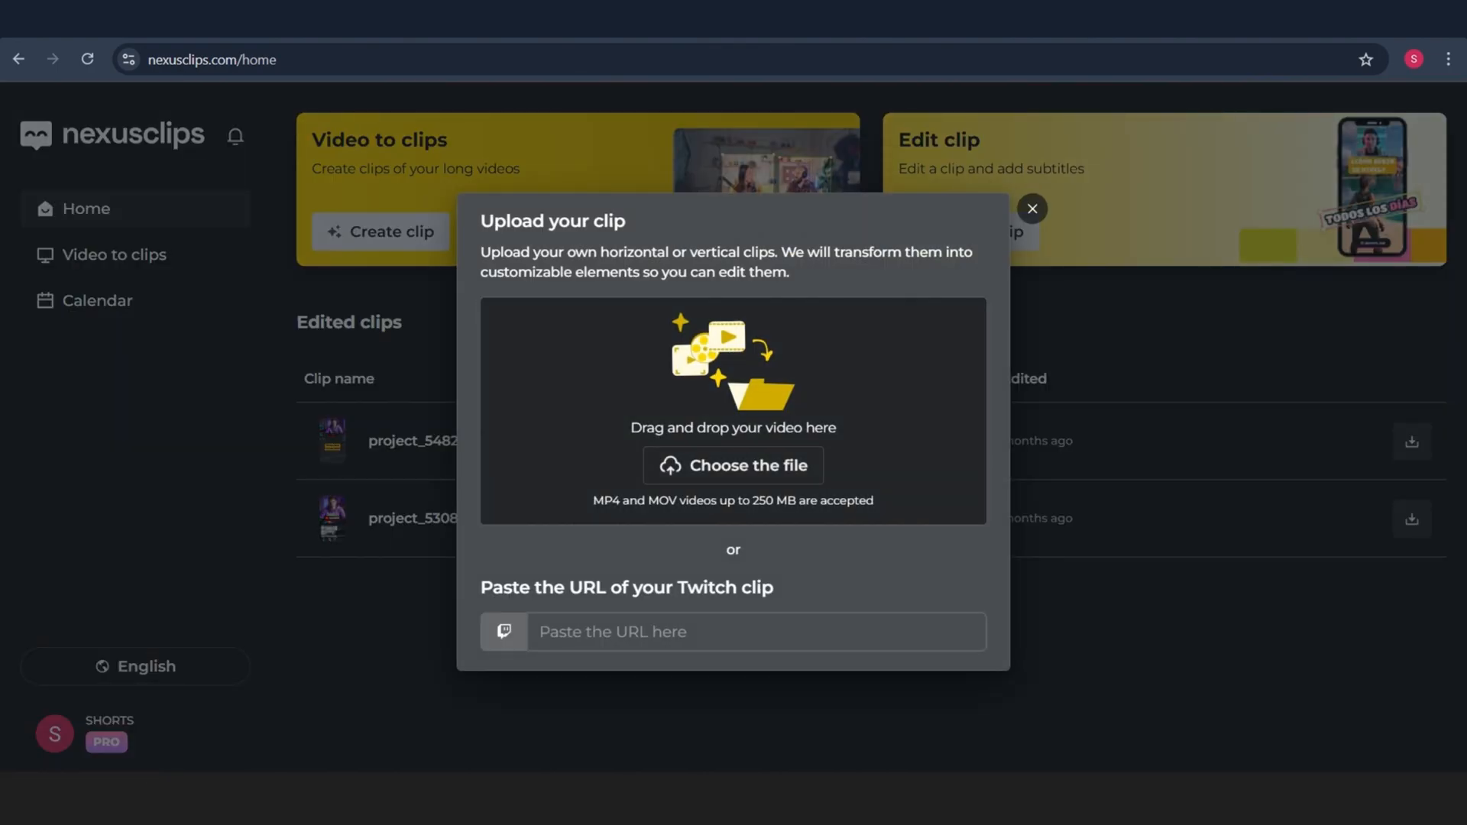
pyautogui.click(755, 631)
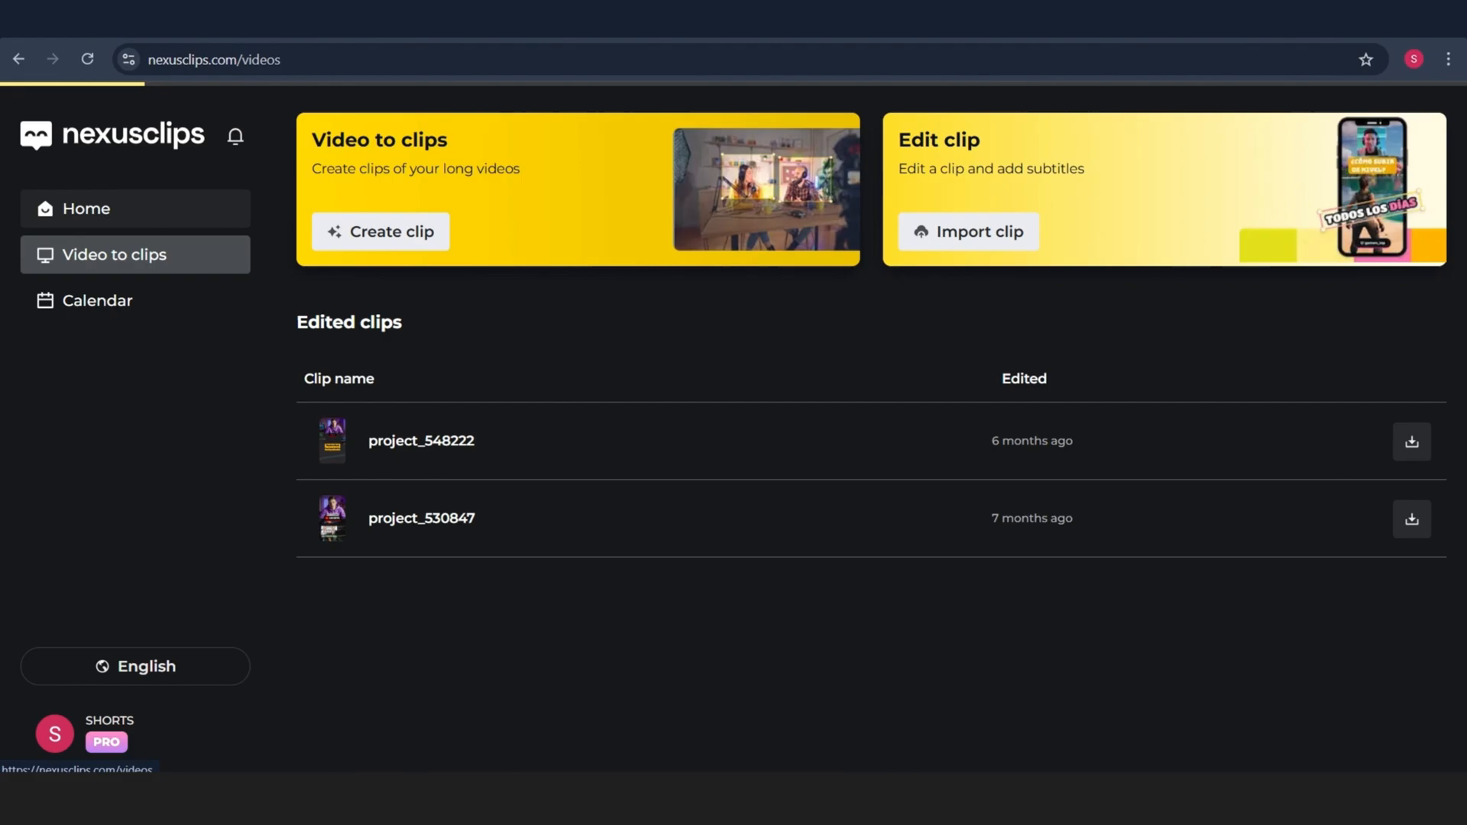
pyautogui.click(380, 231)
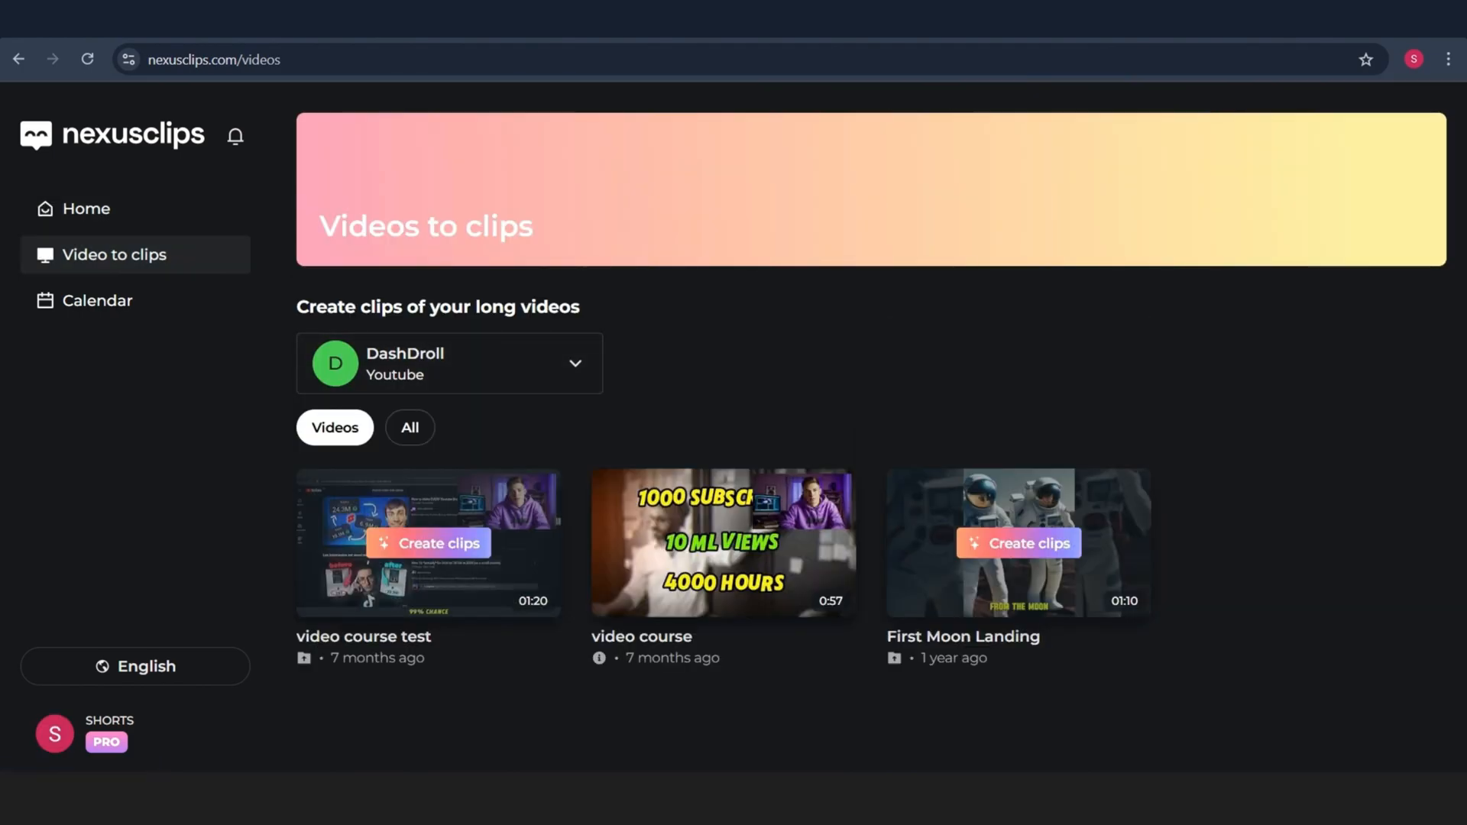
pyautogui.click(96, 301)
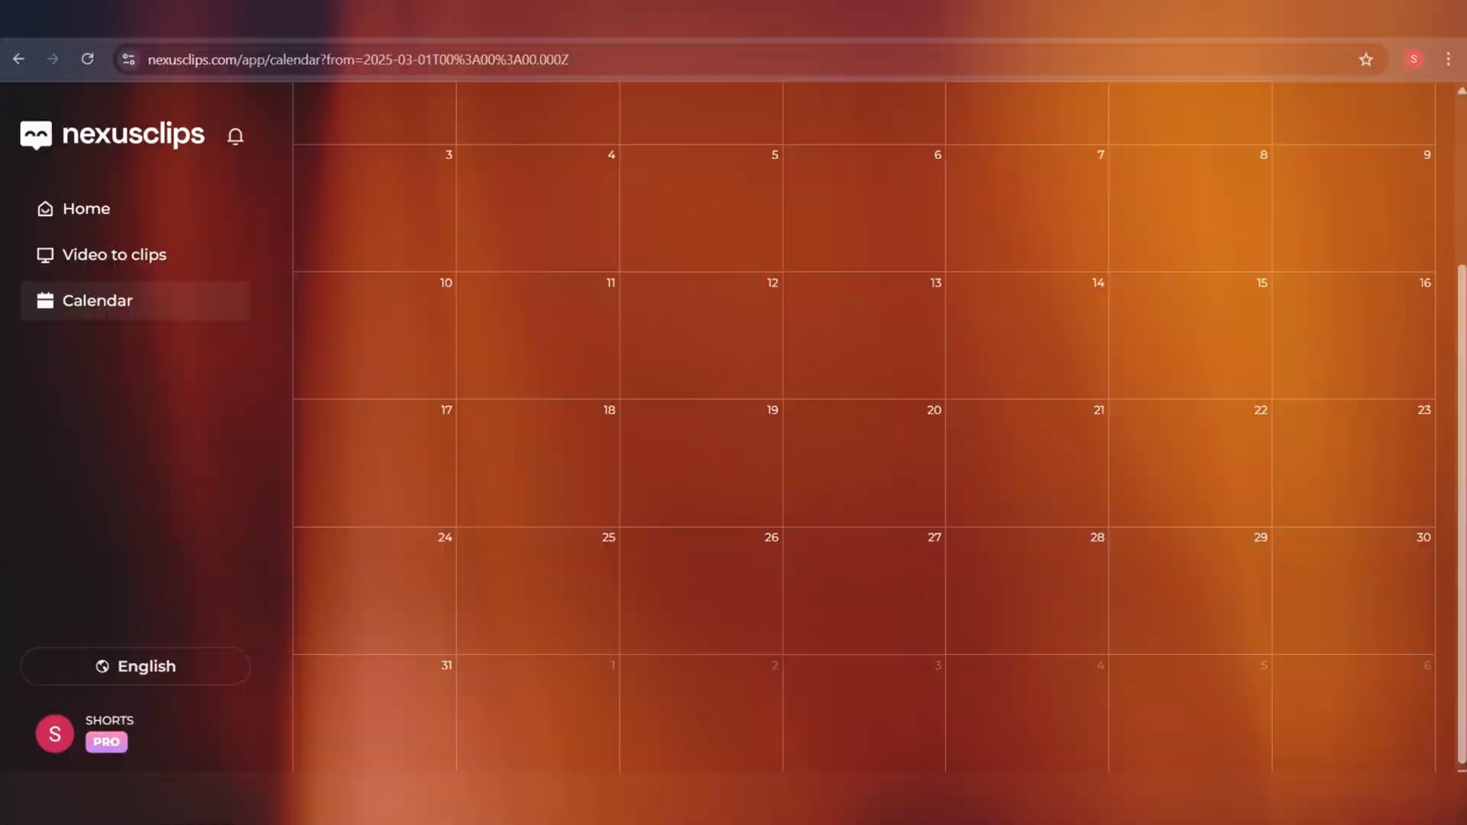
pyautogui.click(134, 667)
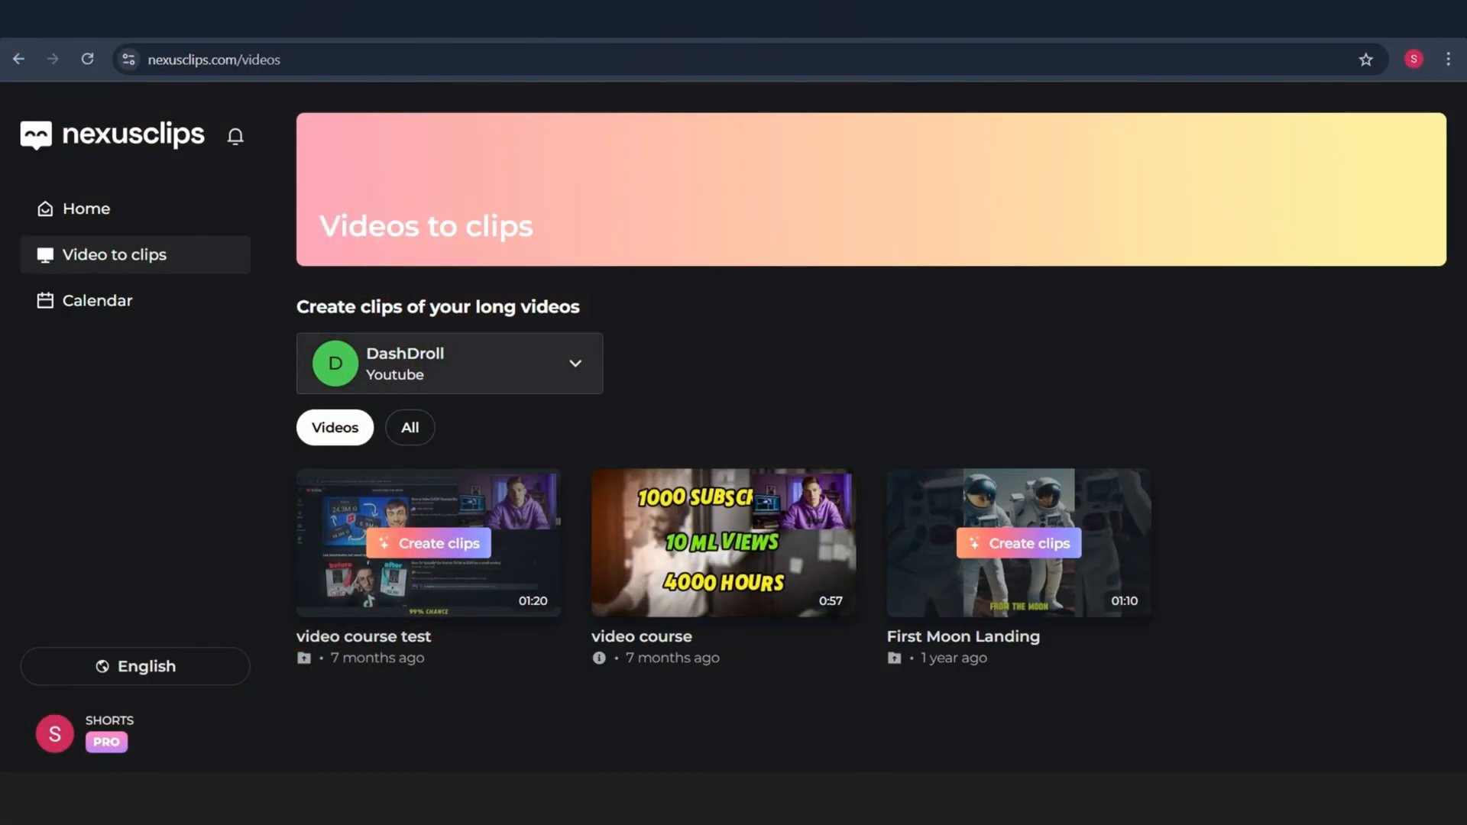
# - Switch the video source to Uploaded and check the uploaded video
pyautogui.click(449, 364)
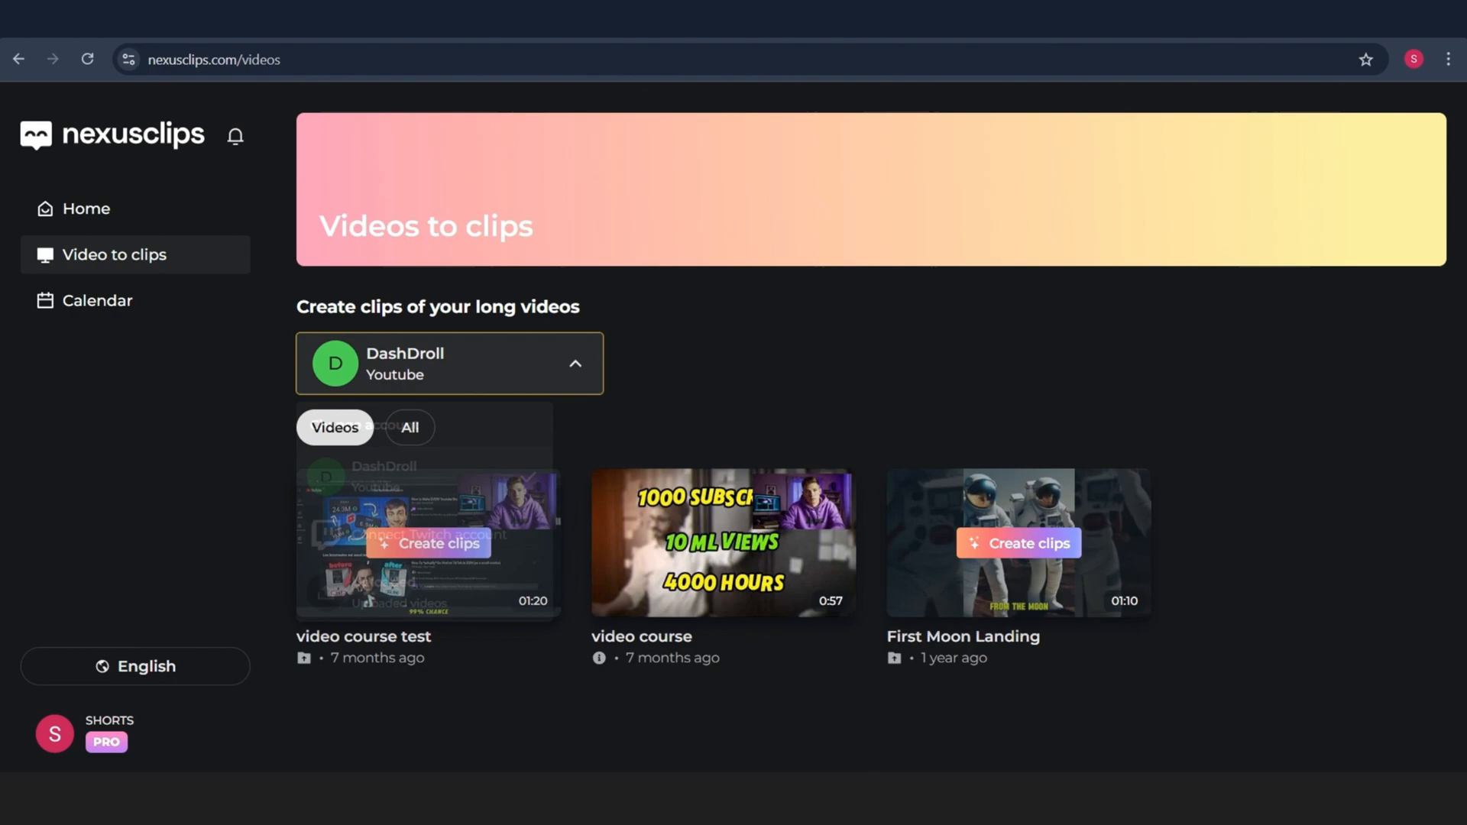
pyautogui.click(449, 363)
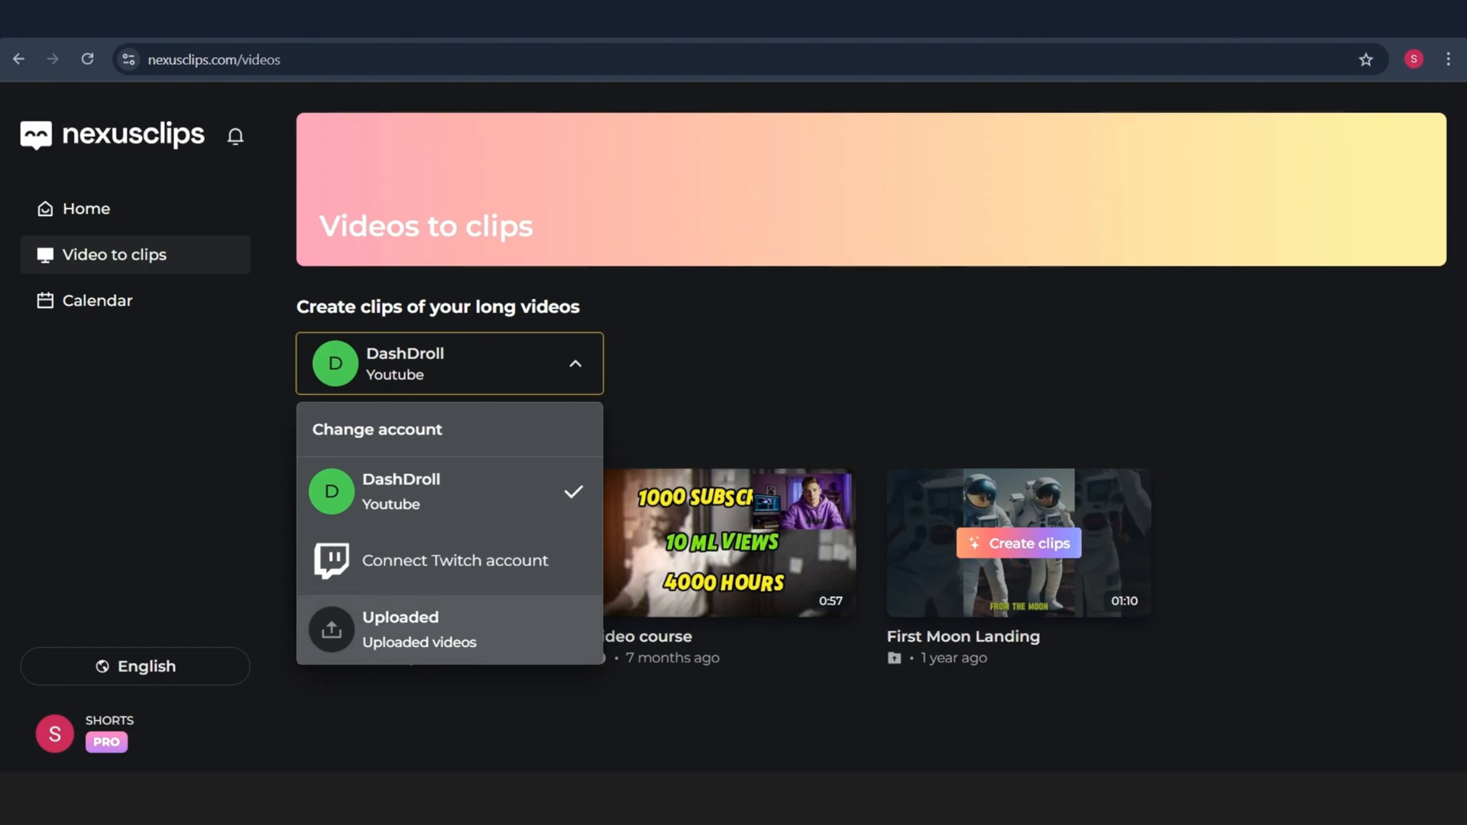
pyautogui.click(400, 626)
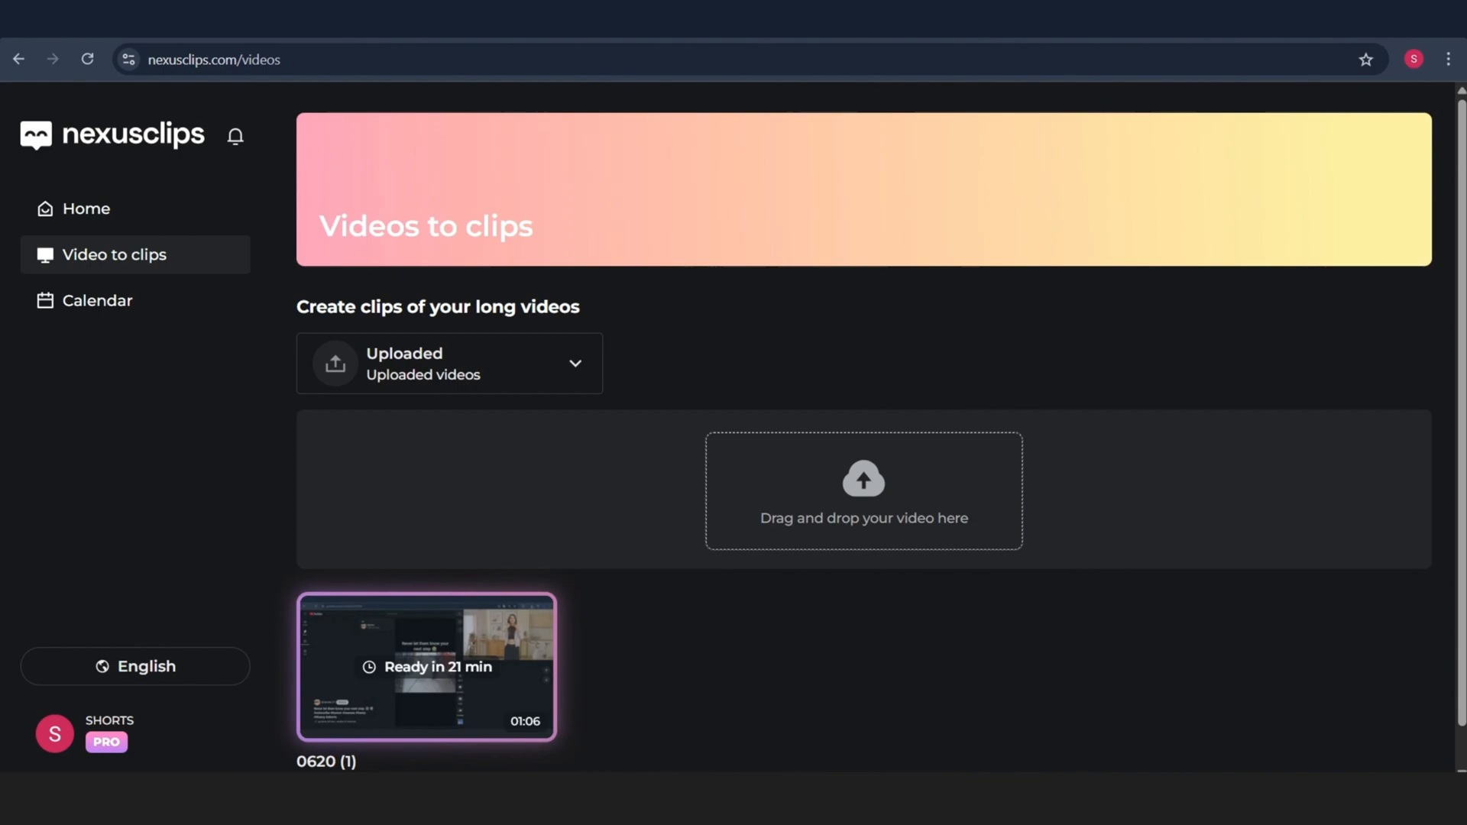
pyautogui.scroll(-3)
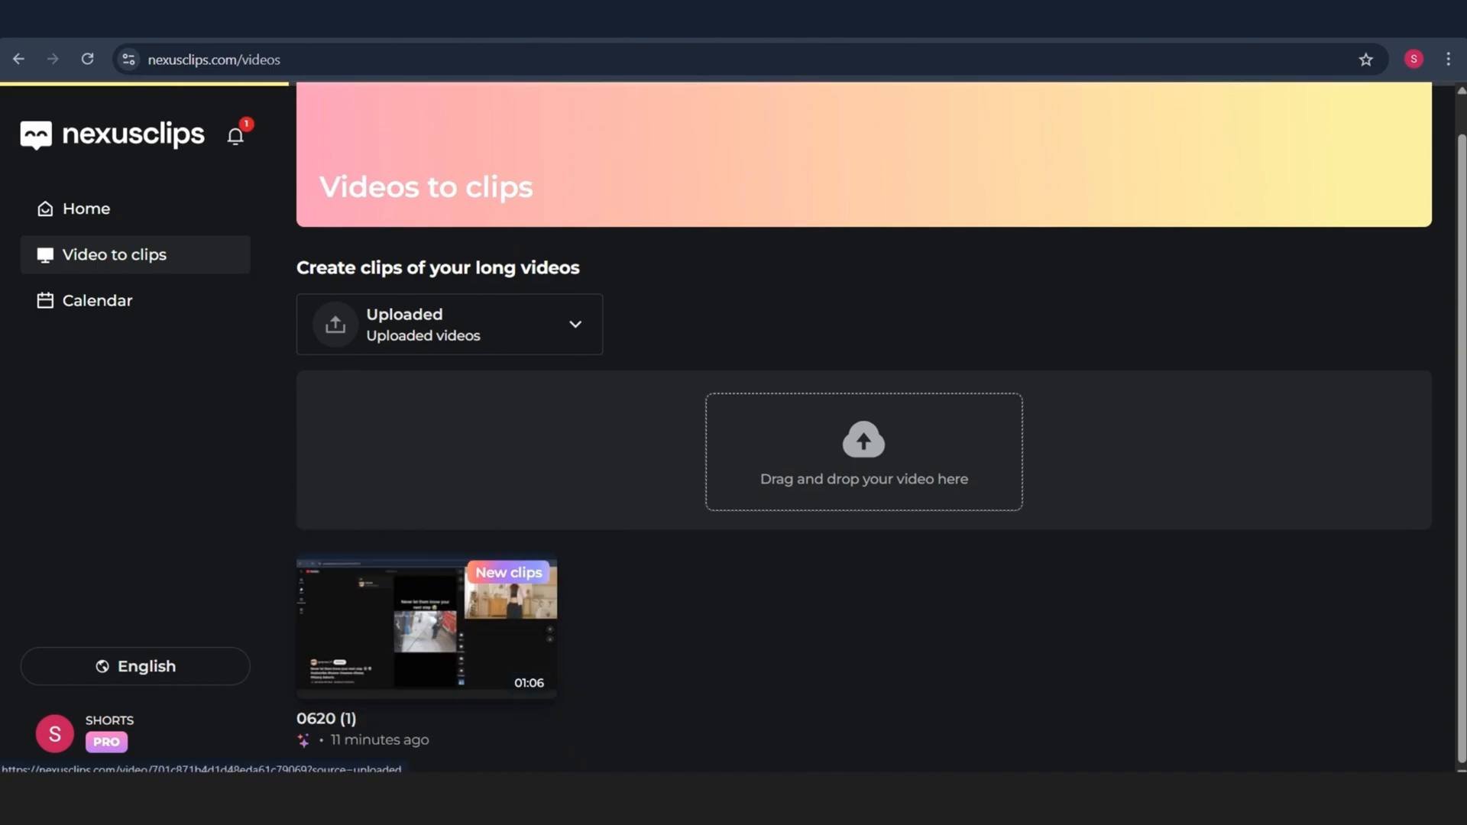
# - Return via Home to the Videos to clips page listing DashDroll's videos
pyautogui.click(86, 207)
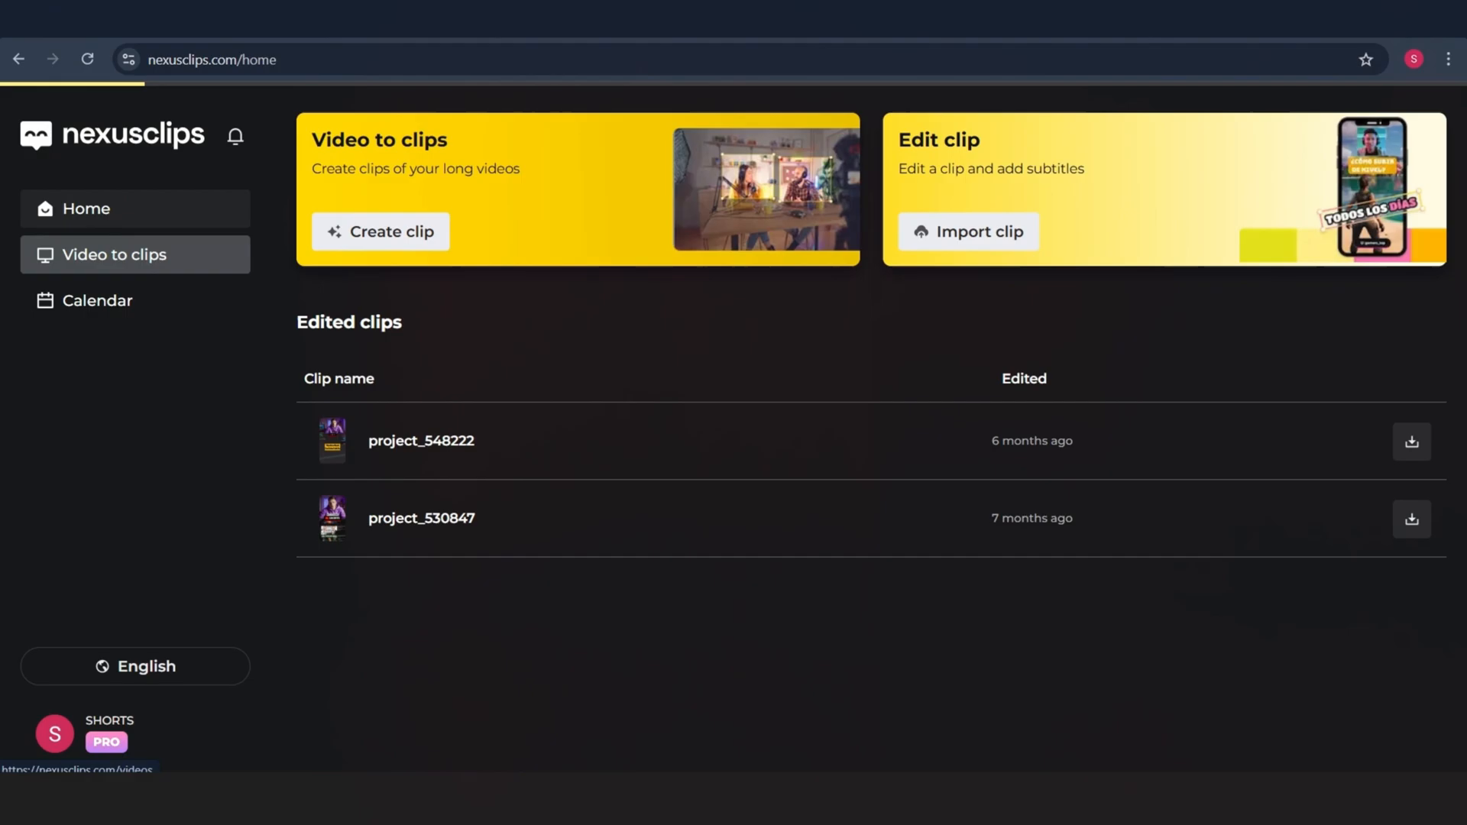
pyautogui.click(113, 255)
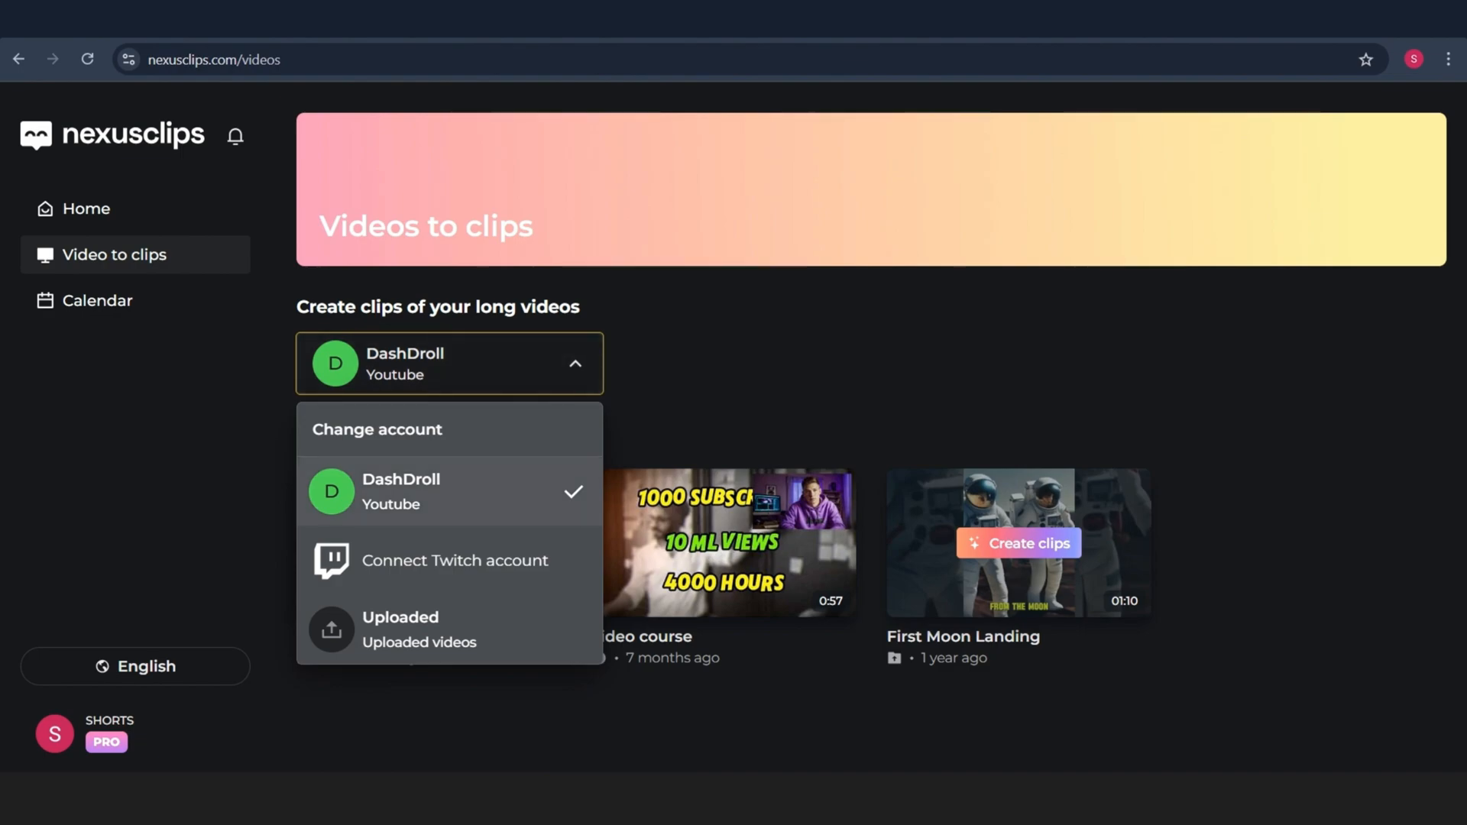
# - Choose the uploaded video, set its spoken language and submit clip generation
pyautogui.click(399, 627)
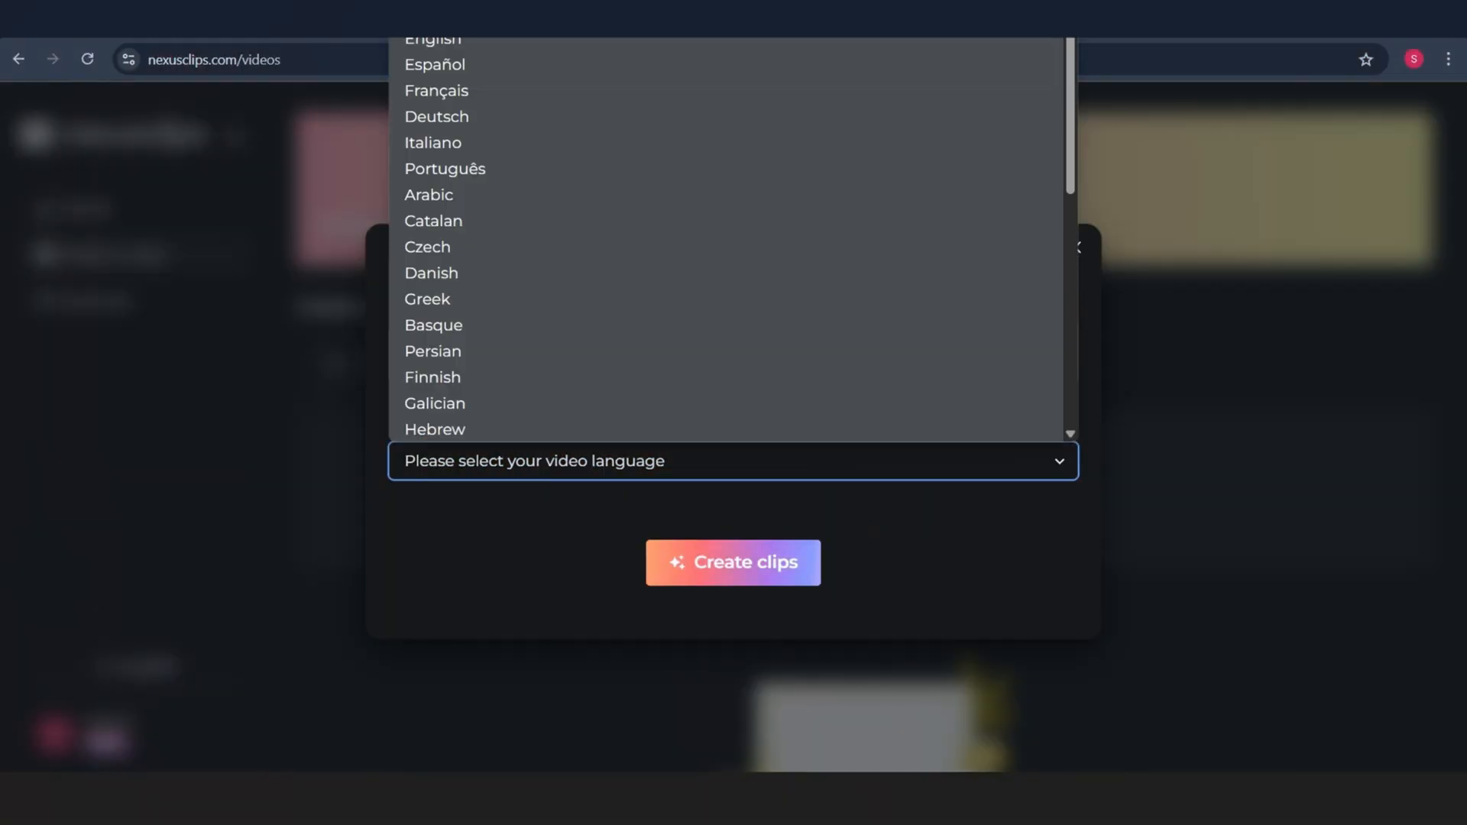
pyautogui.click(433, 38)
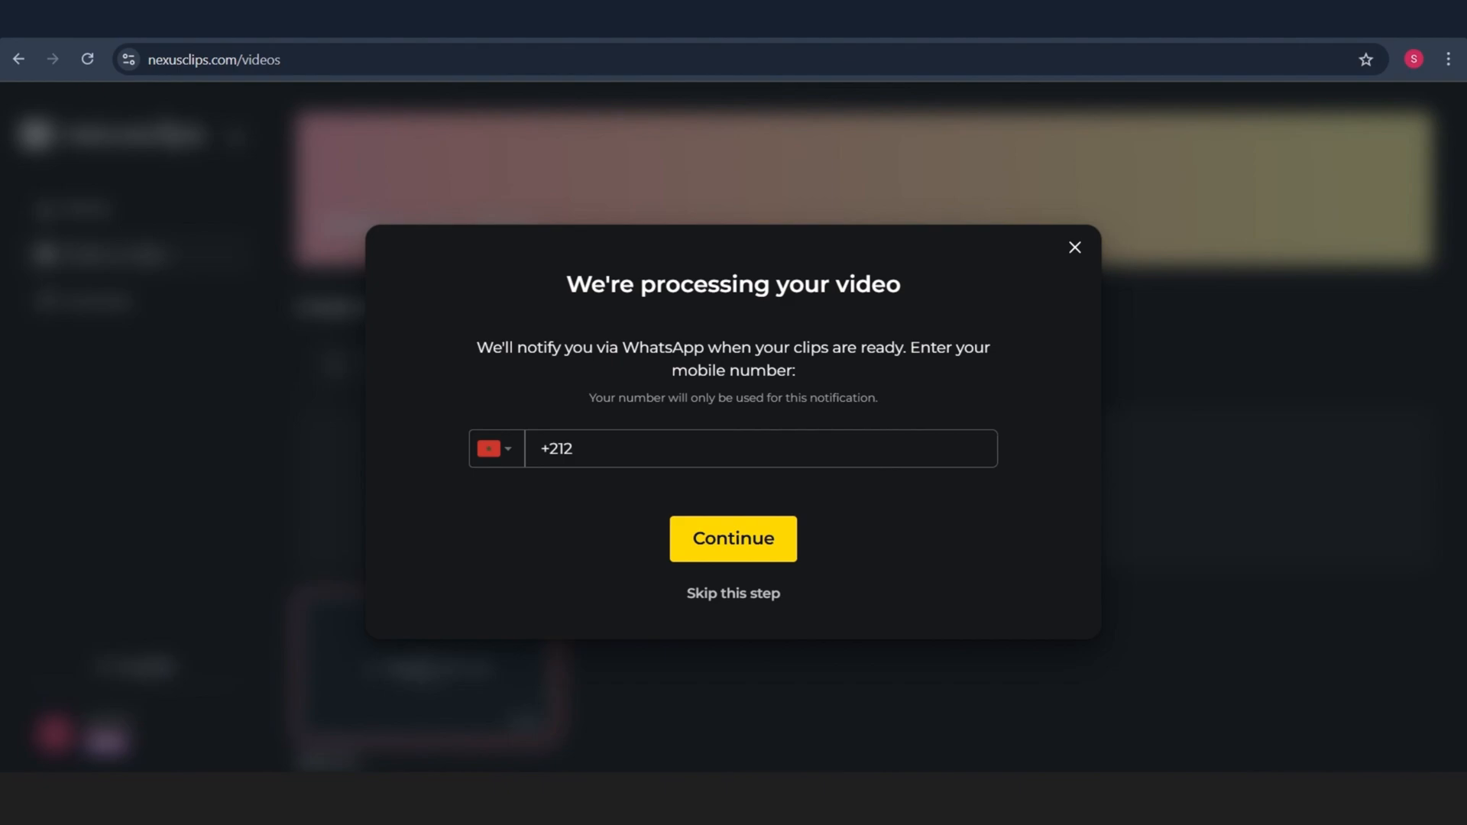
pyautogui.moveTo(732, 593)
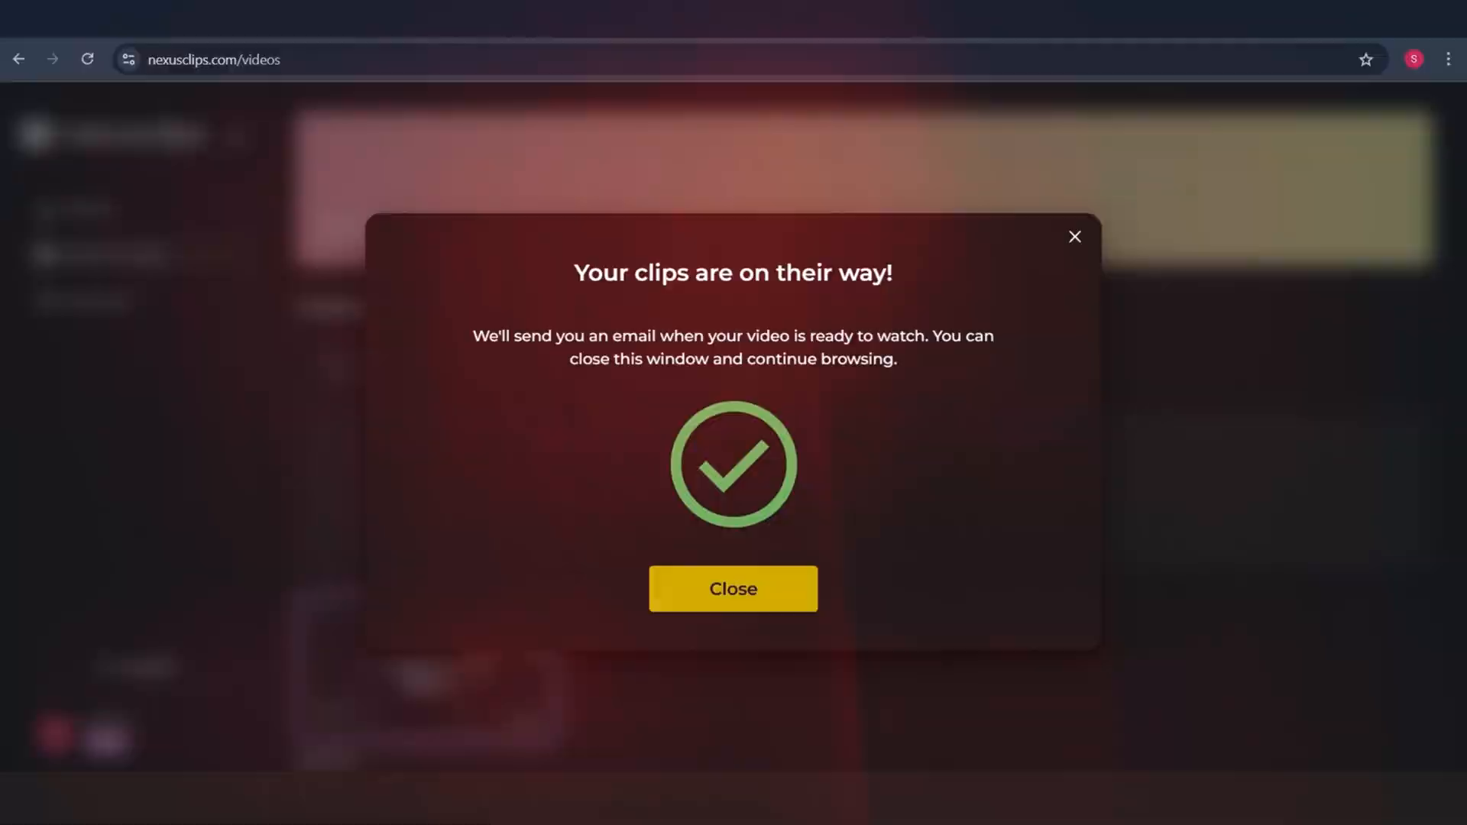
pyautogui.click(731, 588)
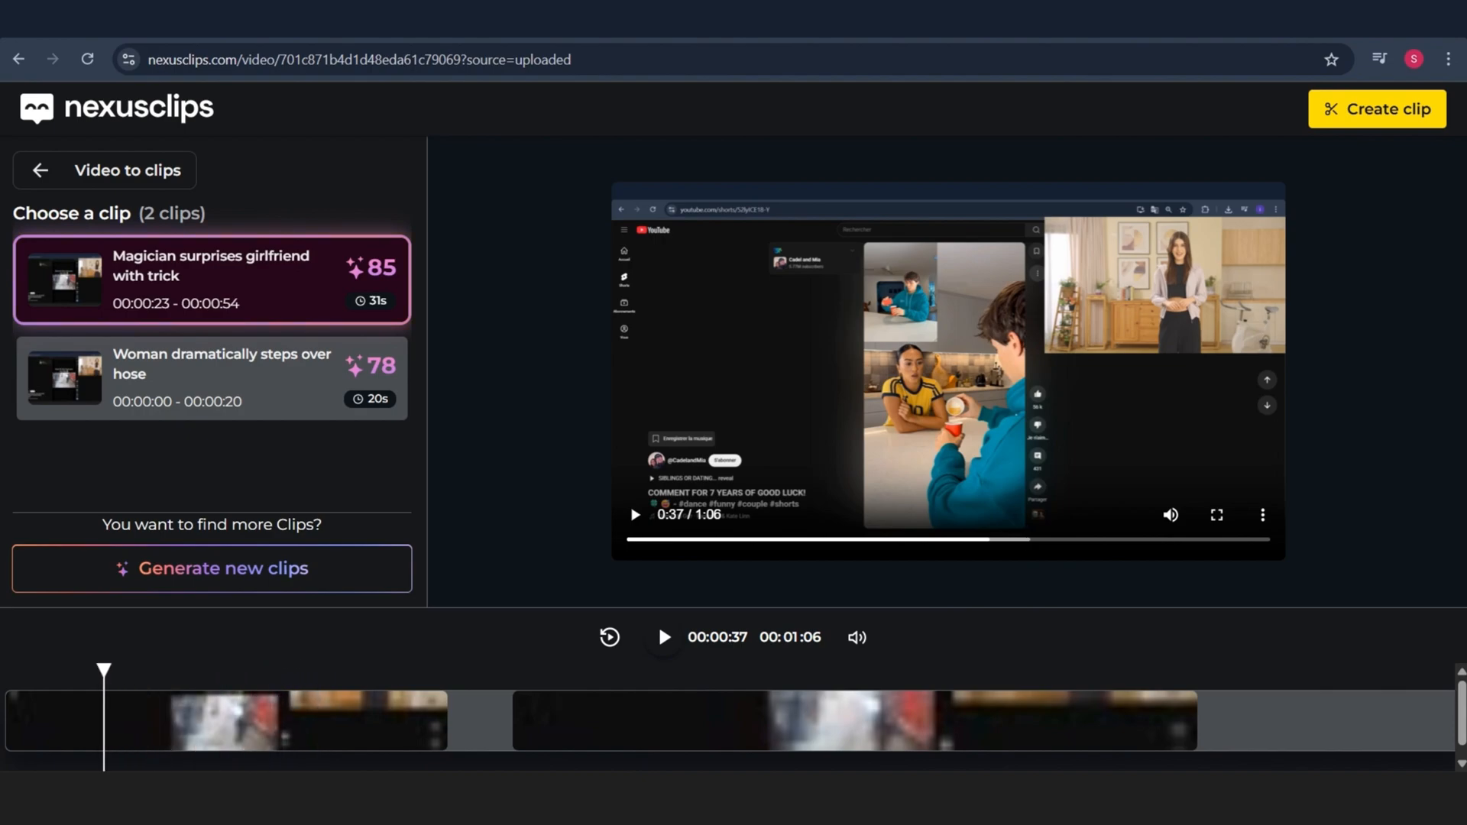
# - Preview the hose clip, then start a short from the 31-second magician clip
pyautogui.click(211, 377)
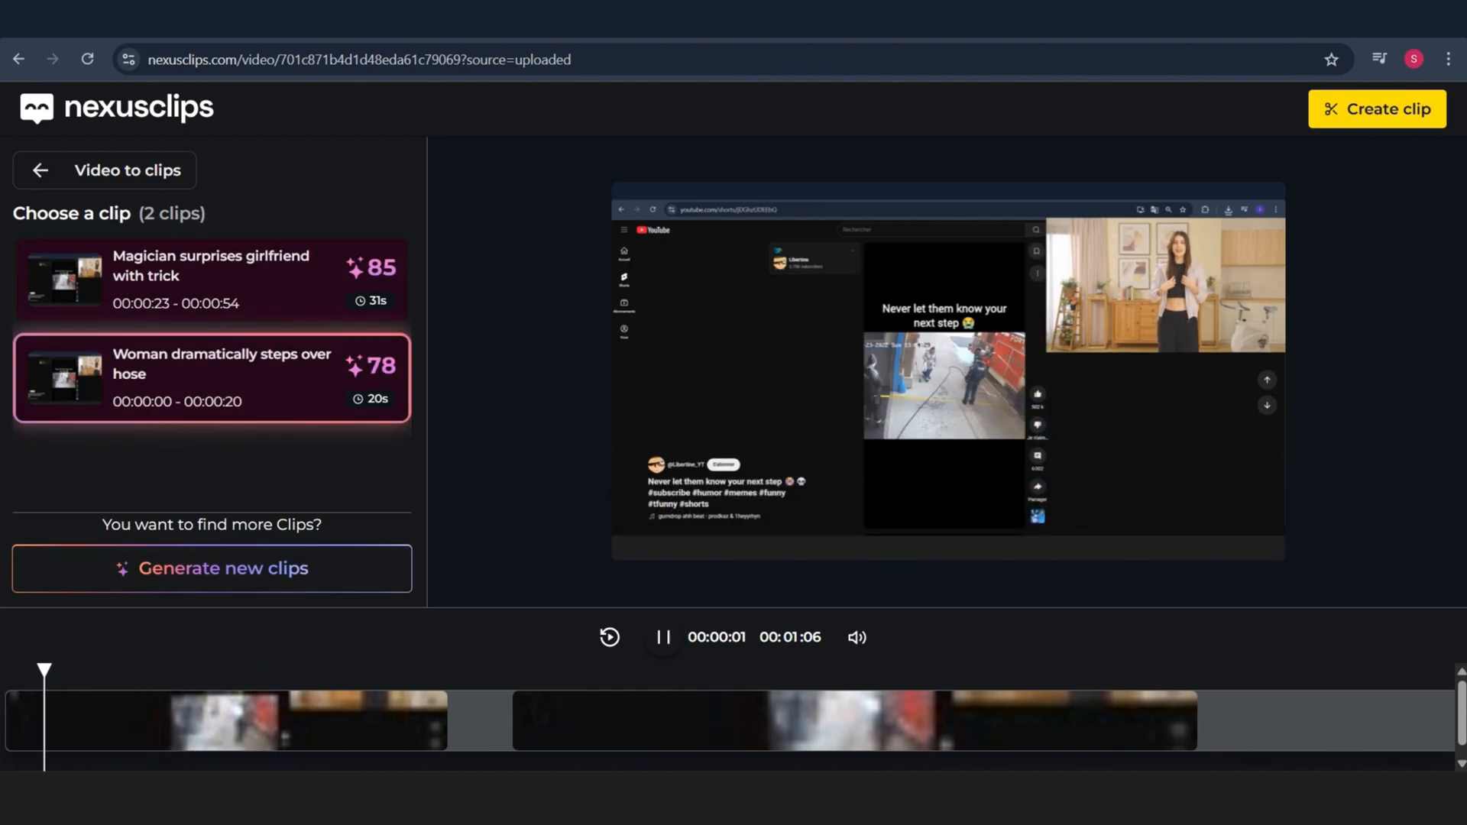
pyautogui.click(211, 281)
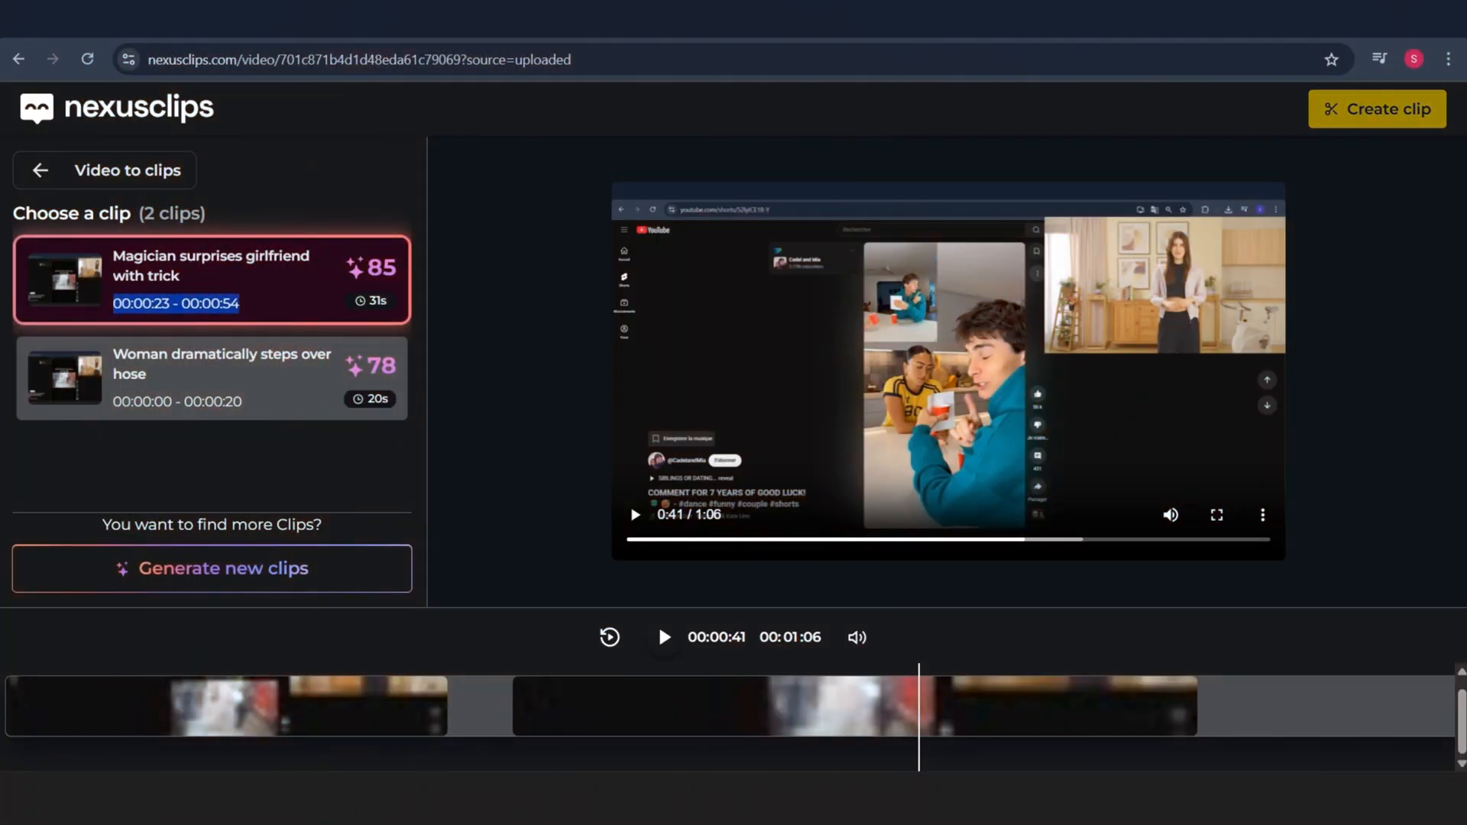
pyautogui.click(211, 281)
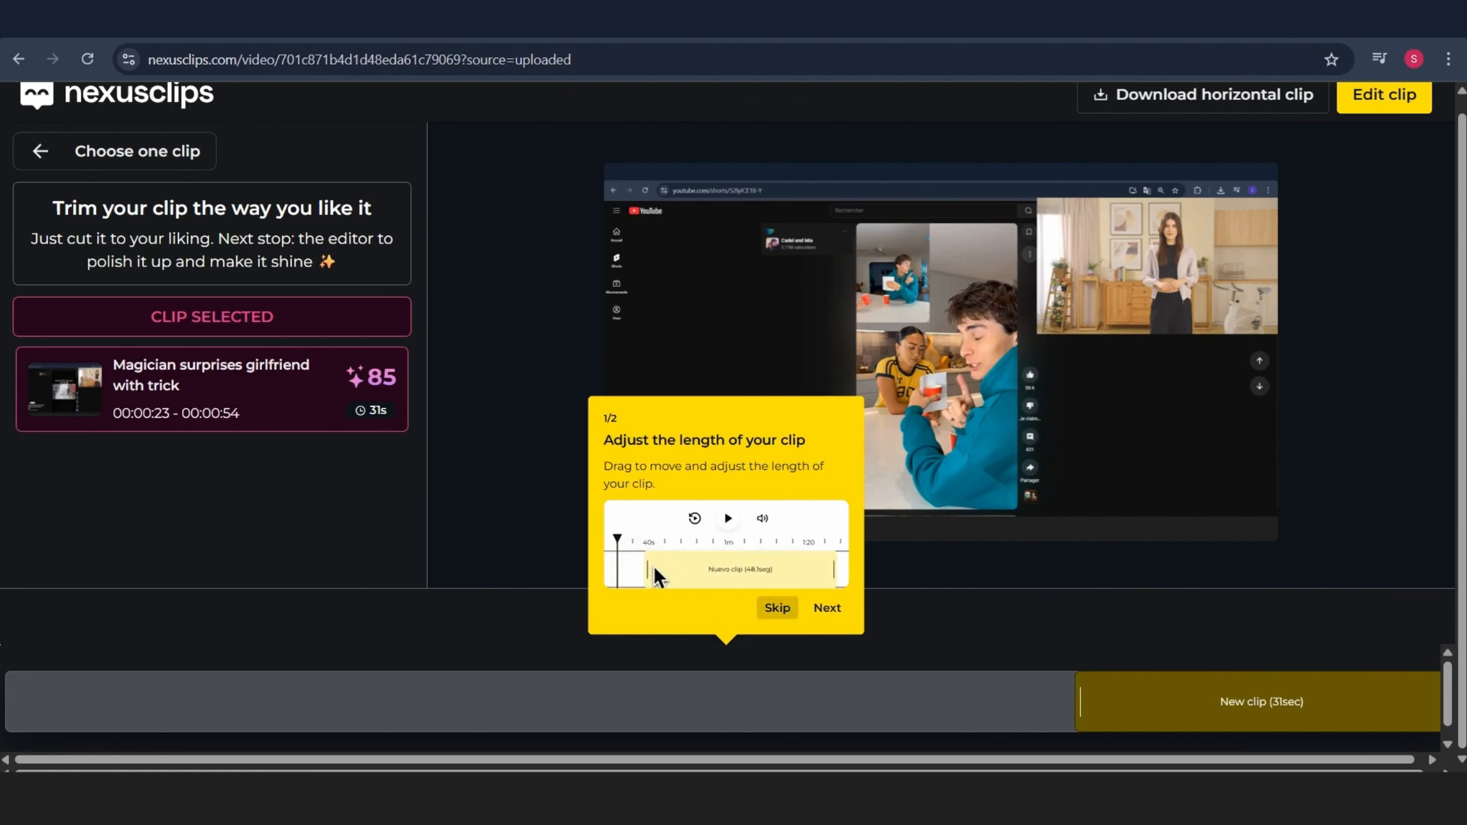
# - Dismiss the trimming walkthrough and open the magician clip in the editor
pyautogui.click(826, 606)
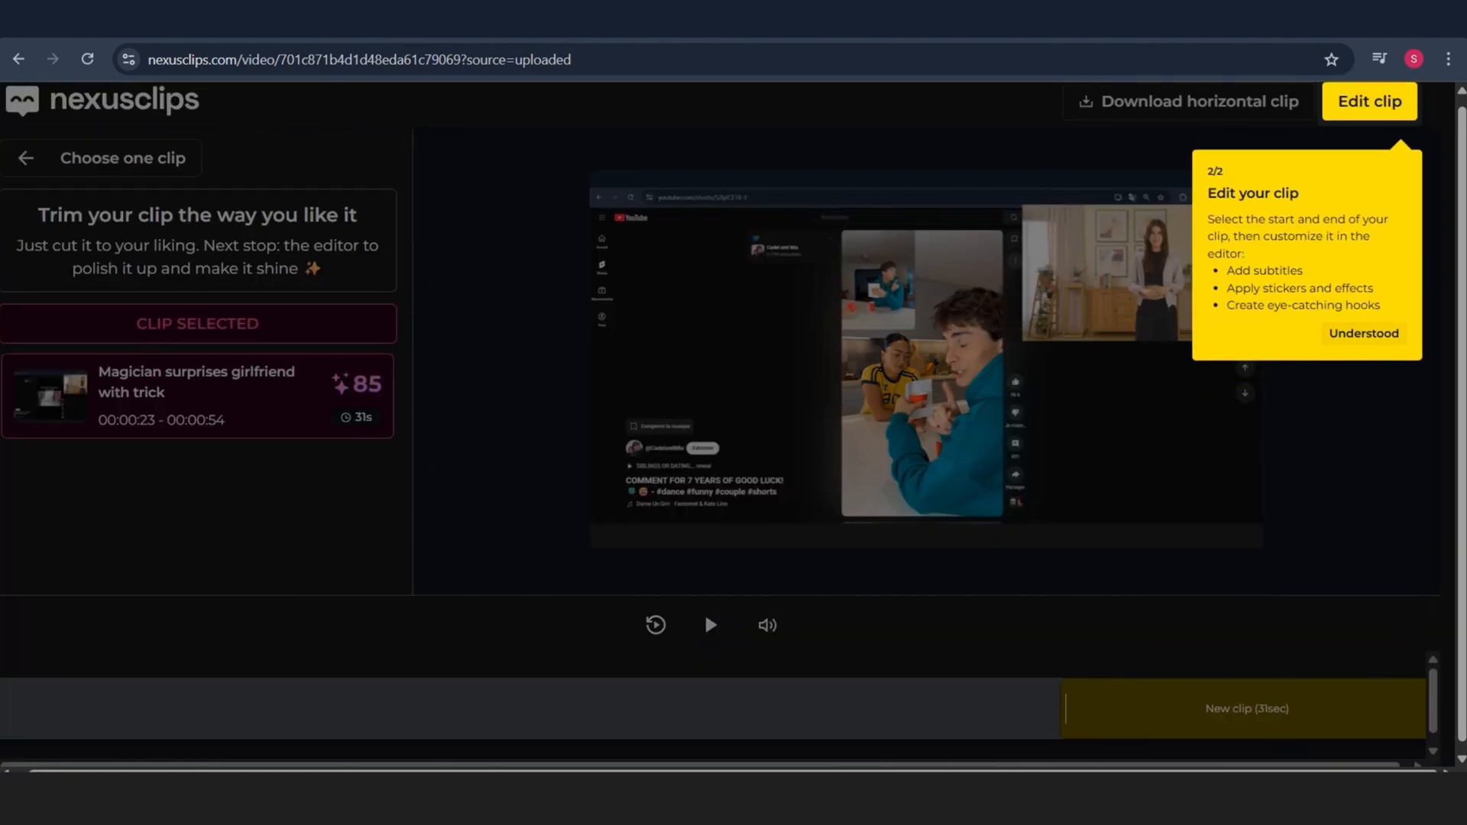
pyautogui.click(1362, 333)
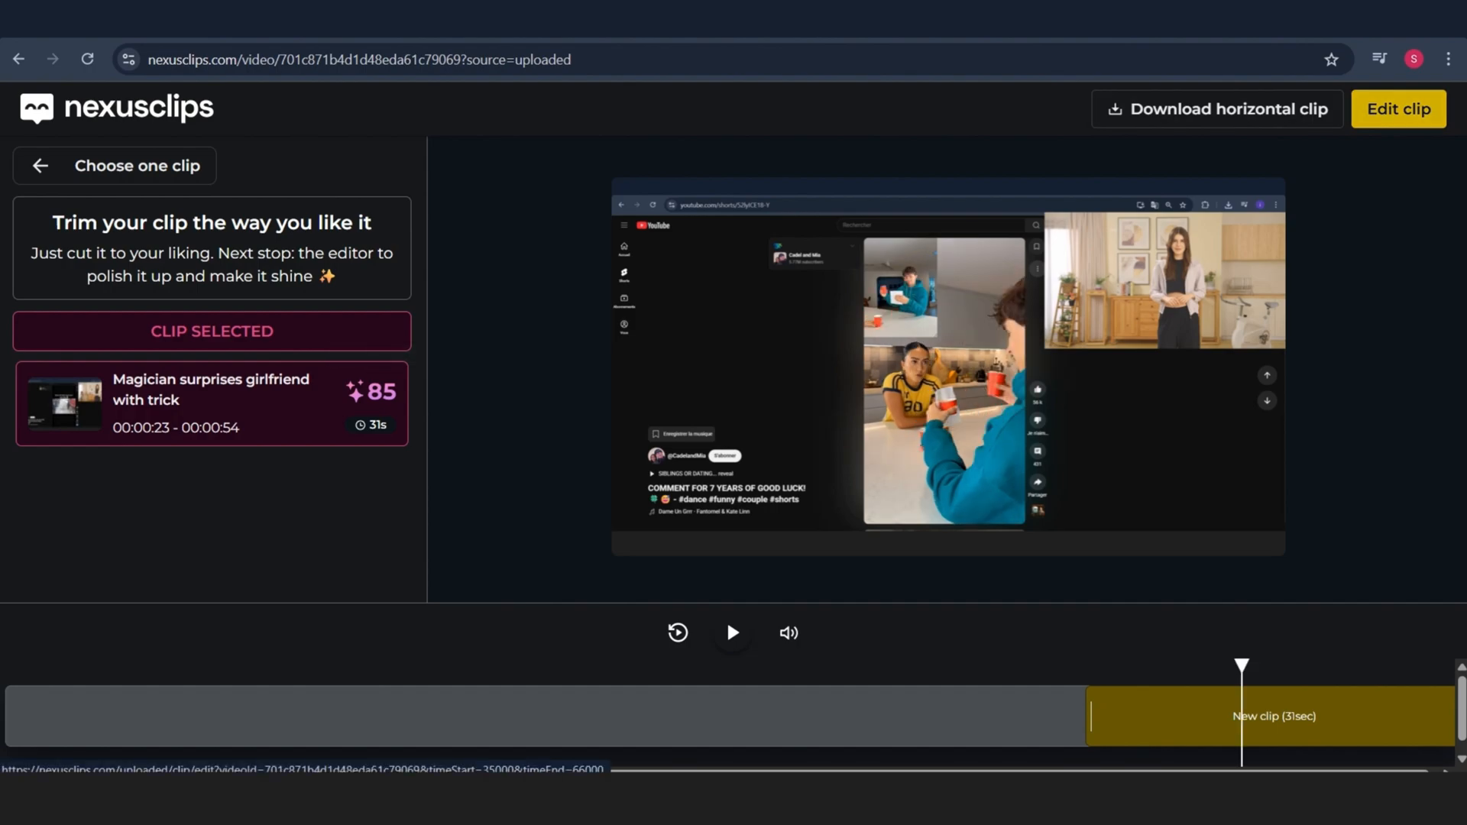
pyautogui.click(1398, 110)
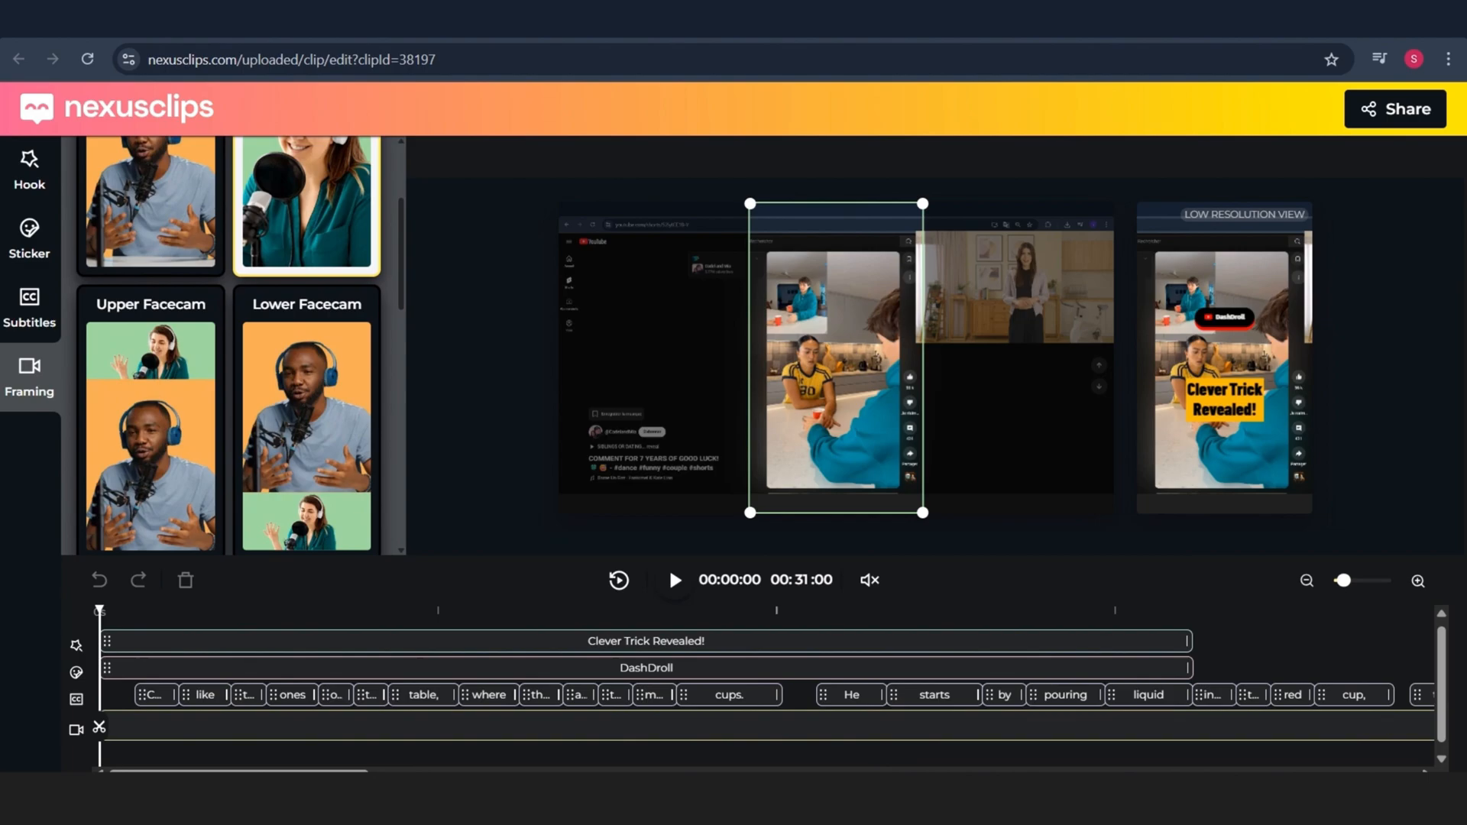
# - Apply a split-screen layout with the cup trick above and the woman below
pyautogui.scroll(-3)
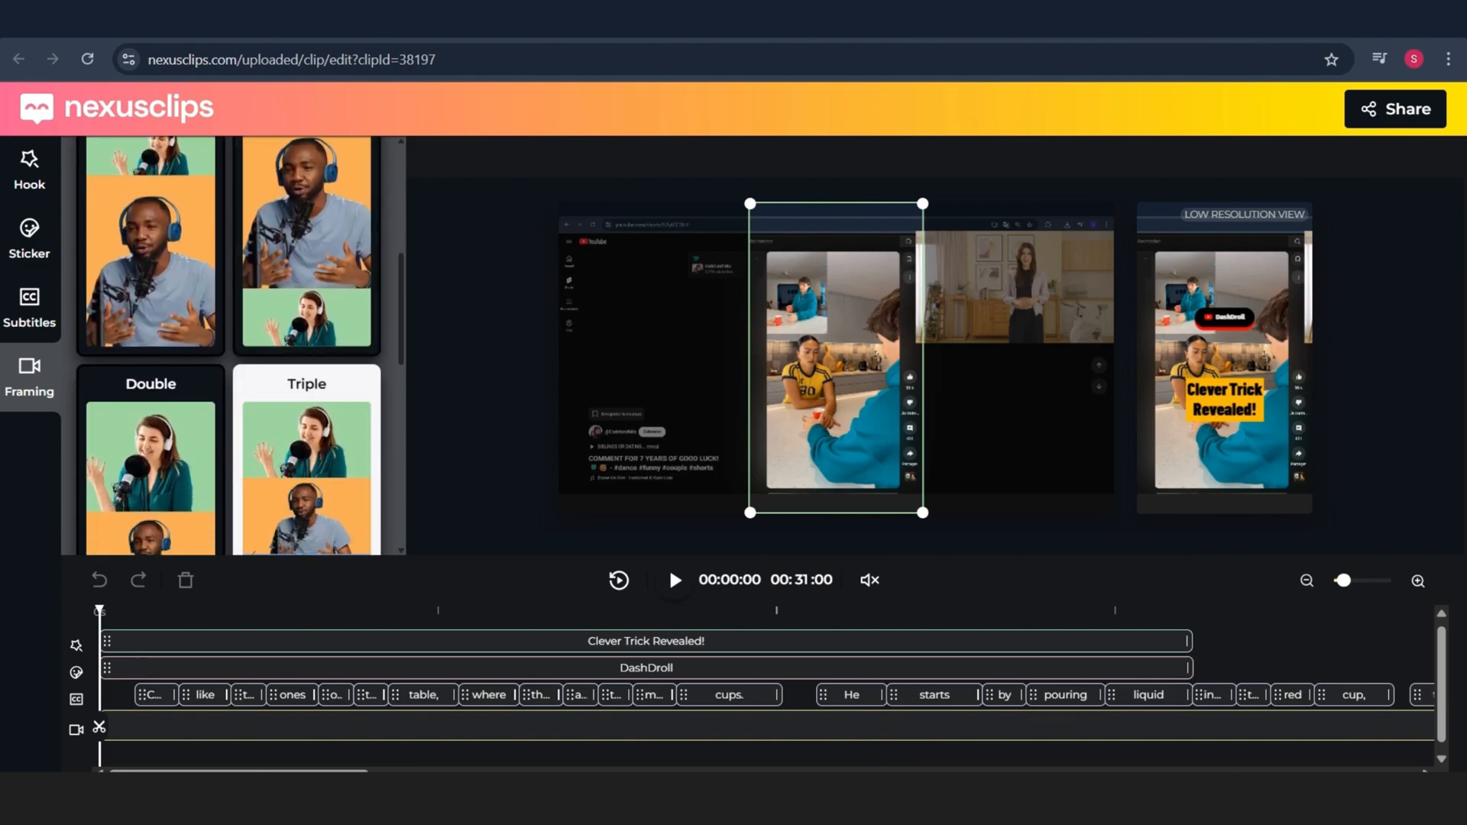
pyautogui.scroll(-3)
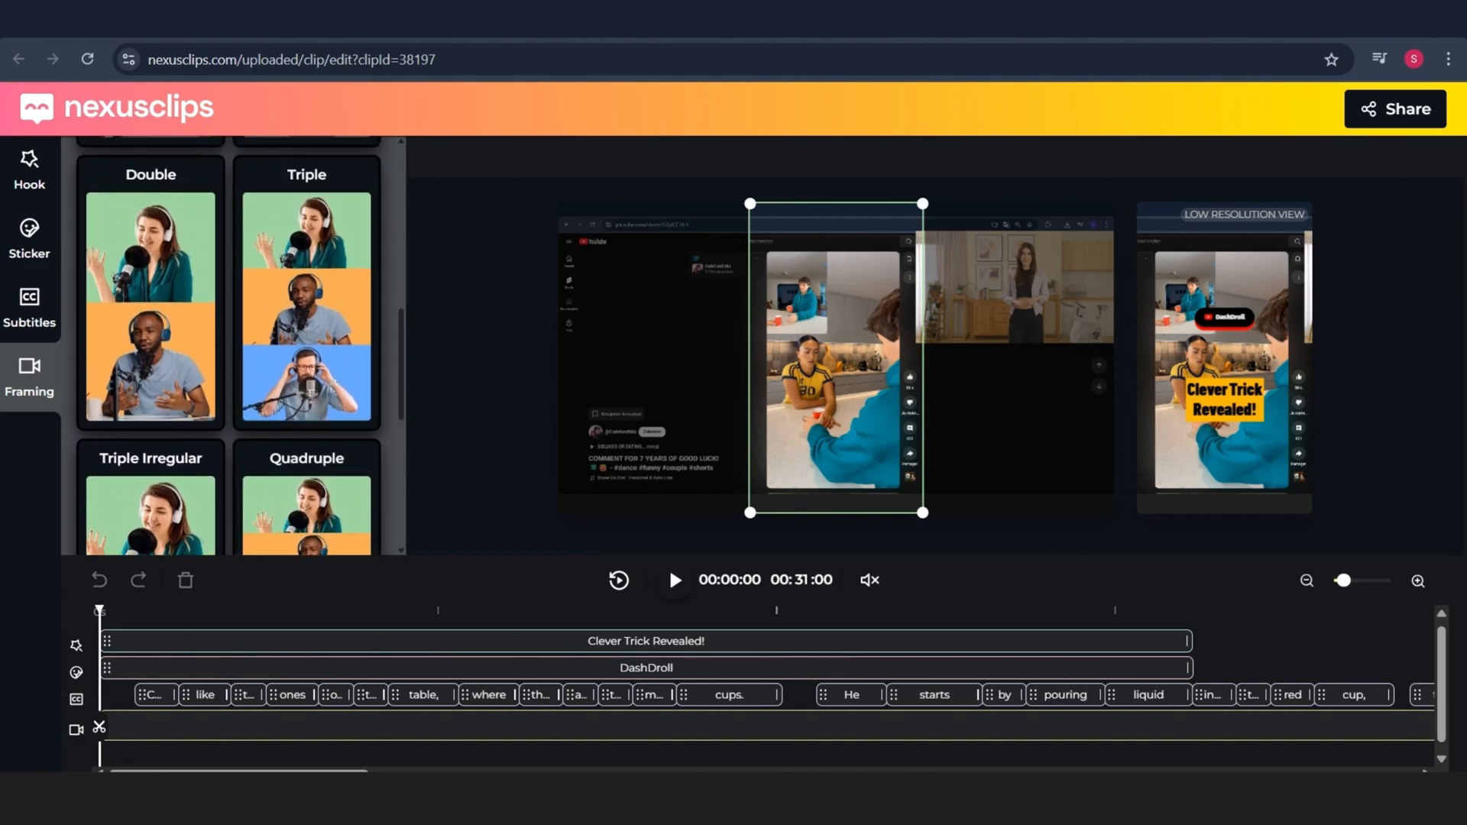
pyautogui.click(151, 299)
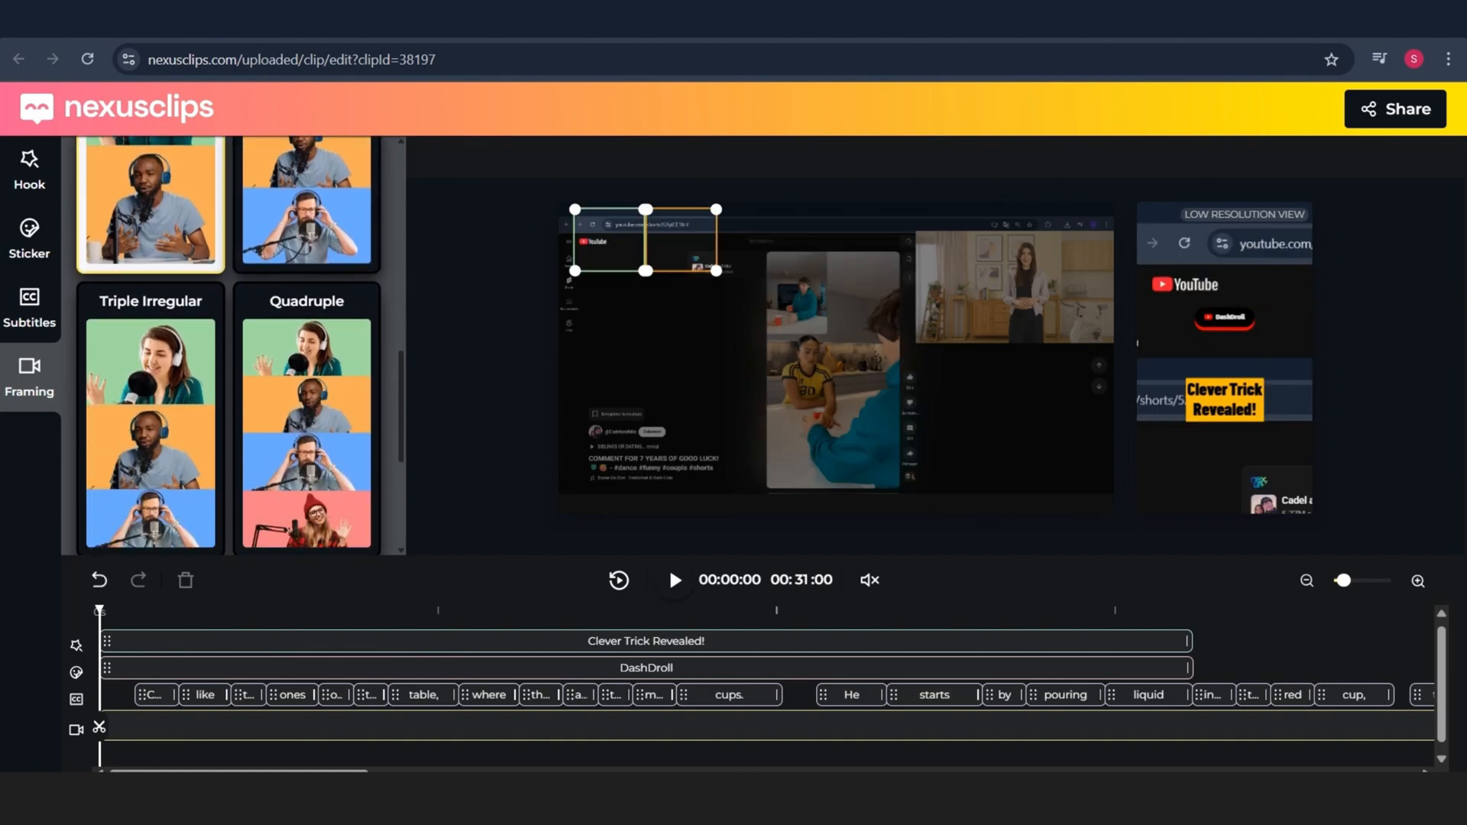
pyautogui.scroll(-3)
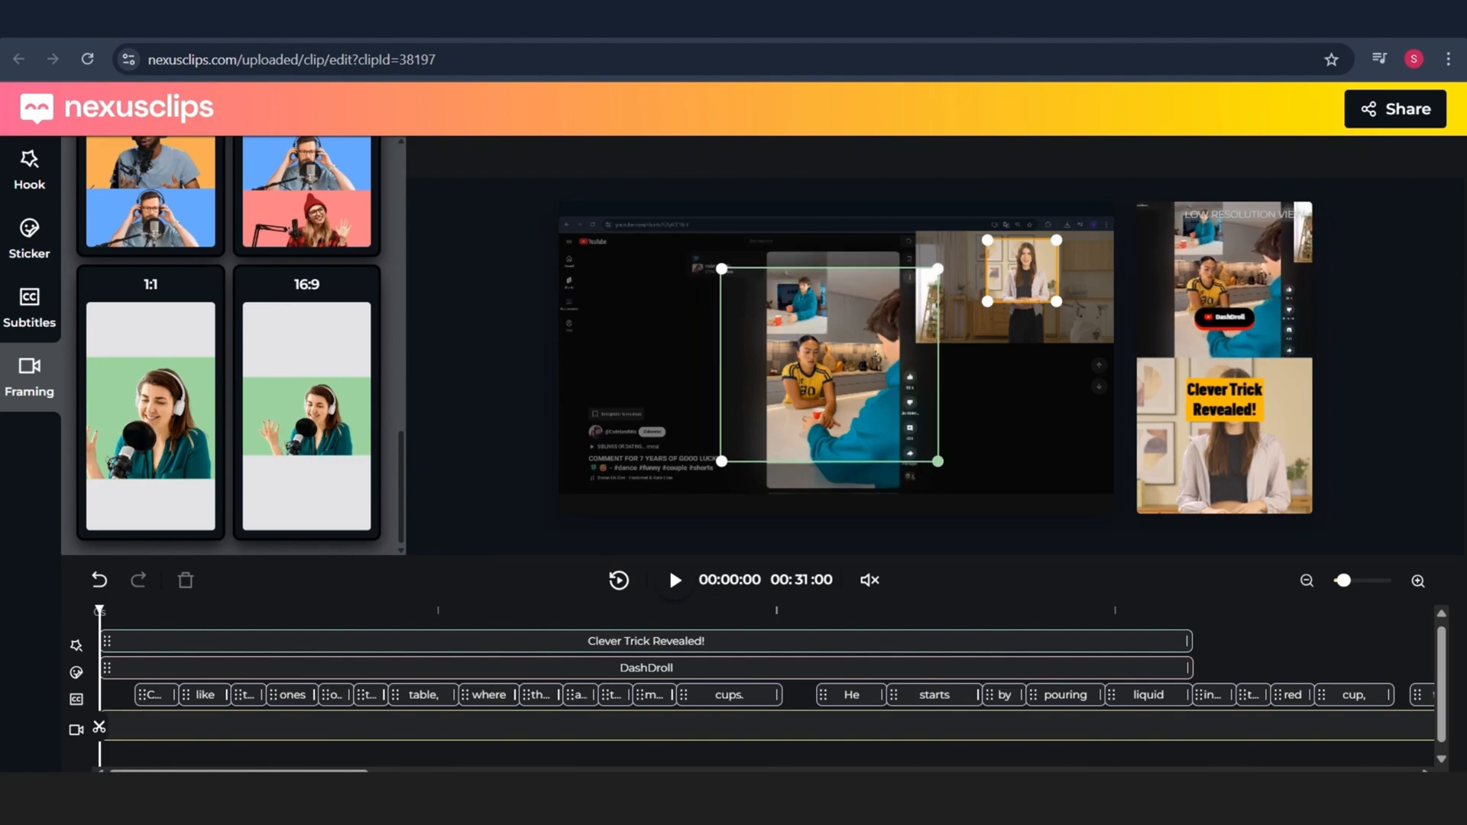
pyautogui.click(29, 168)
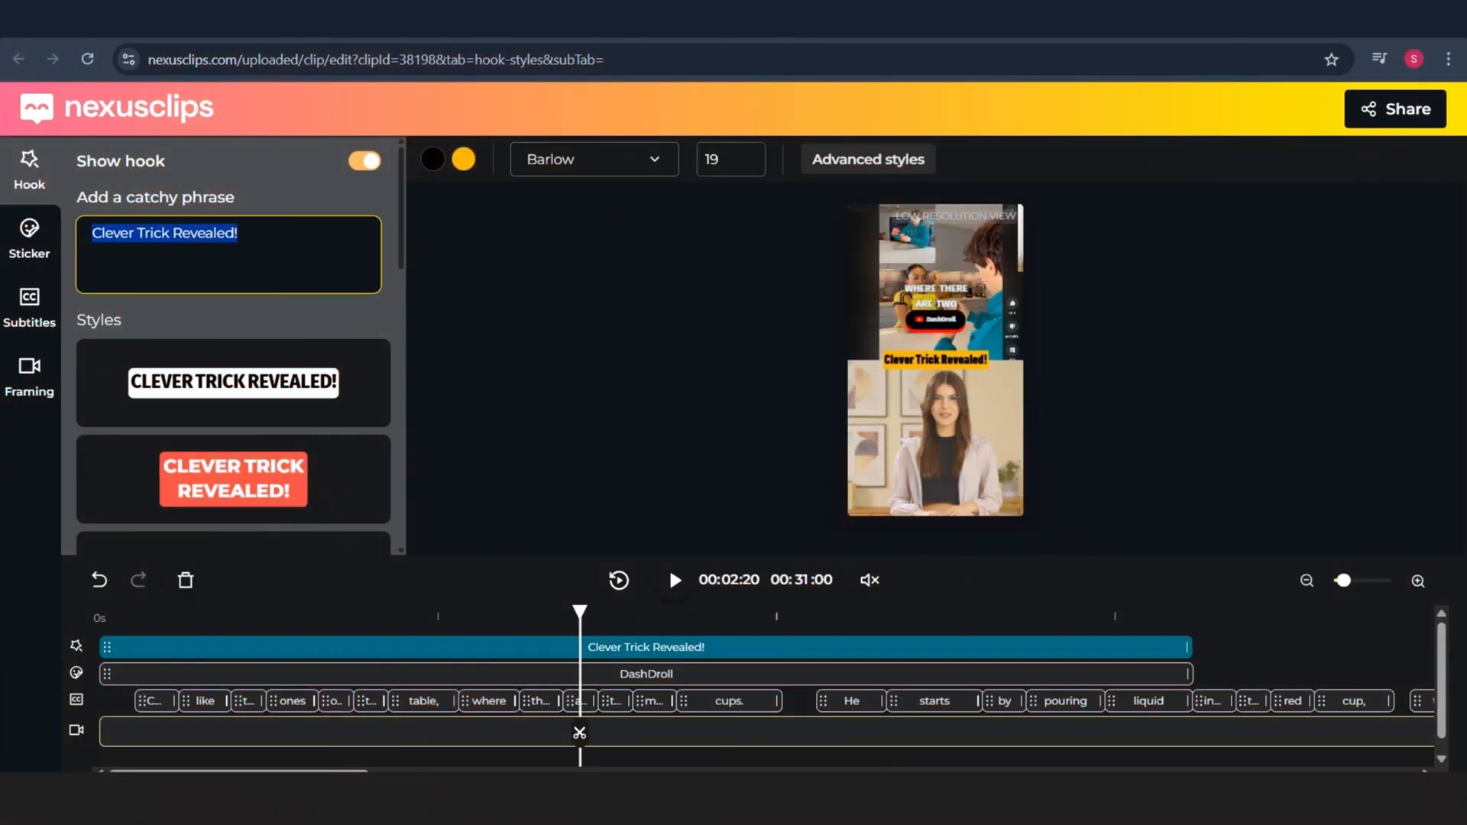
# - Restyle the hook in yellow Sarabun size 16 with border thickness 10 and shadow
pyautogui.click(865, 159)
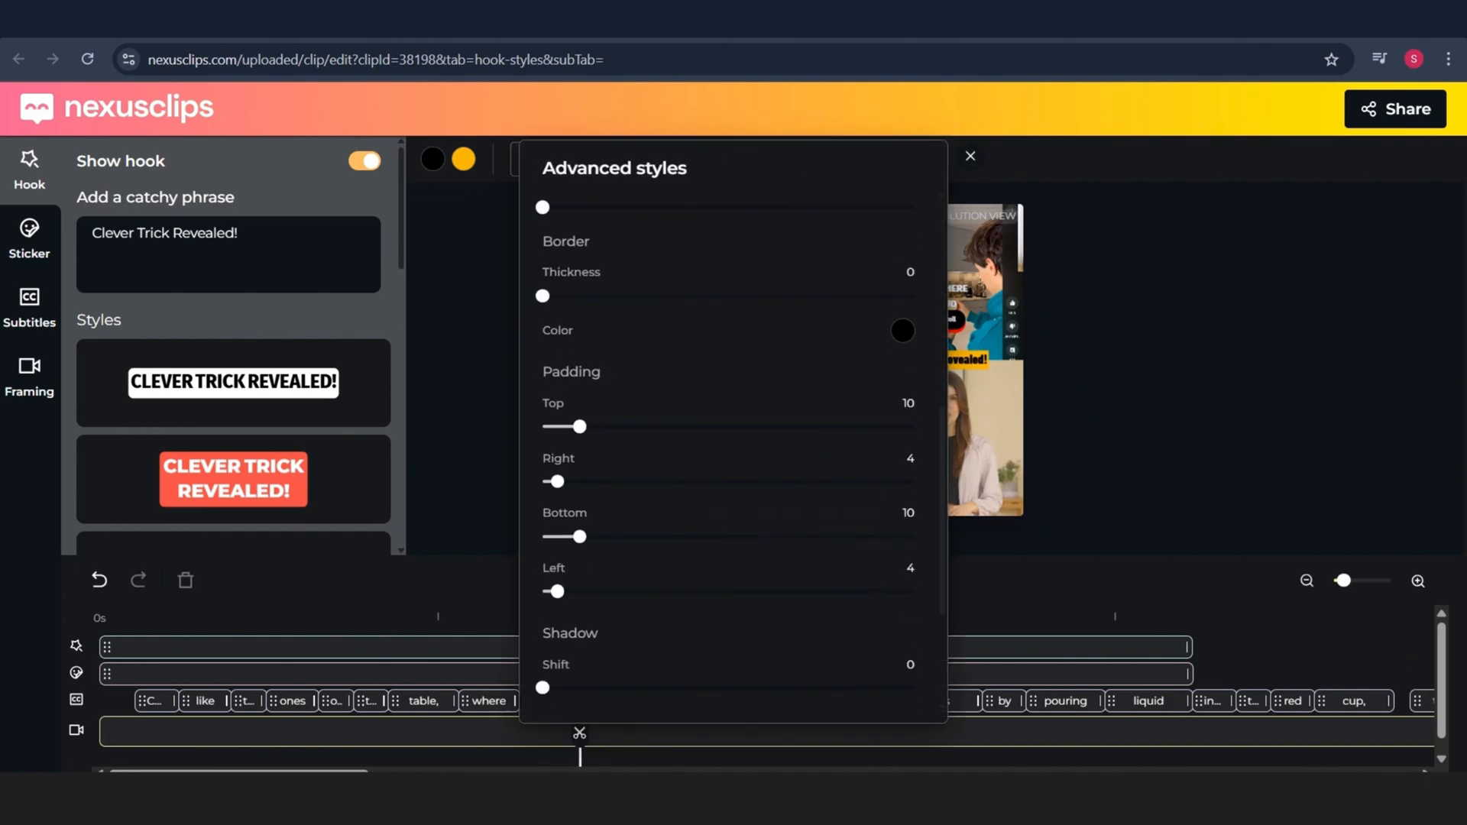
pyautogui.click(970, 156)
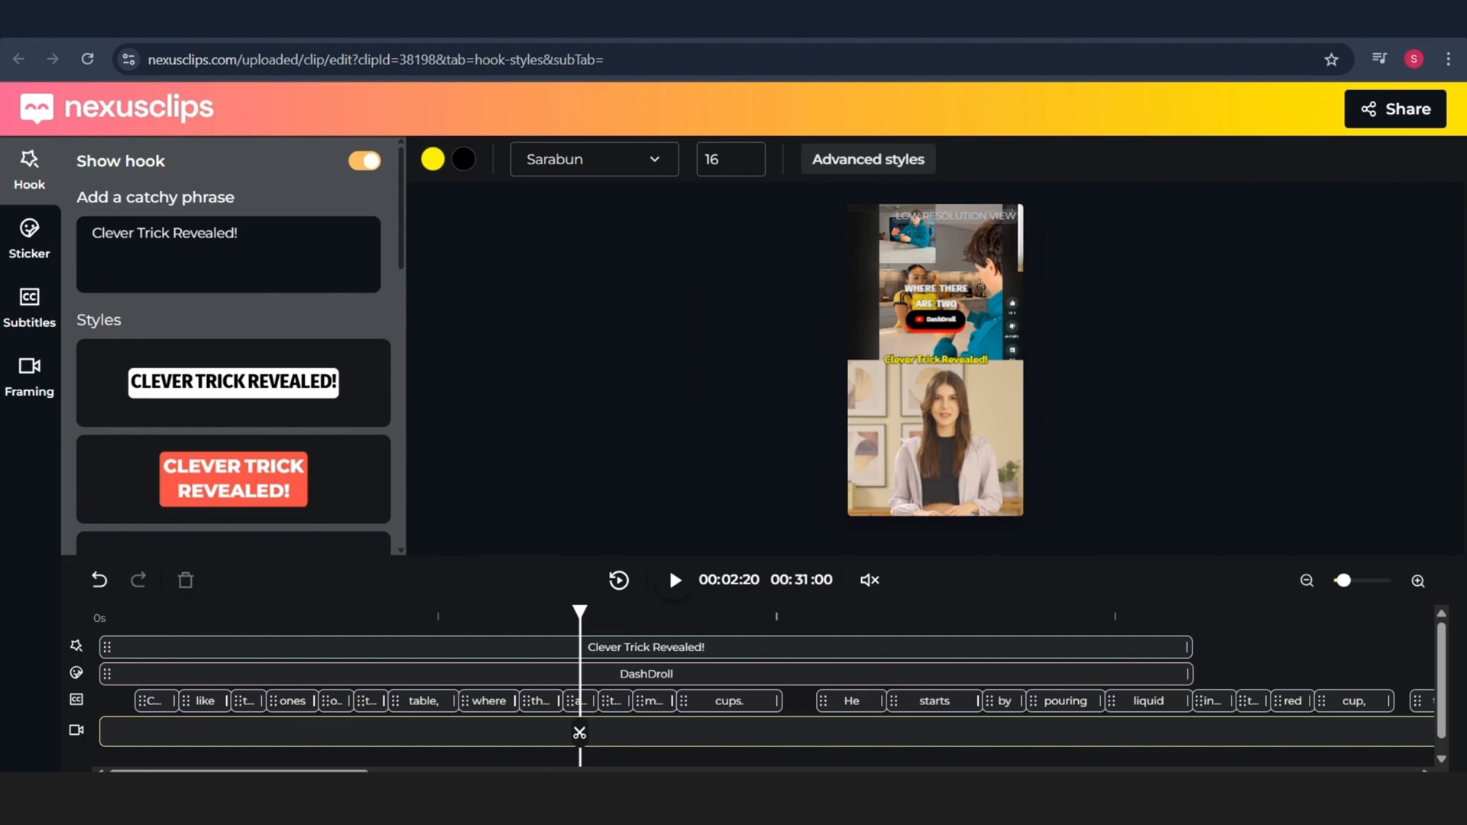
pyautogui.click(865, 159)
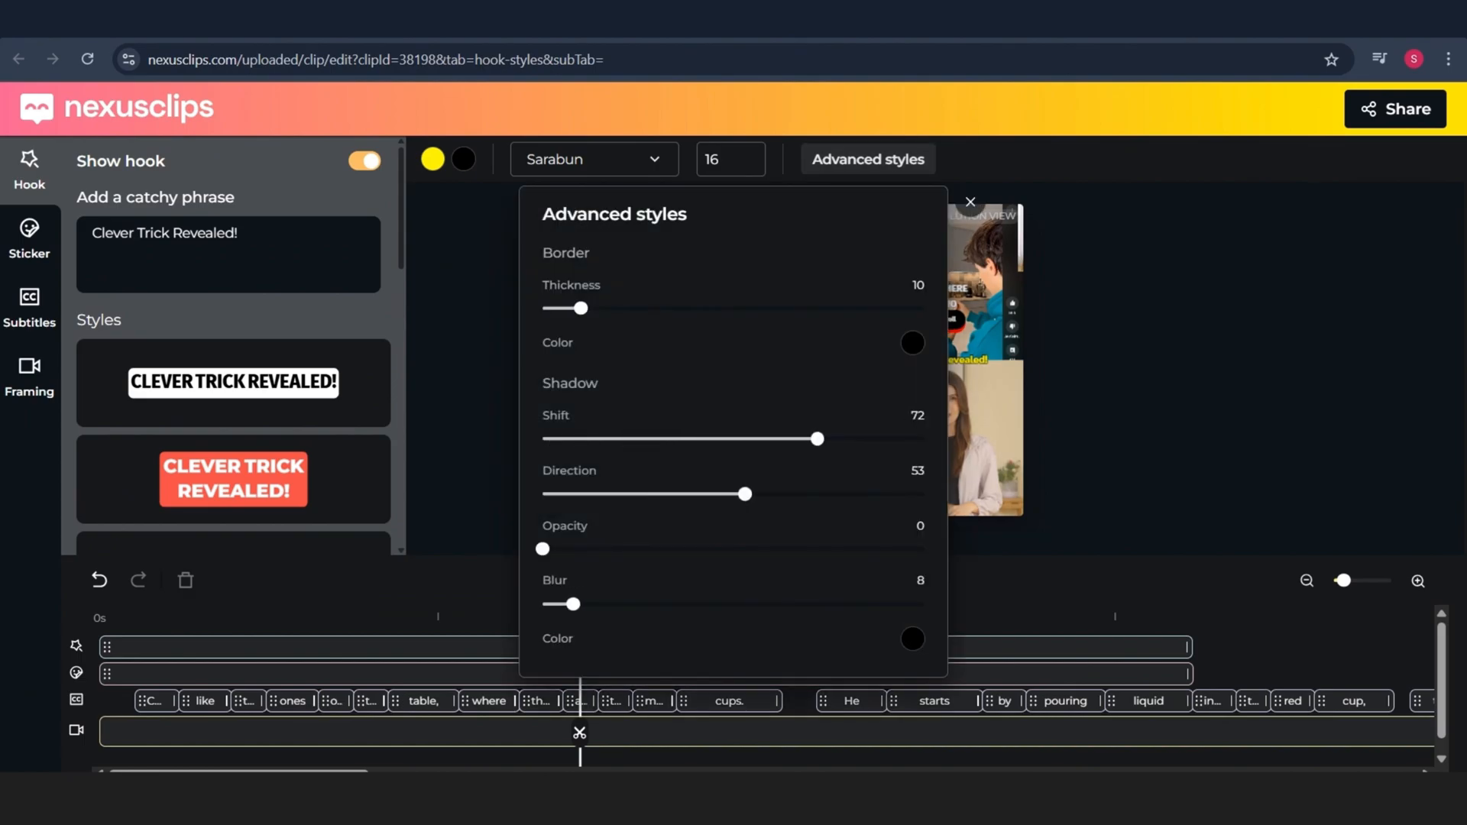
pyautogui.click(29, 238)
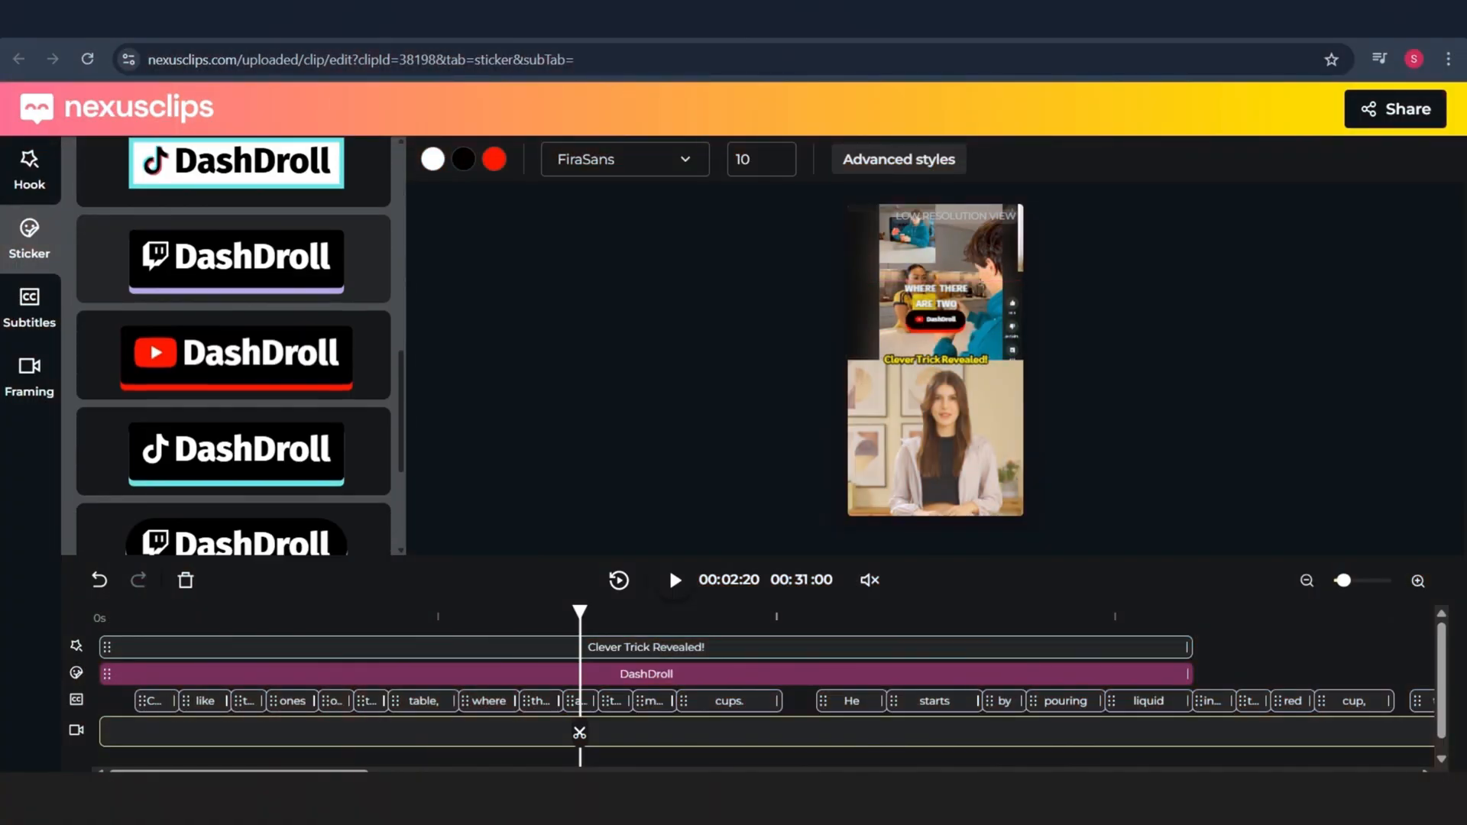
# - Apply the YouTube-style DashDroll sticker at size 10 near the lower panel's bottom, then show the subtitle transcript
pyautogui.click(234, 347)
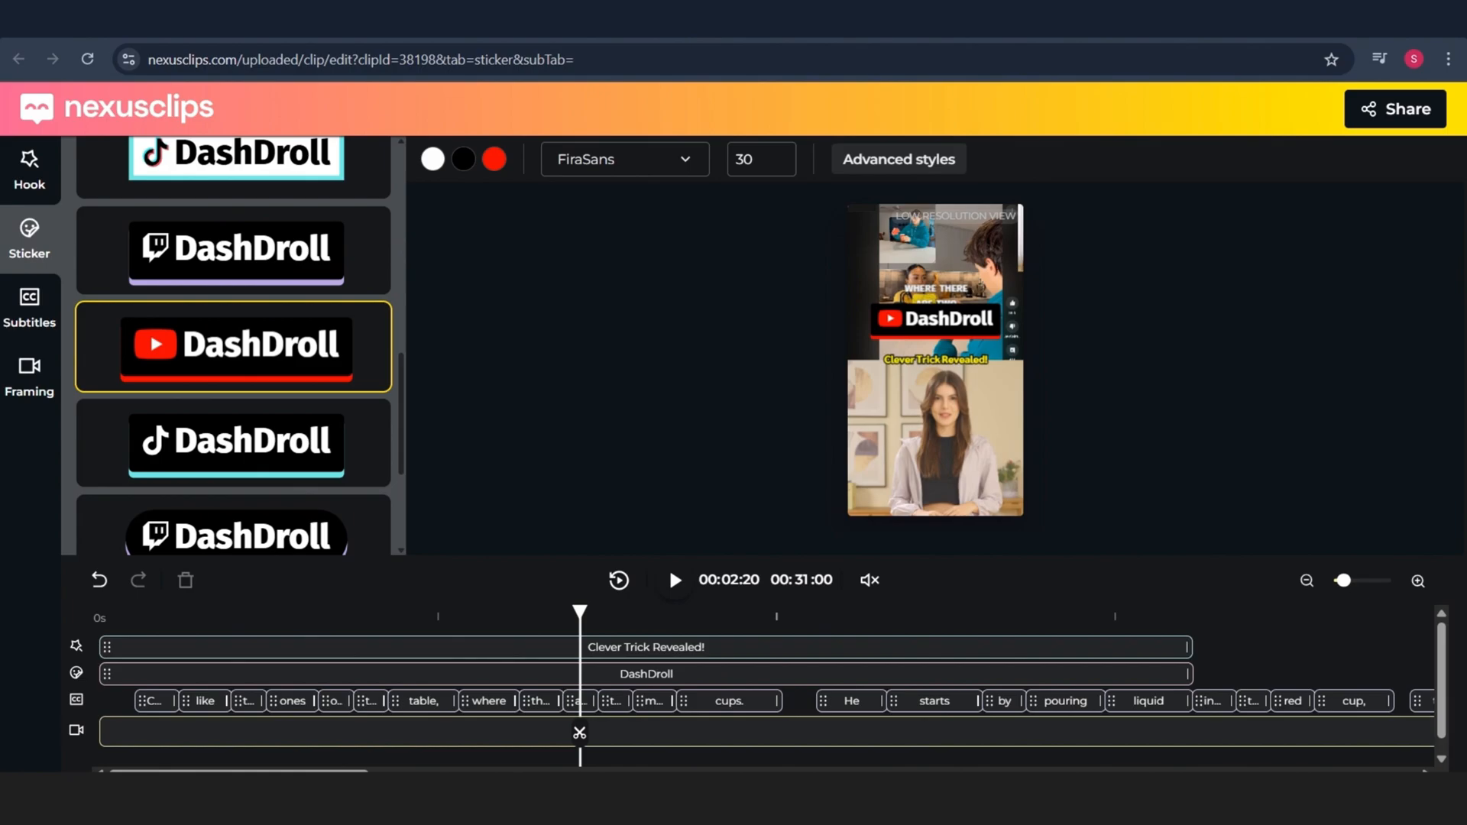
pyautogui.click(645, 674)
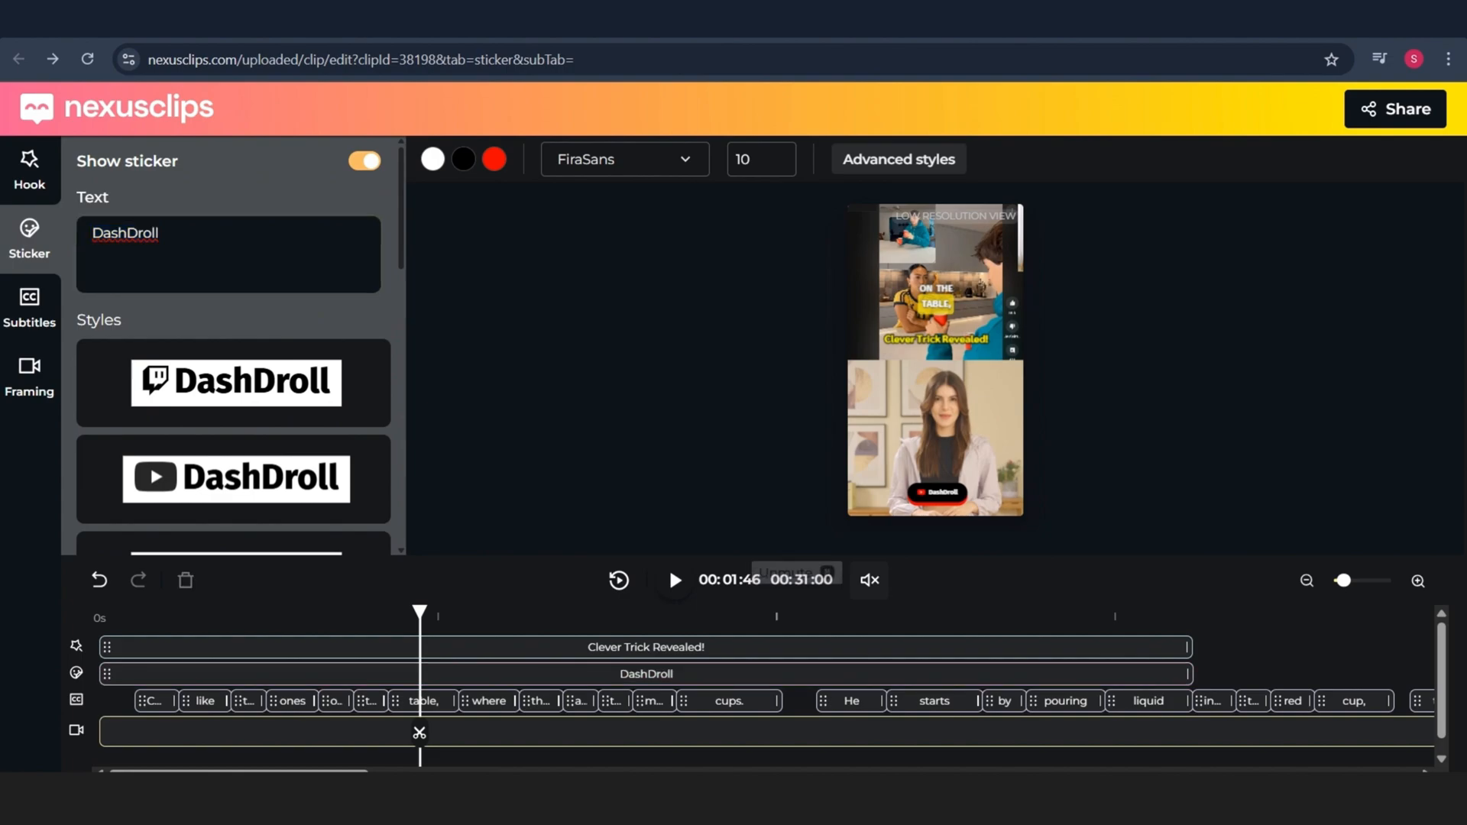
pyautogui.click(29, 309)
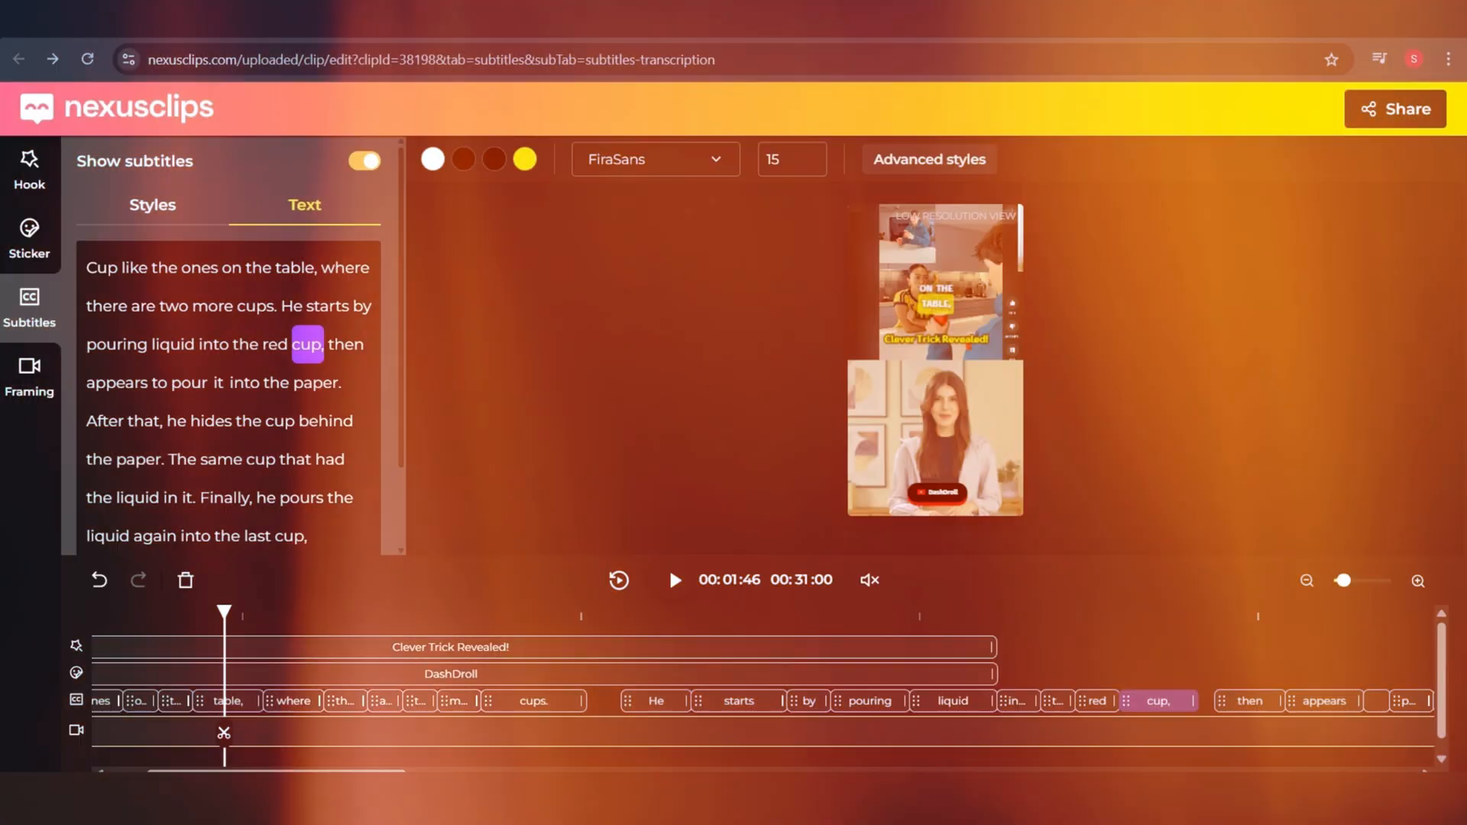
# - Review the subtitle Styles, Sticker and Hook settings, ending on the subtitle transcript
pyautogui.click(151, 205)
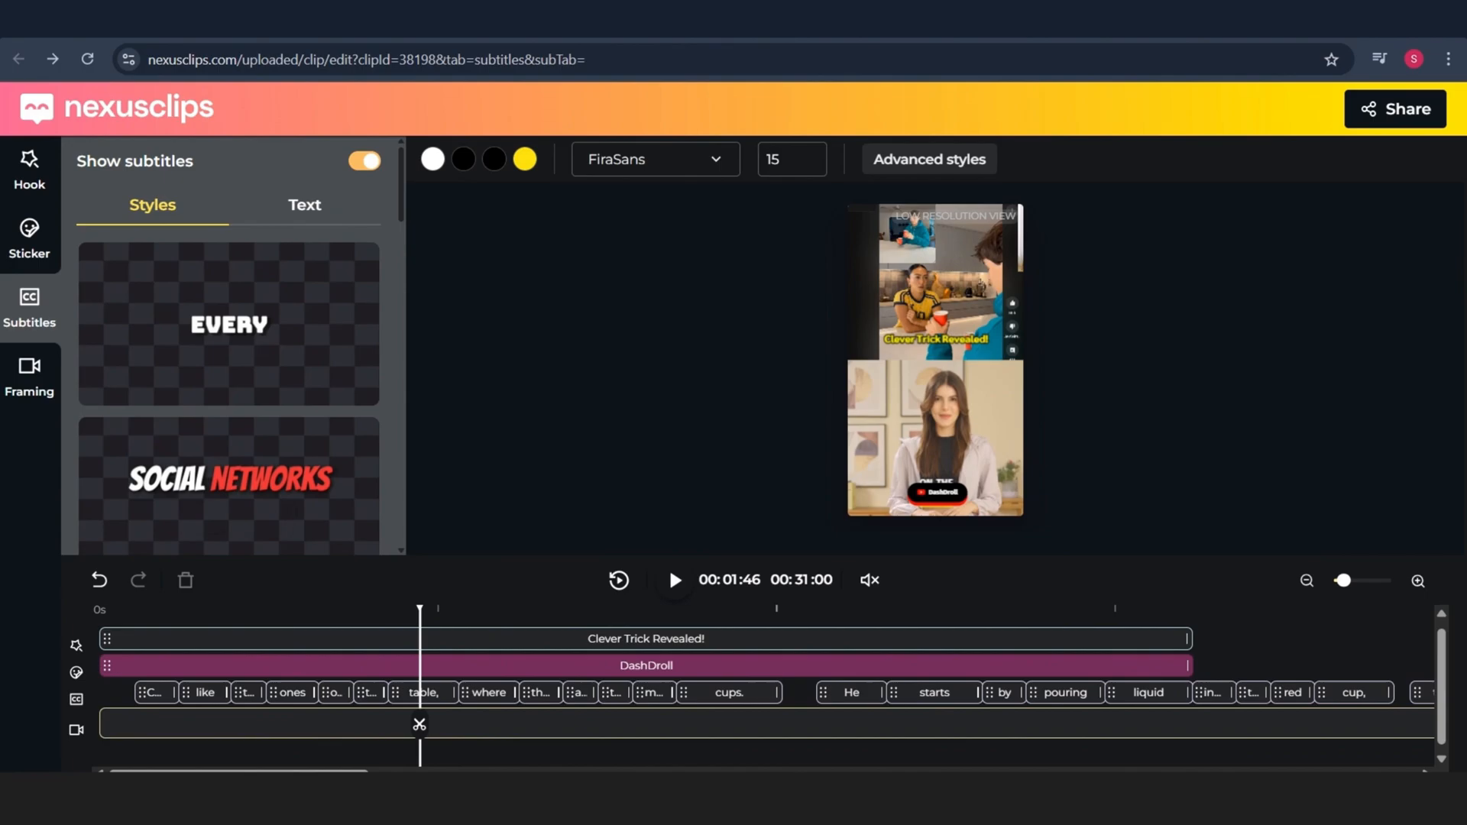
pyautogui.click(29, 238)
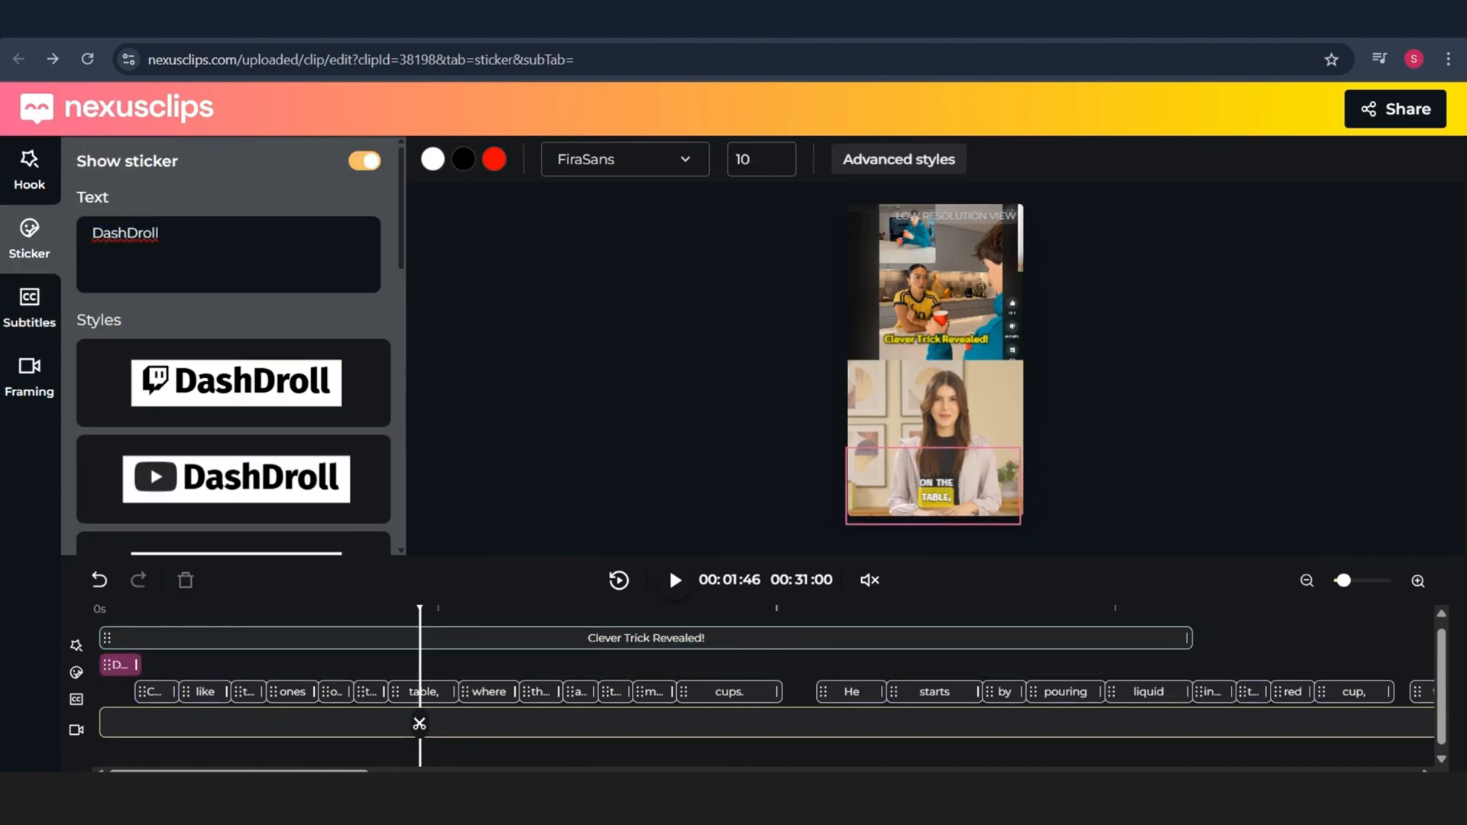
pyautogui.click(29, 308)
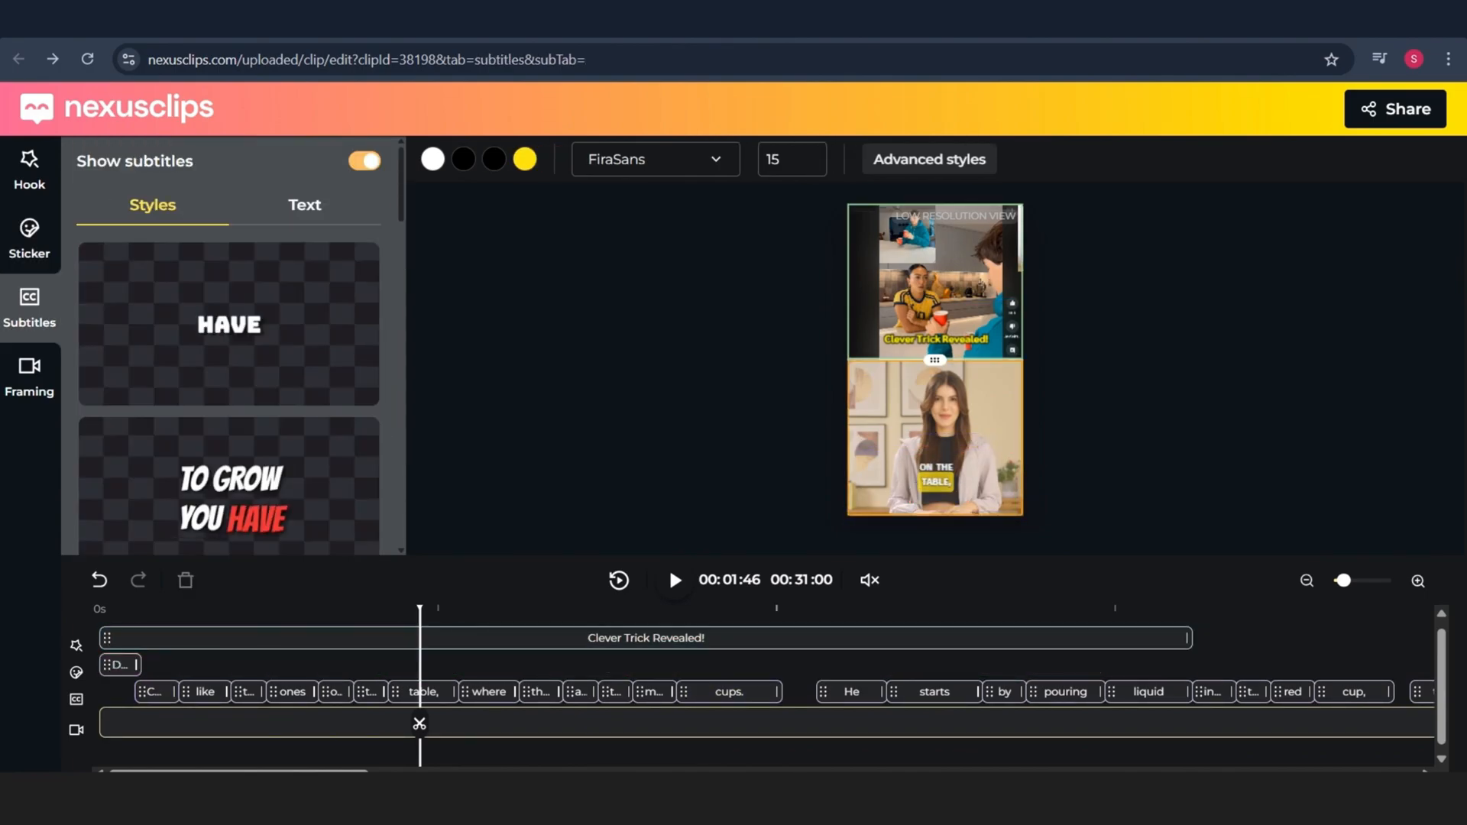
pyautogui.click(29, 239)
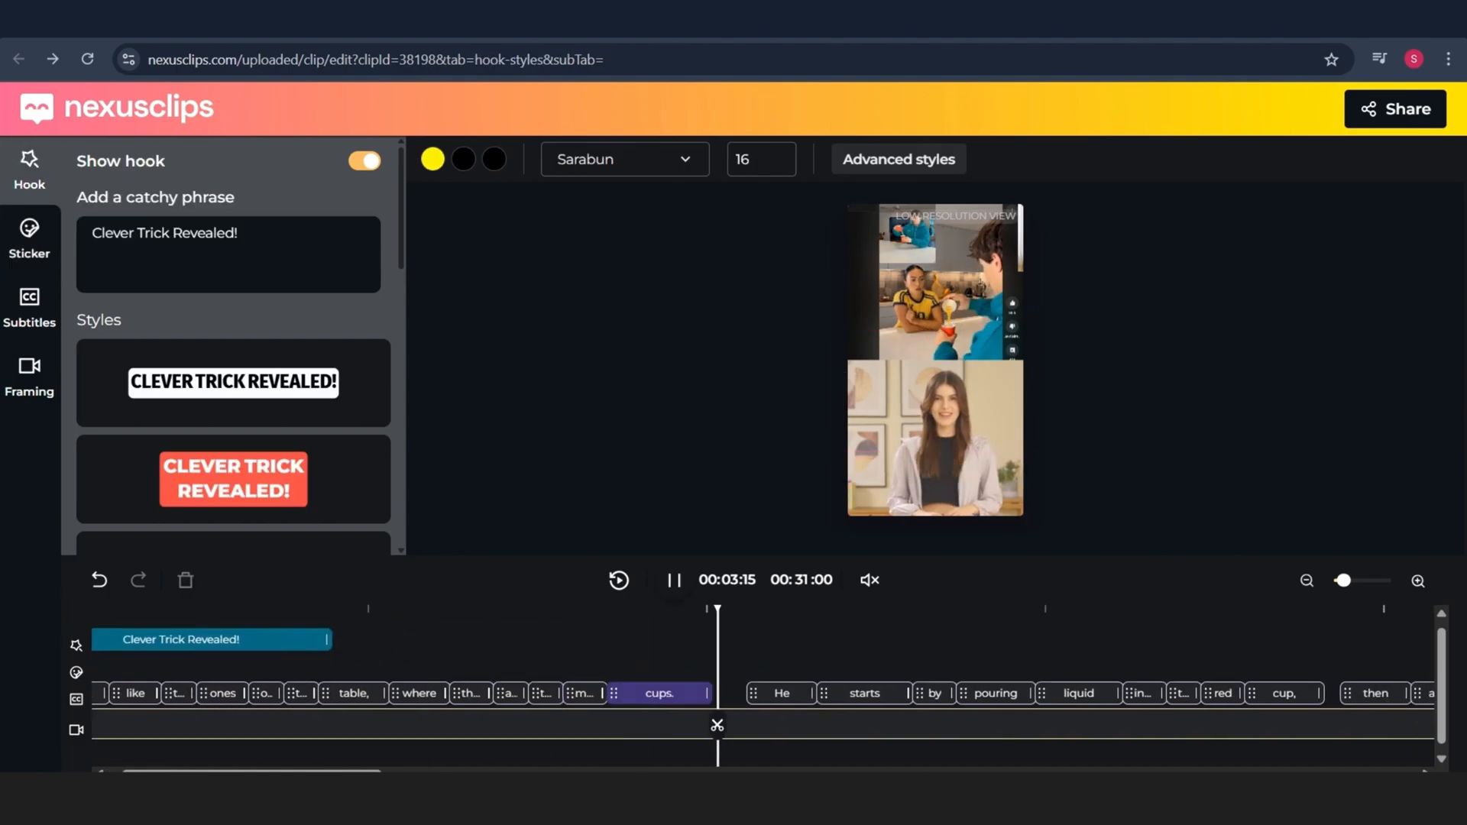
pyautogui.click(30, 239)
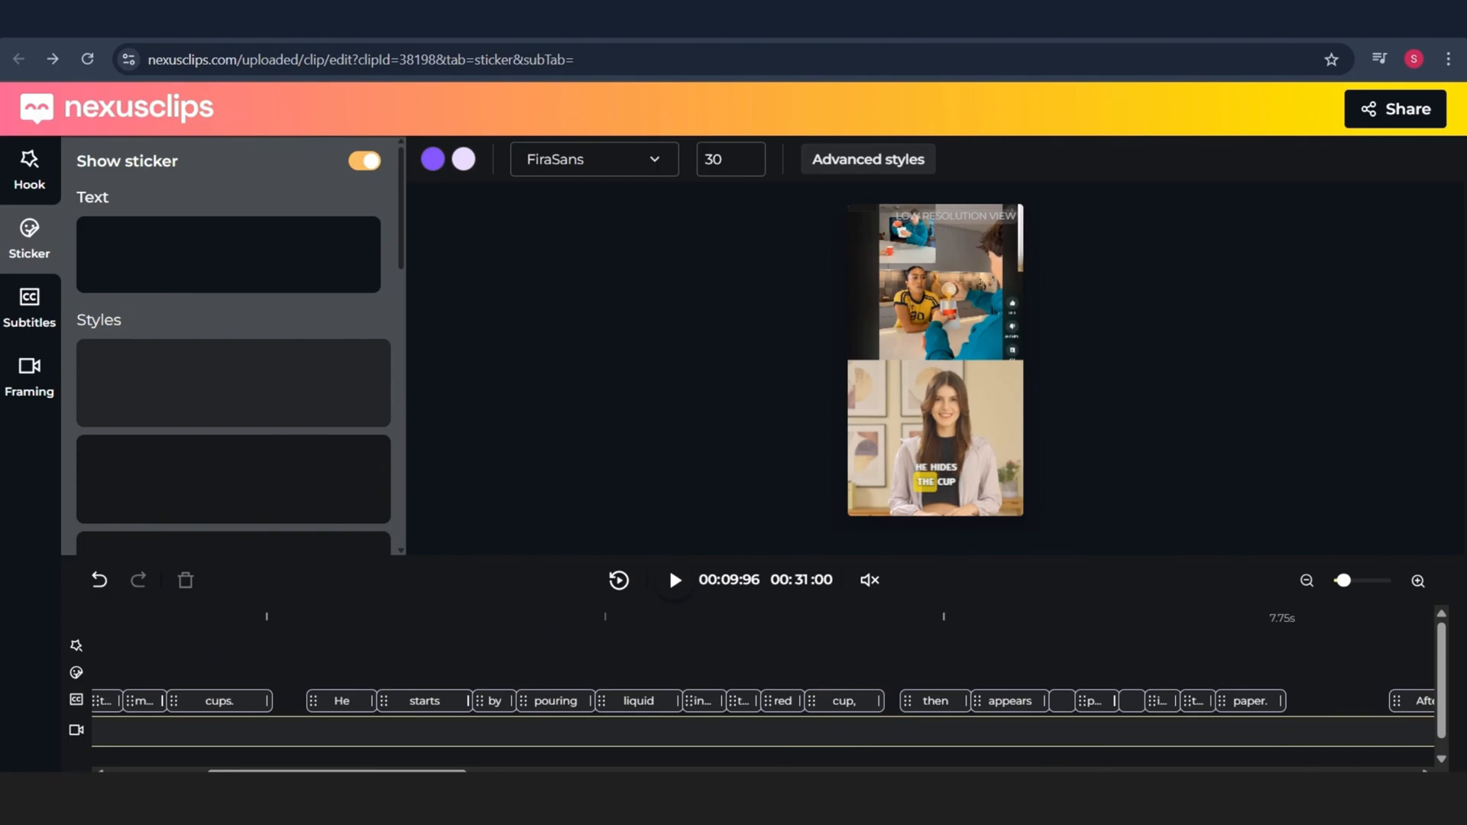
pyautogui.click(29, 308)
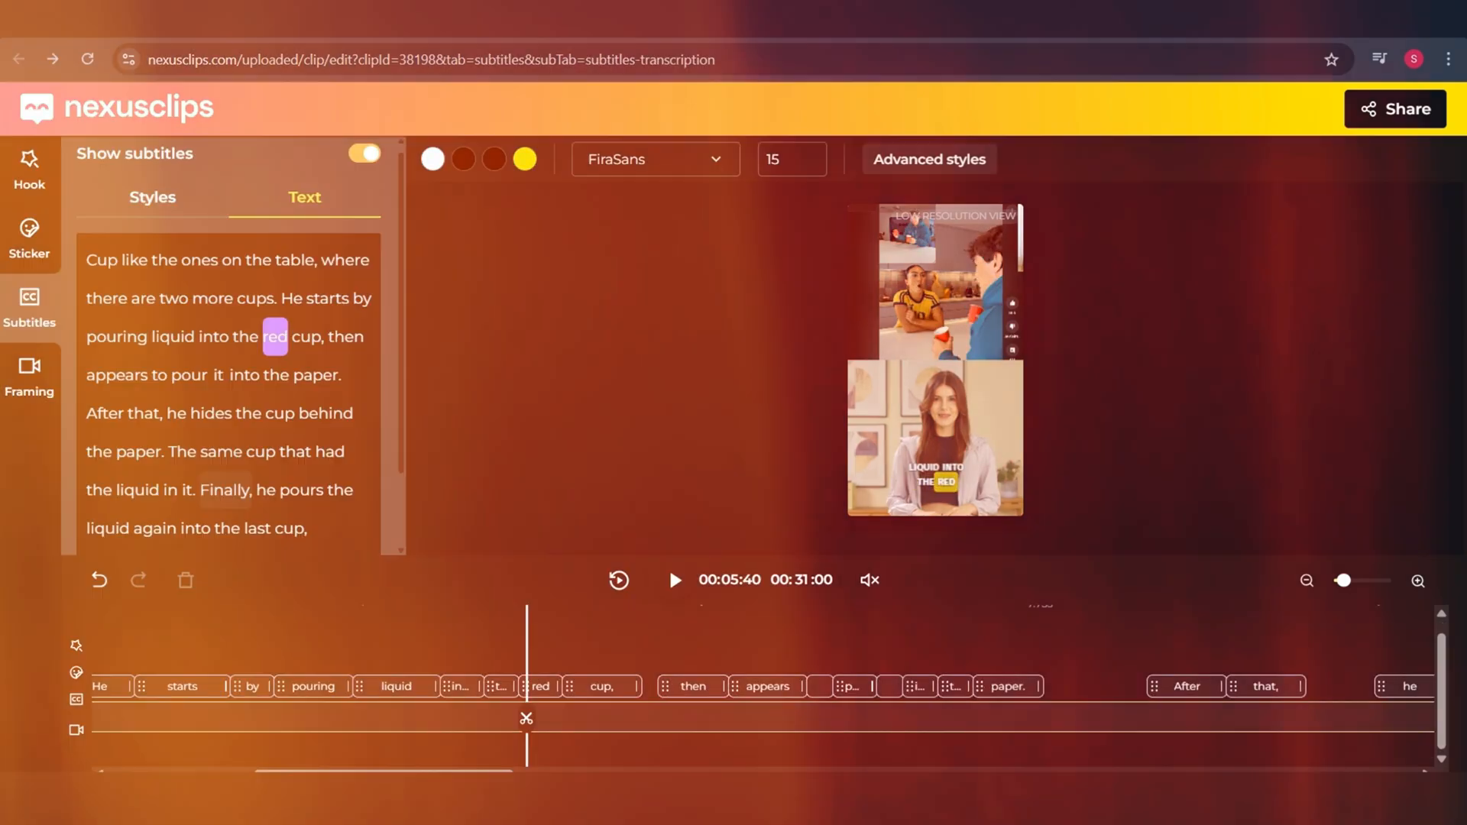
# - Start the download so the finished subtitled short begins processing
pyautogui.click(1395, 109)
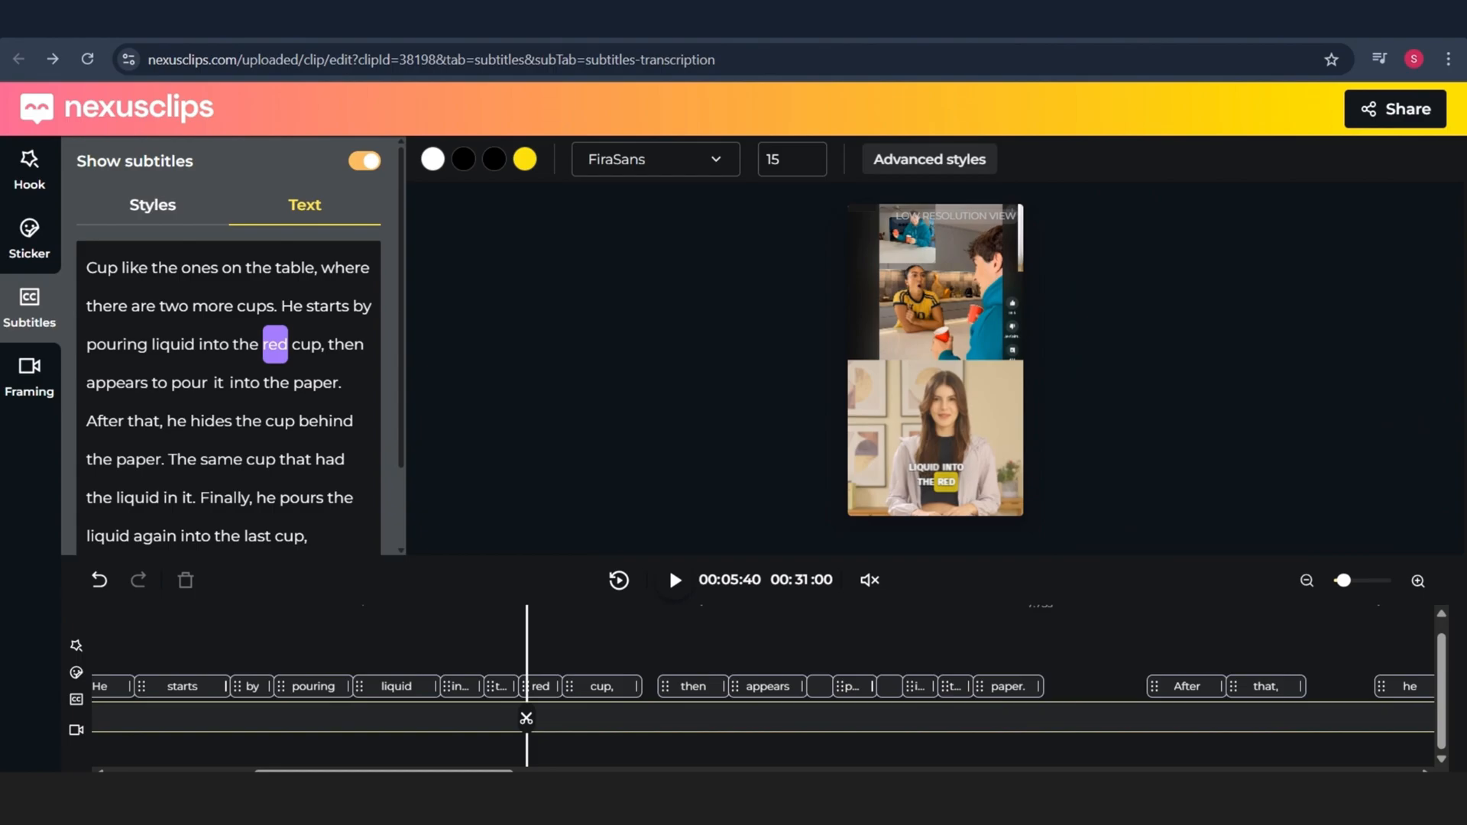
pyautogui.click(1419, 580)
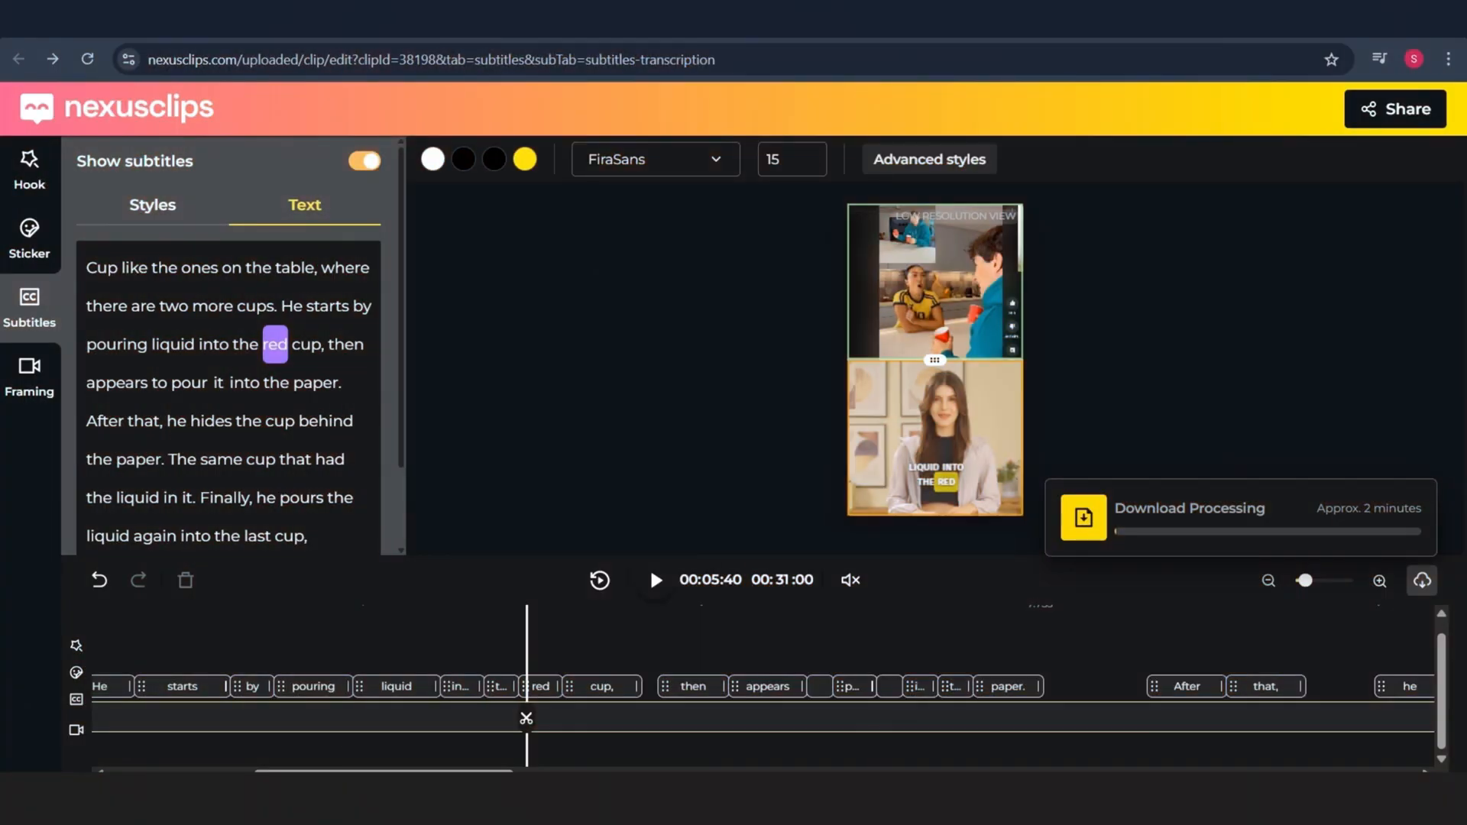